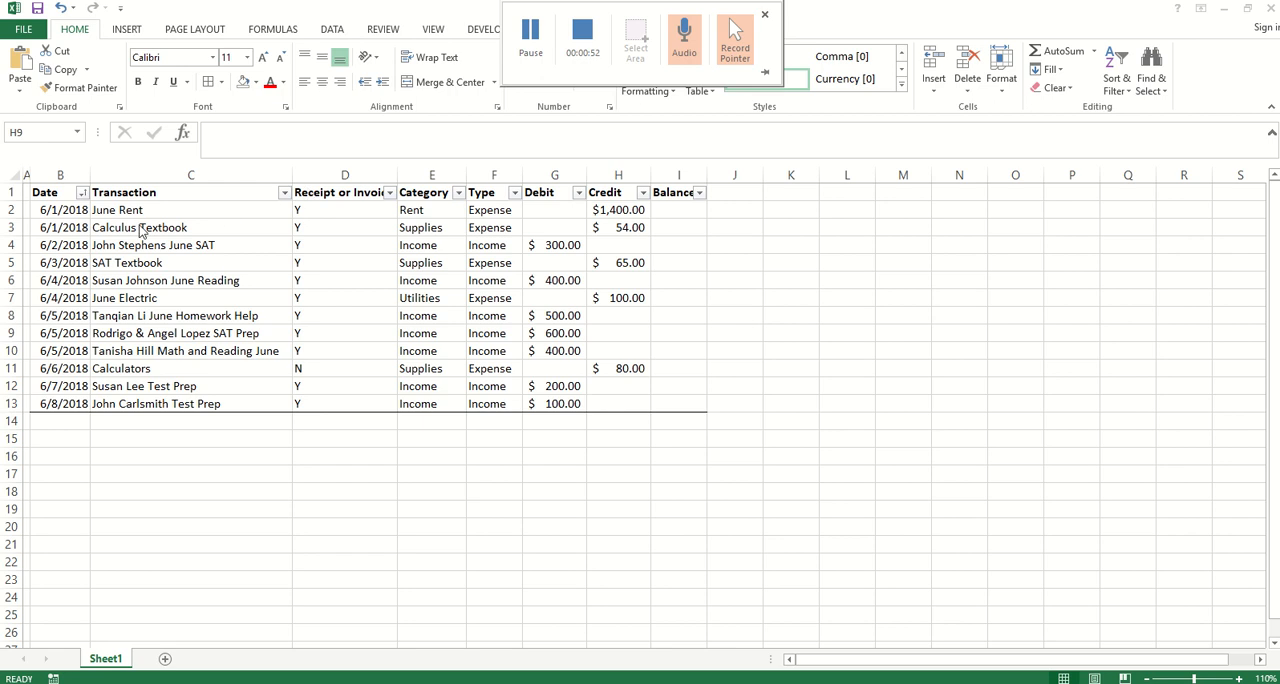
Step: Review the ledger's Date, Receipt/Invoice and Category entries such as Rent, Supplies and the Y/N flags
{"action": "left_click_drag", "start_coordinate": [44, 192], "coordinate": [430, 210]}
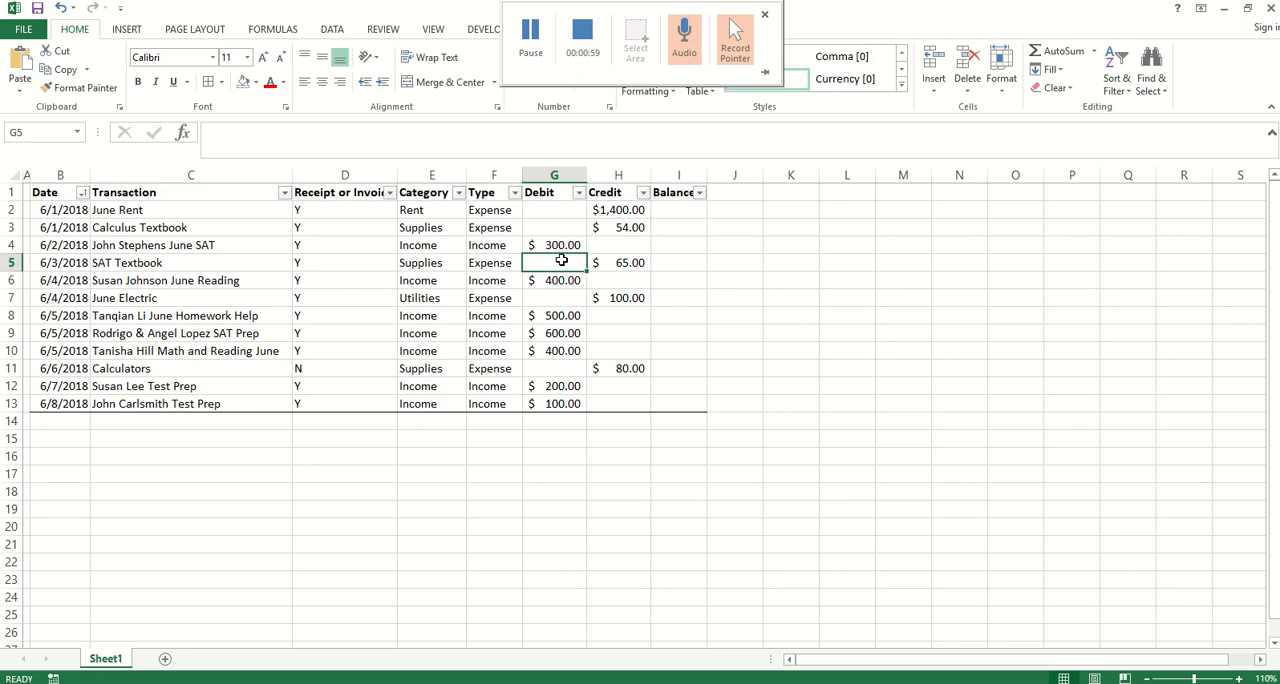
{"action": "mouse_move", "coordinate": [318, 268]}
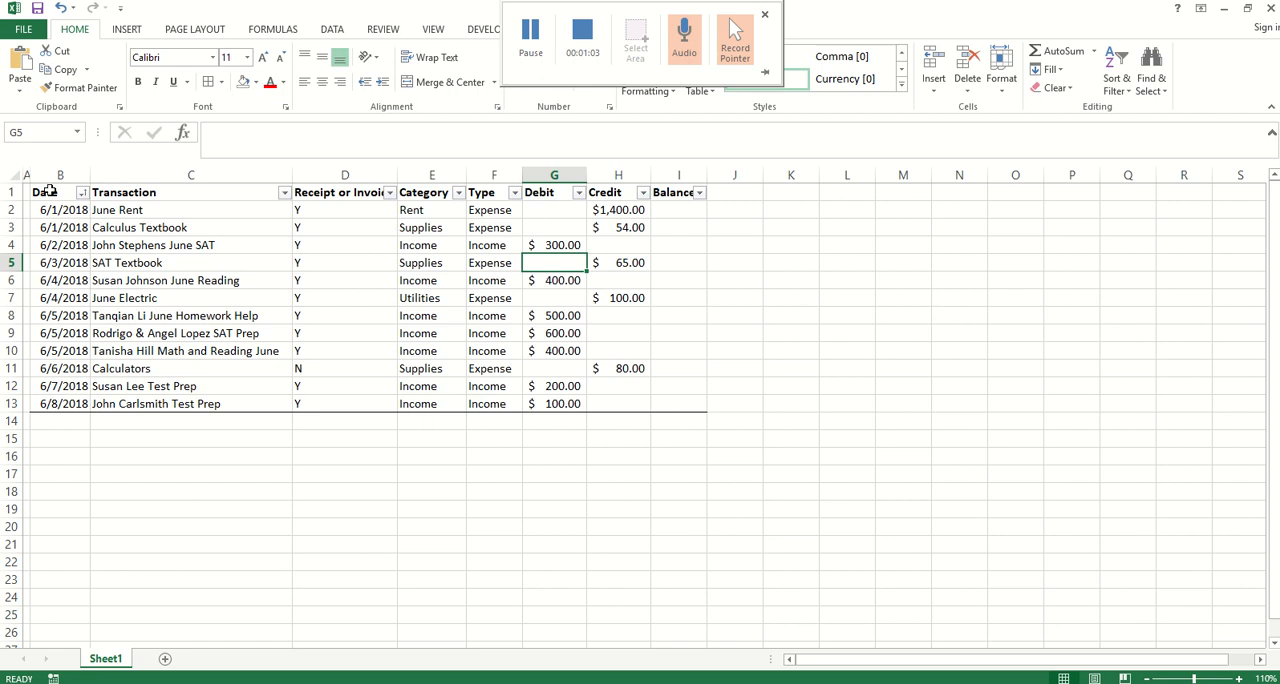
{"action": "mouse_move", "coordinate": [524, 308]}
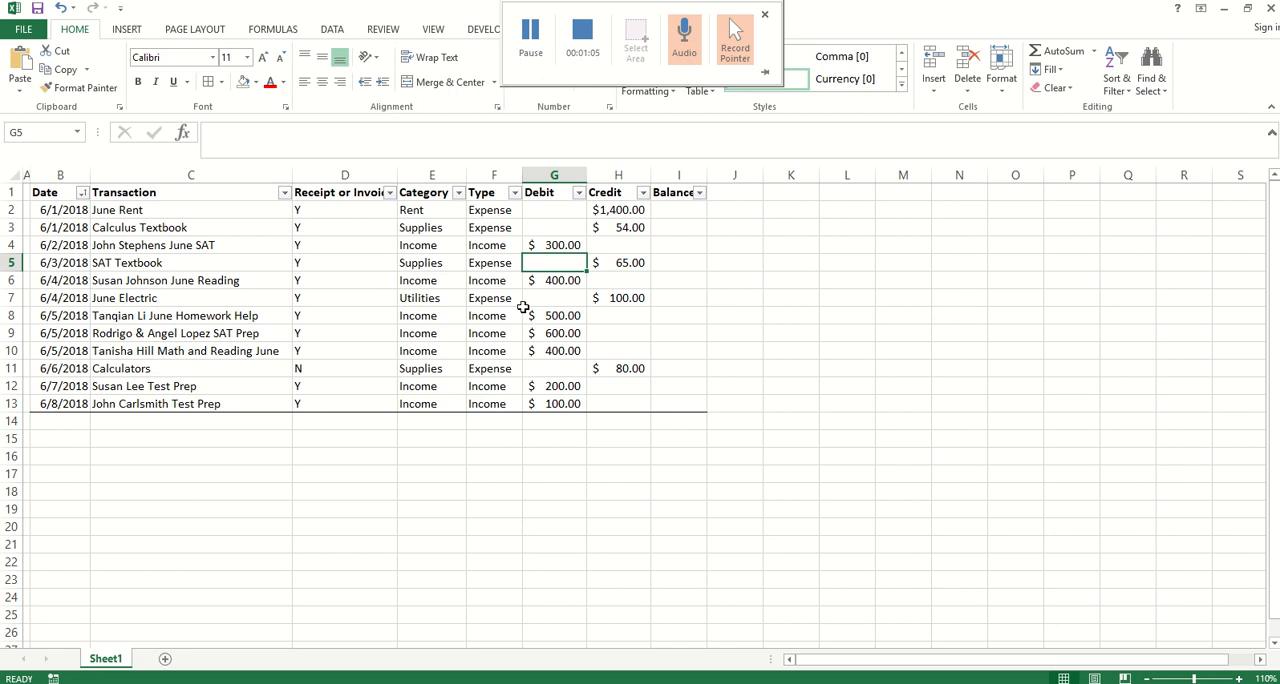
{"action": "left_click", "coordinate": [62, 174]}
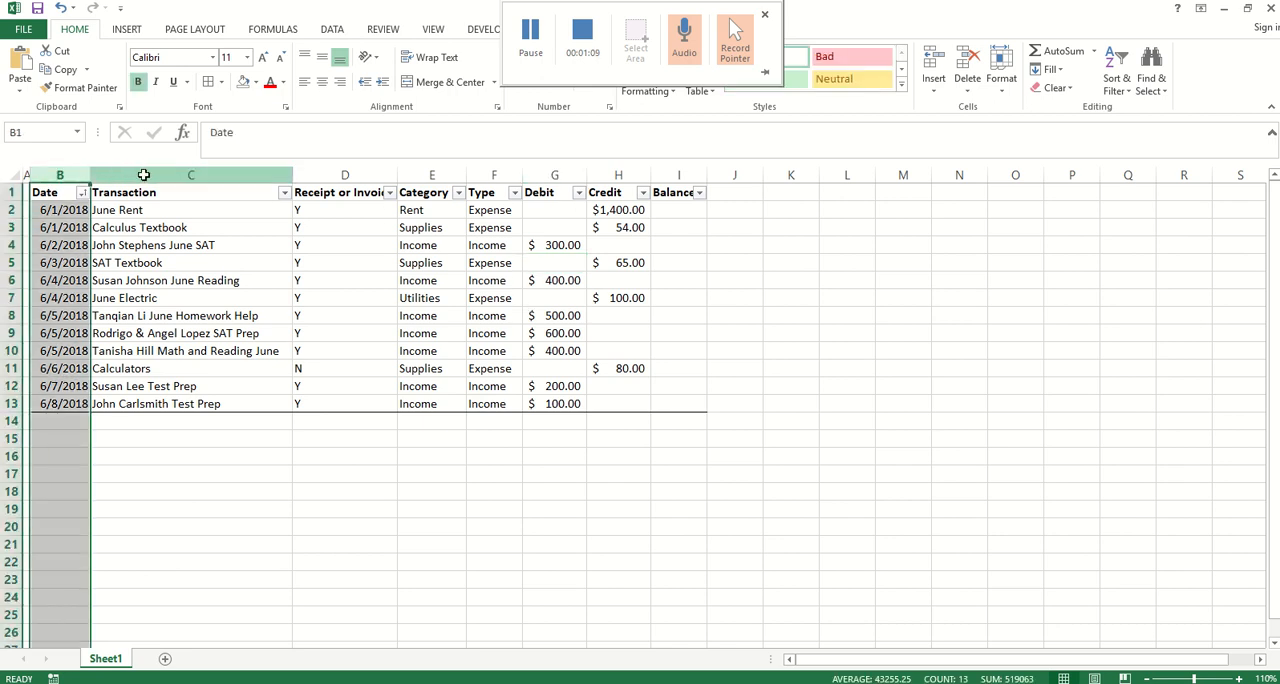
{"action": "left_click", "coordinate": [170, 210]}
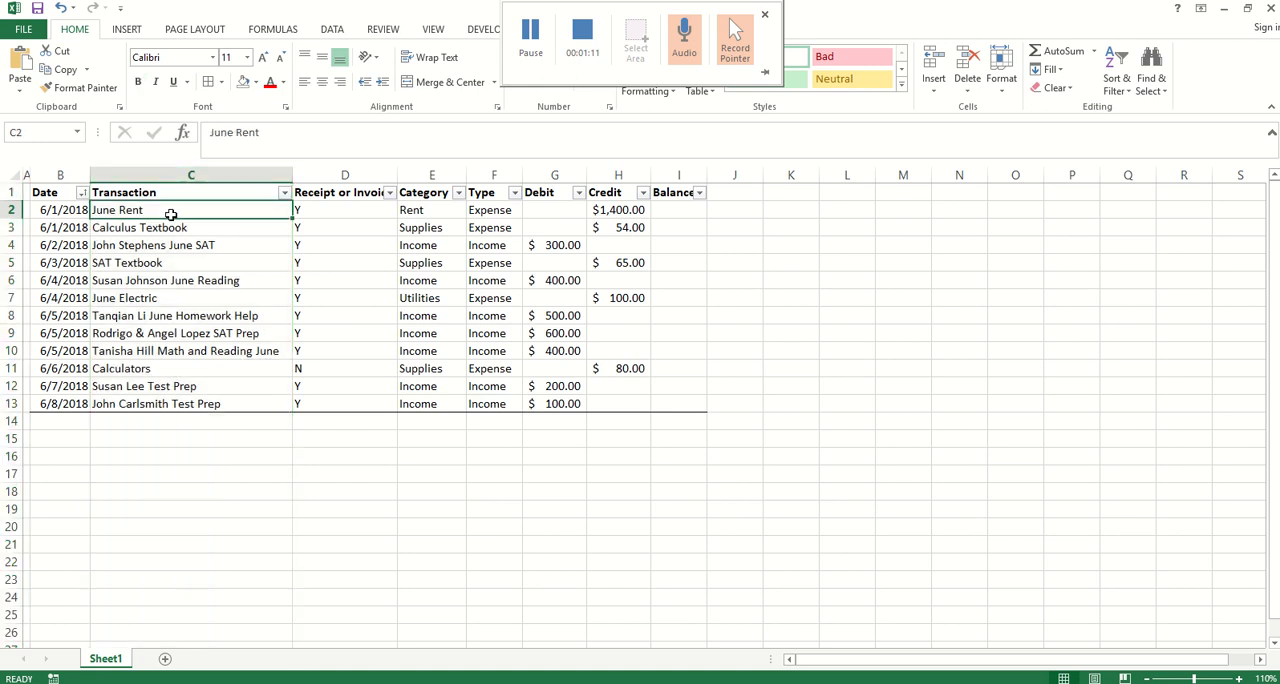
{"action": "left_click", "coordinate": [12, 210]}
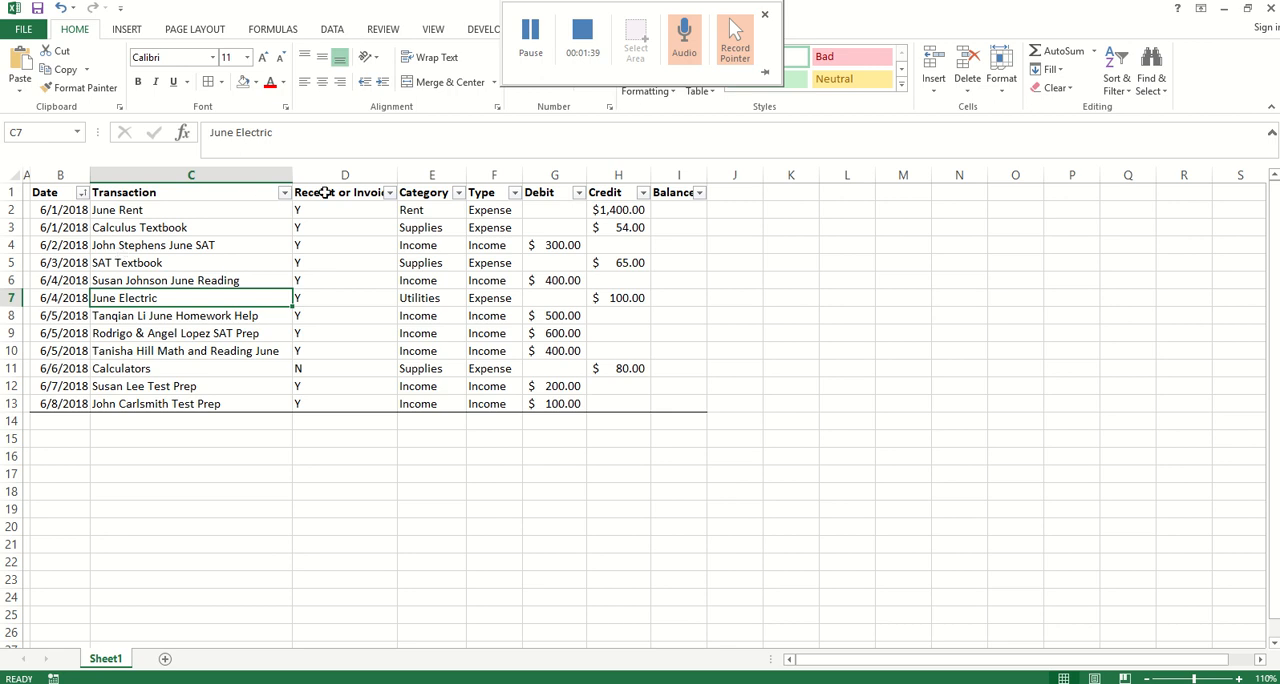
{"action": "left_click", "coordinate": [344, 174]}
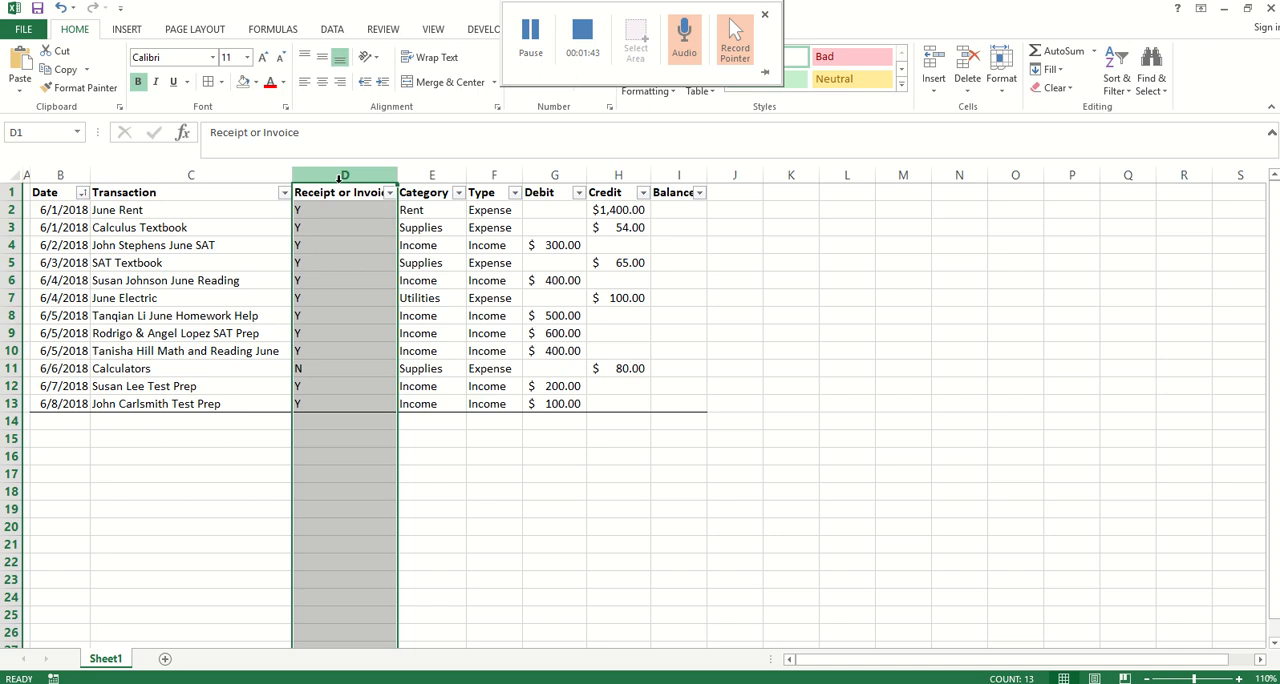
{"action": "left_click", "coordinate": [344, 368]}
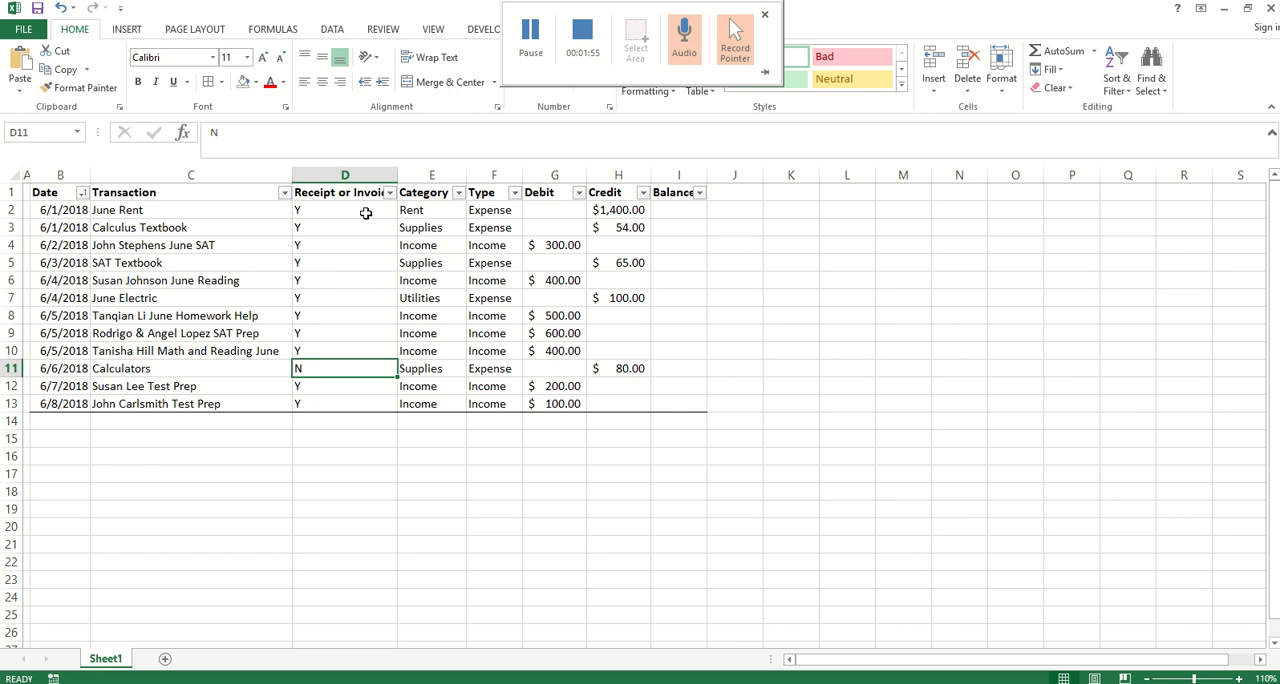
{"action": "left_click", "coordinate": [344, 210]}
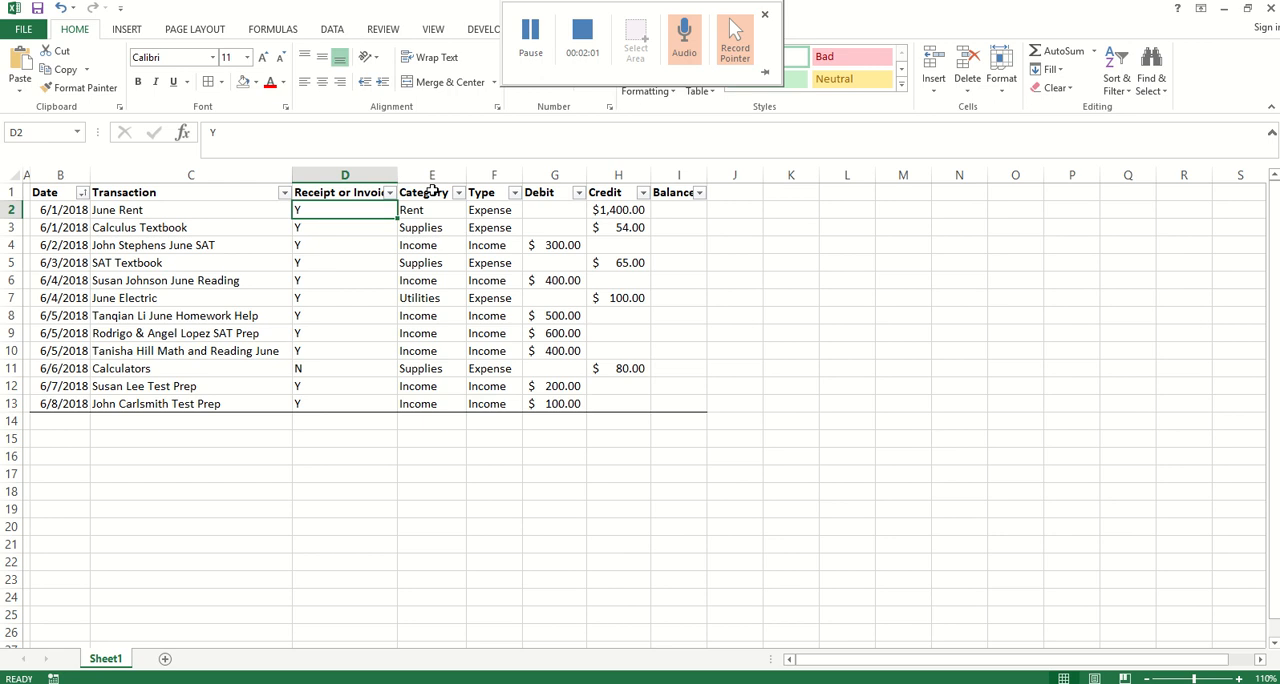
{"action": "left_click", "coordinate": [424, 192]}
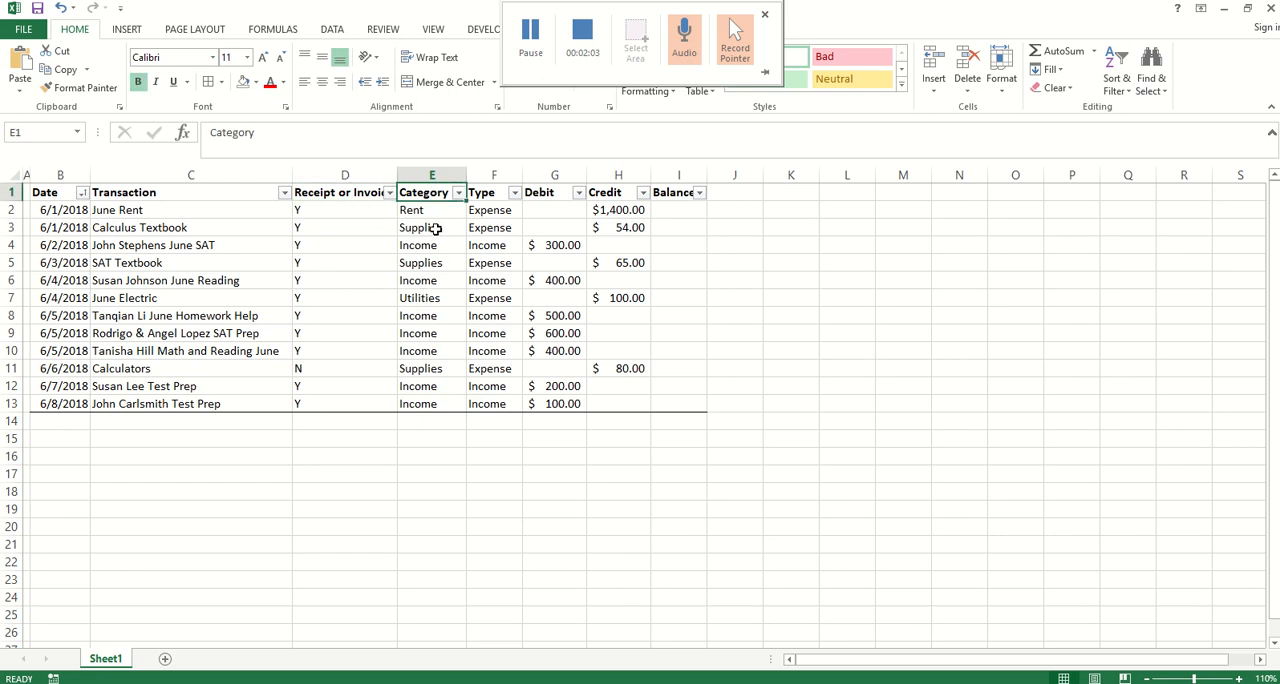
{"action": "left_click", "coordinate": [428, 228]}
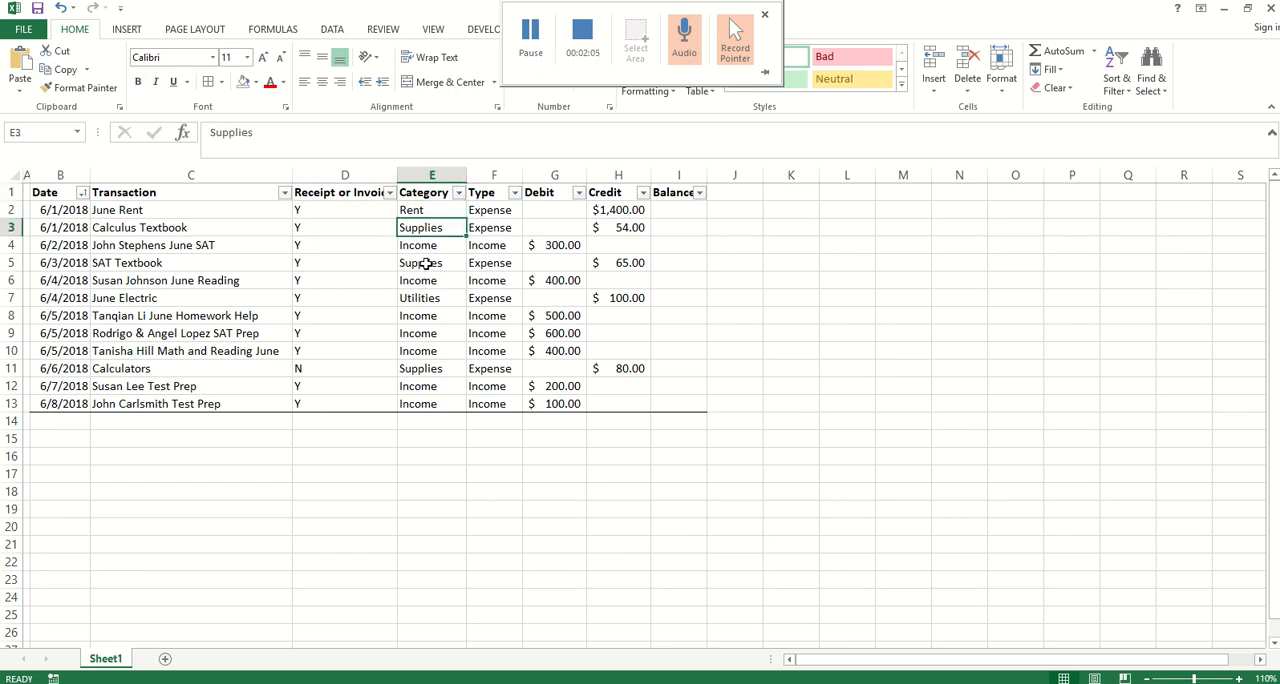
{"action": "left_click", "coordinate": [426, 262]}
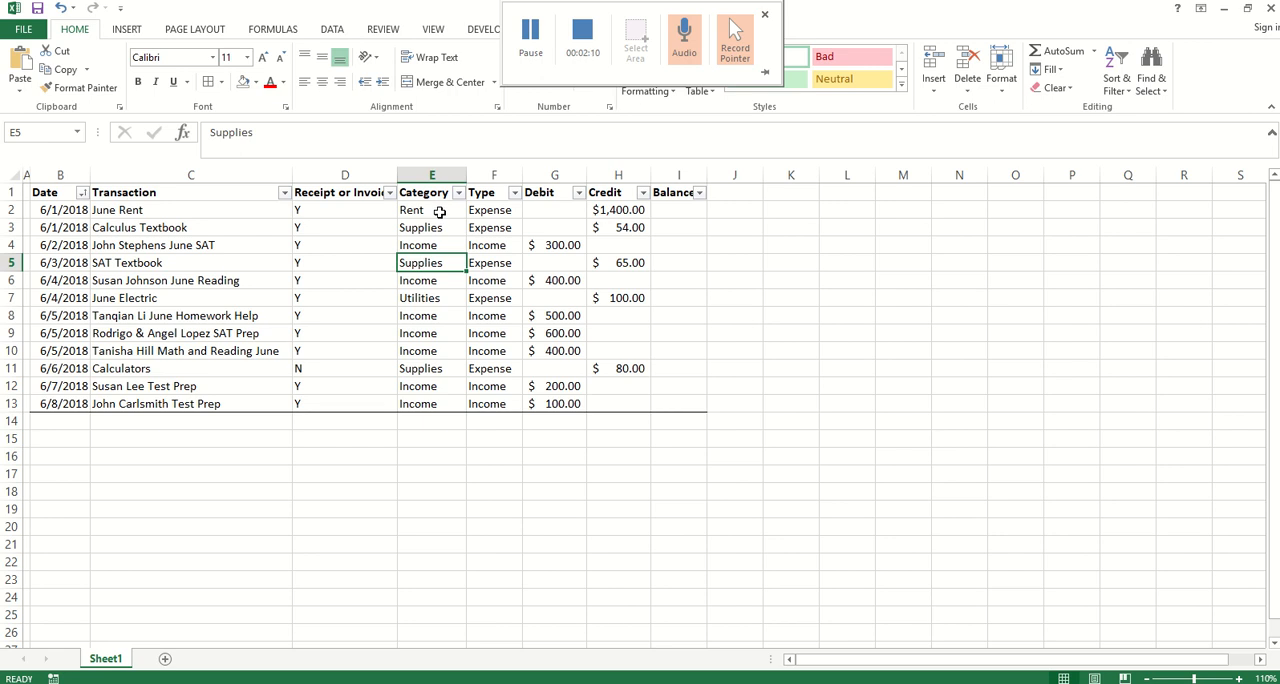
{"action": "left_click", "coordinate": [426, 210]}
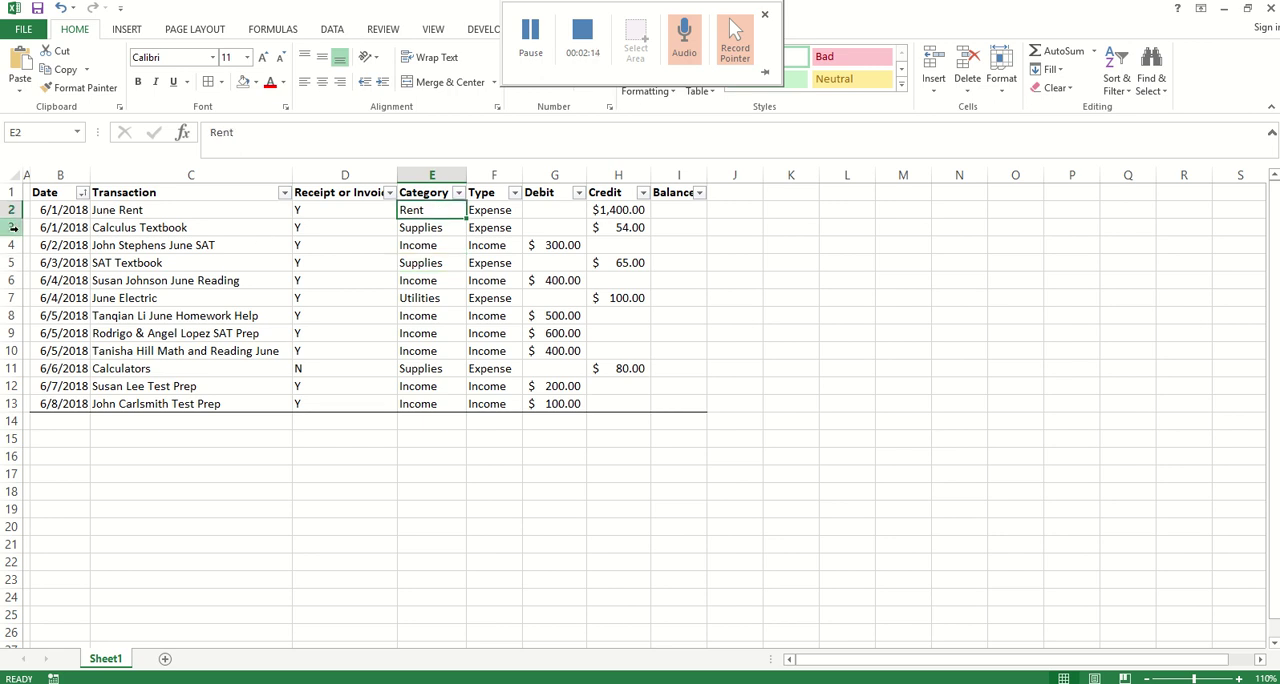
Step: Review the transaction rows, the Type column and the Income entries including the 1,400 rent credit
{"action": "left_click", "coordinate": [32, 246]}
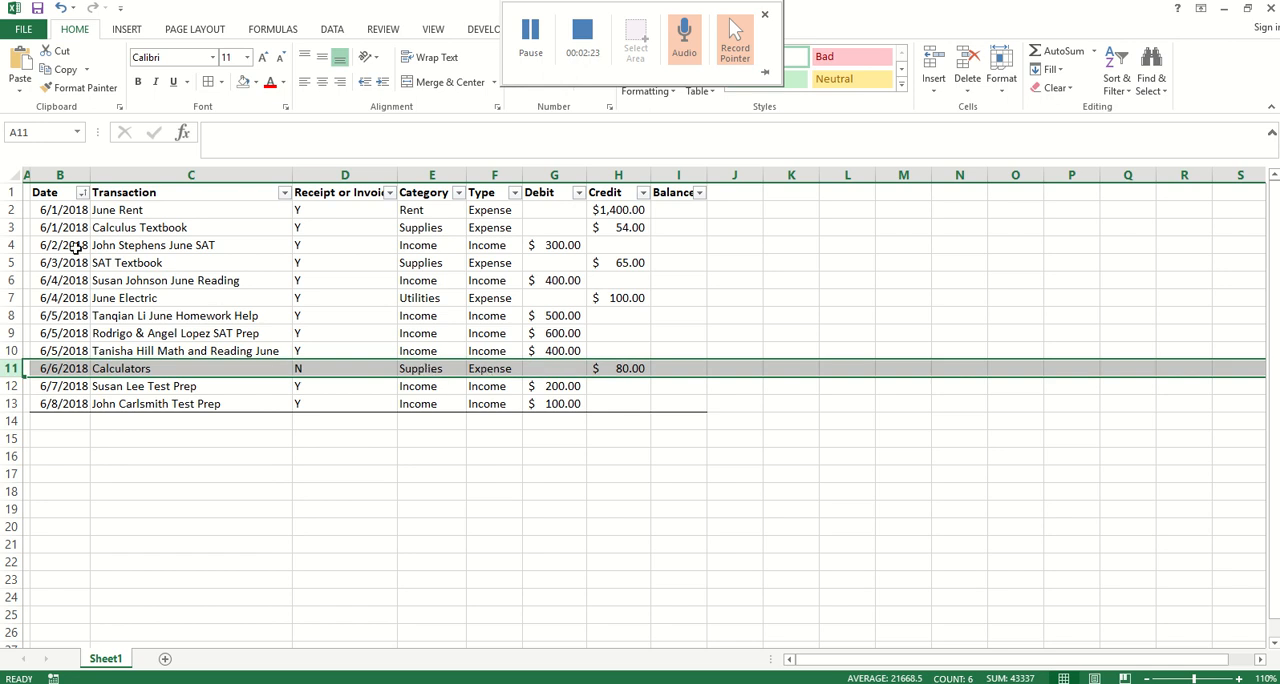
{"action": "left_click", "coordinate": [430, 262]}
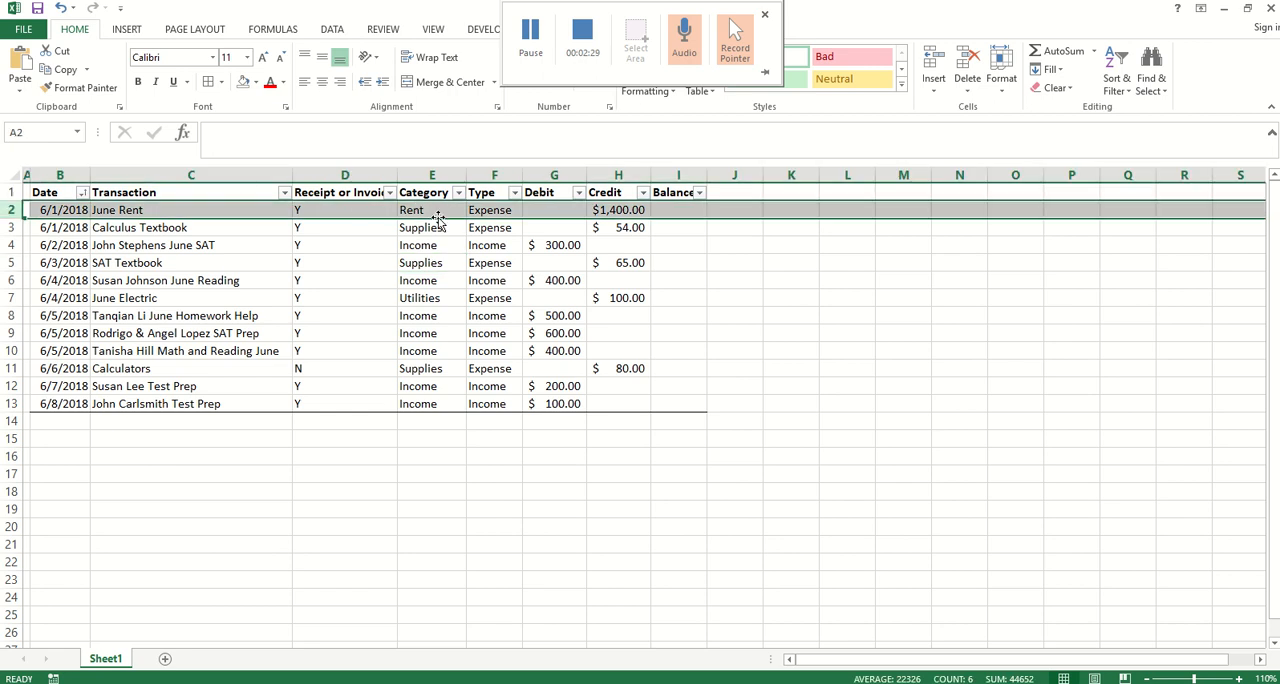
{"action": "mouse_move", "coordinate": [360, 284]}
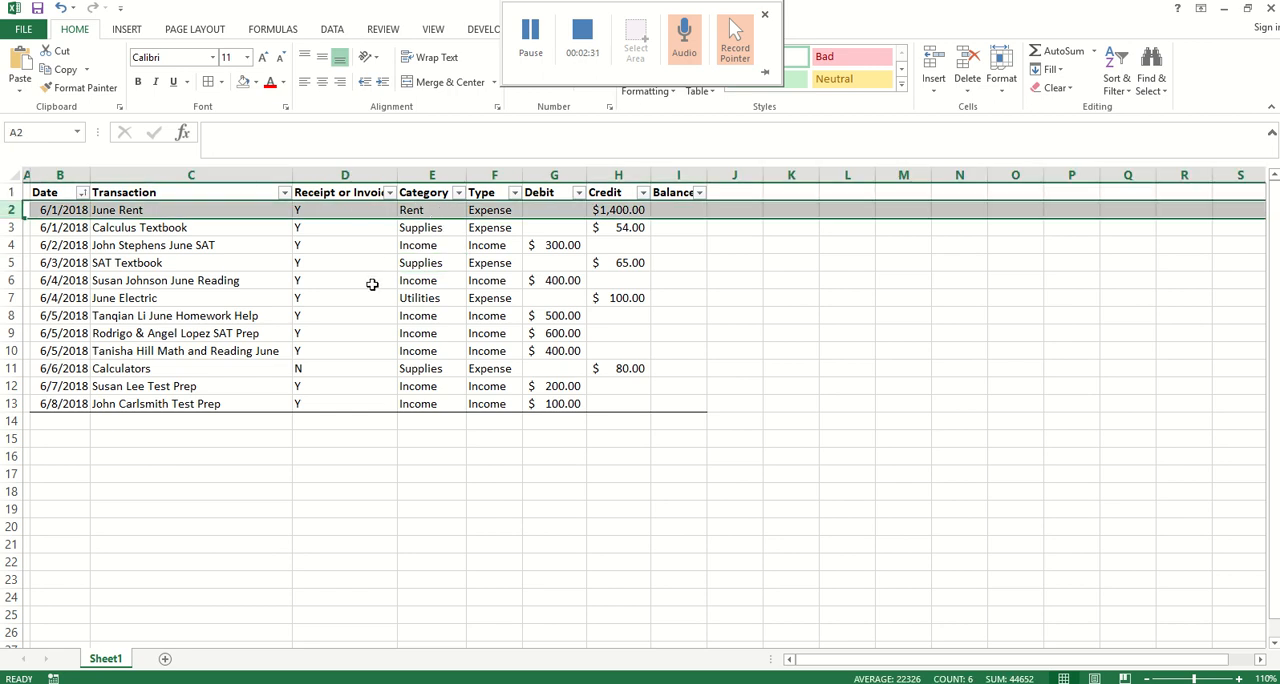
{"action": "left_click", "coordinate": [420, 296]}
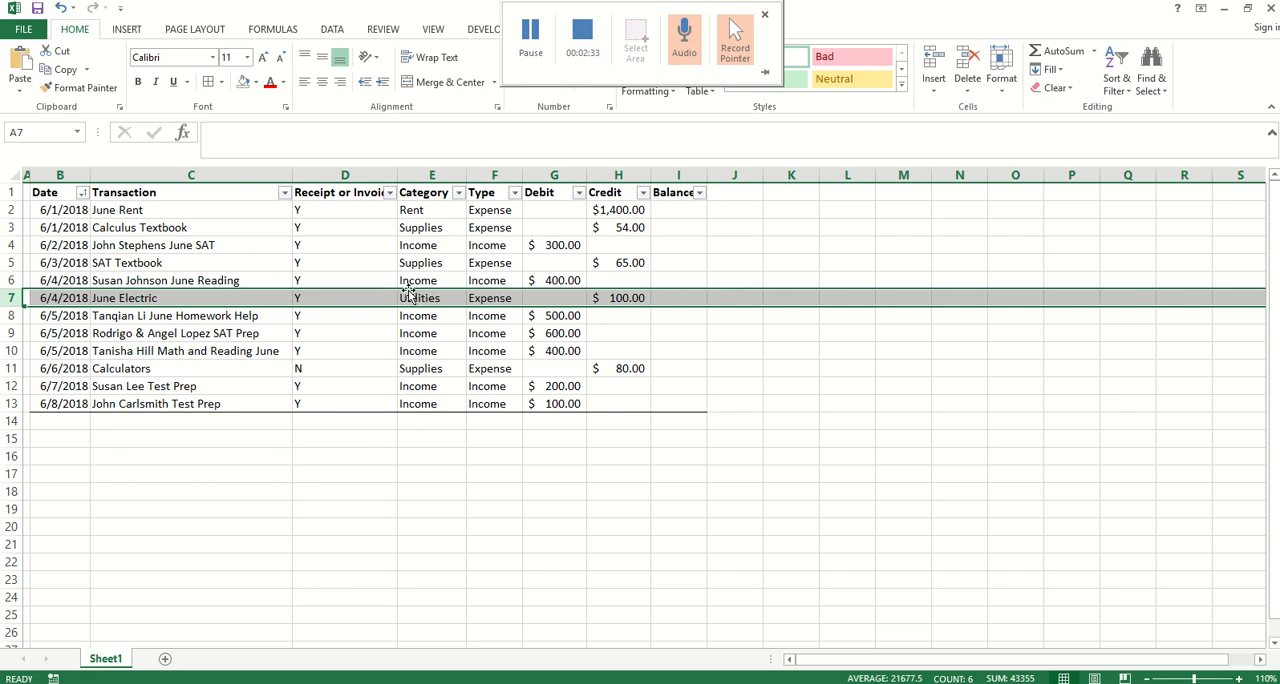
{"action": "left_click", "coordinate": [422, 296]}
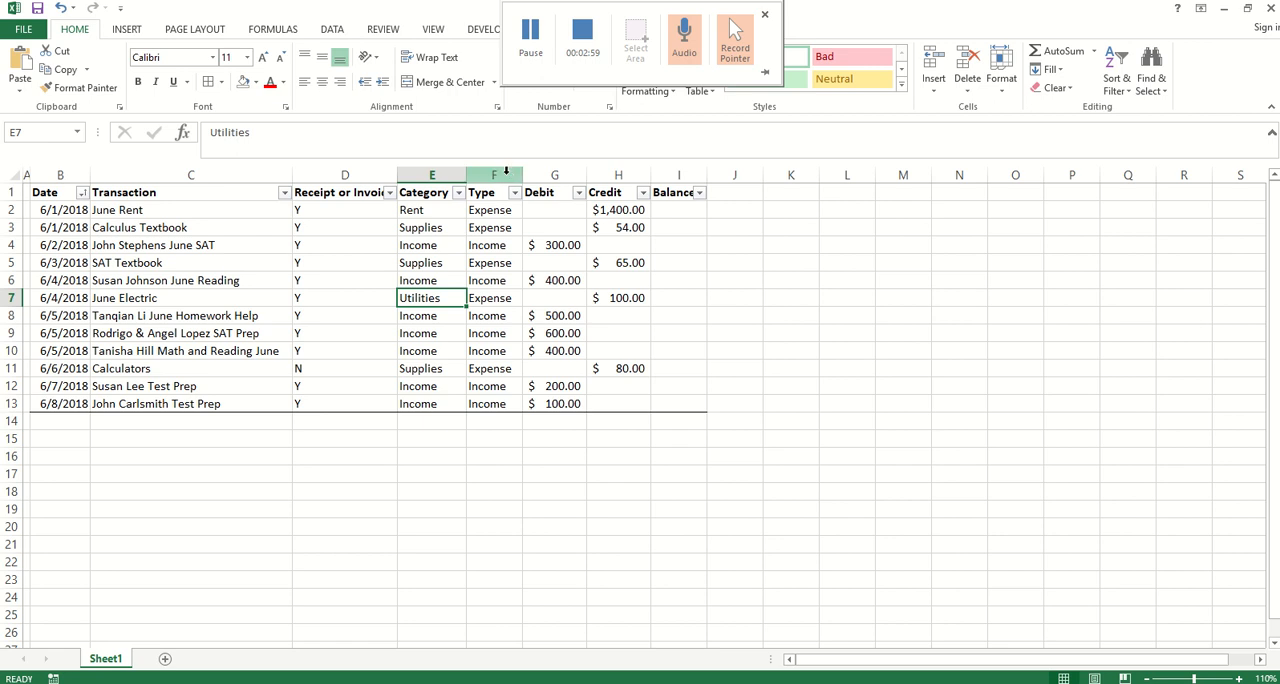
{"action": "left_click", "coordinate": [494, 176]}
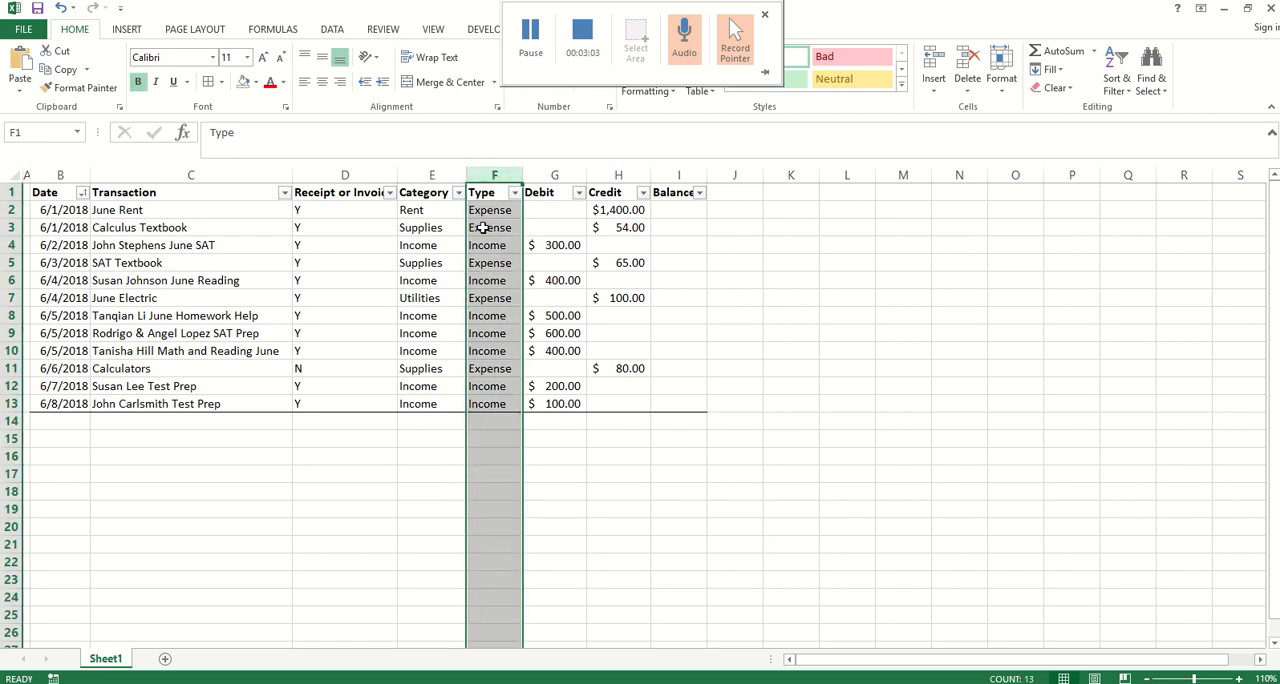
{"action": "left_click", "coordinate": [492, 246]}
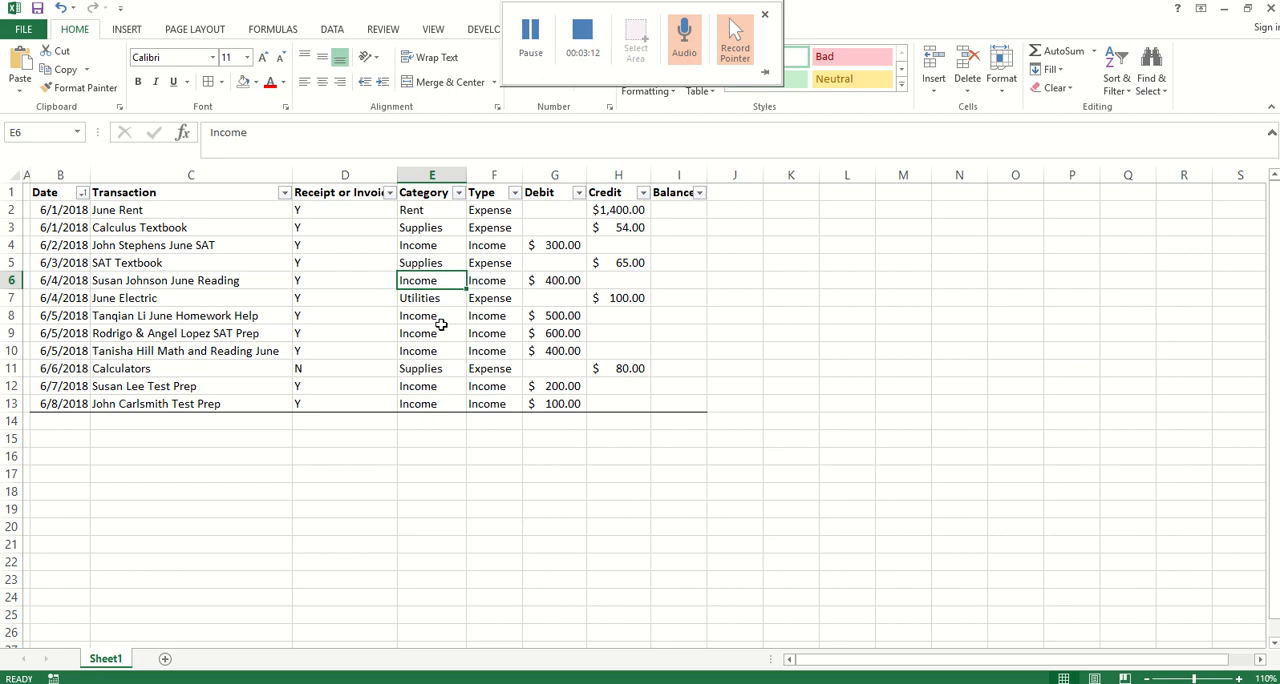
{"action": "mouse_move", "coordinate": [444, 324]}
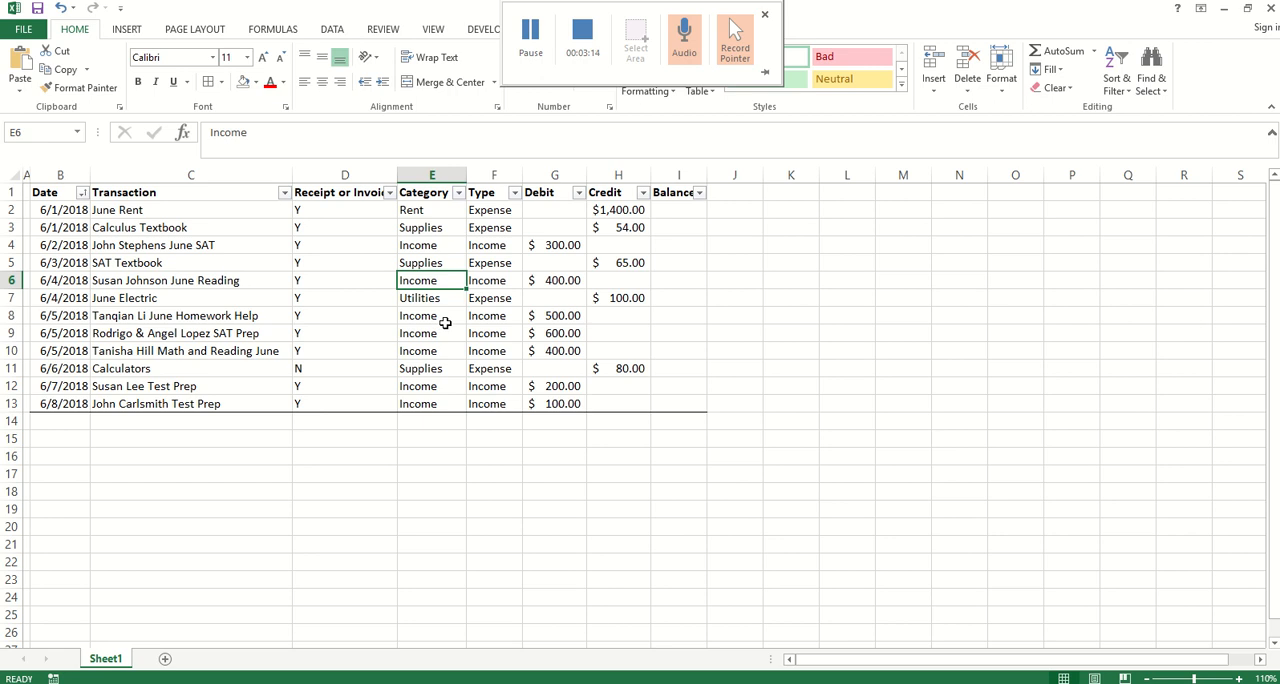
{"action": "left_click", "coordinate": [432, 246]}
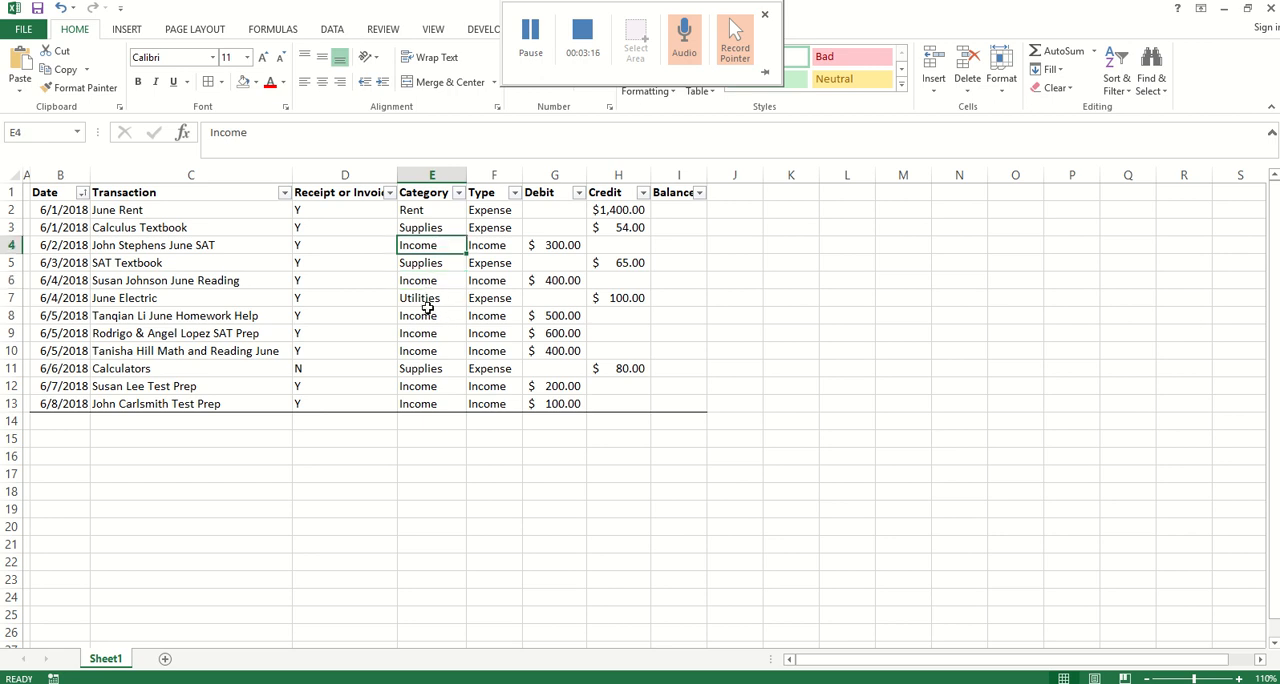
{"action": "left_click", "coordinate": [432, 280]}
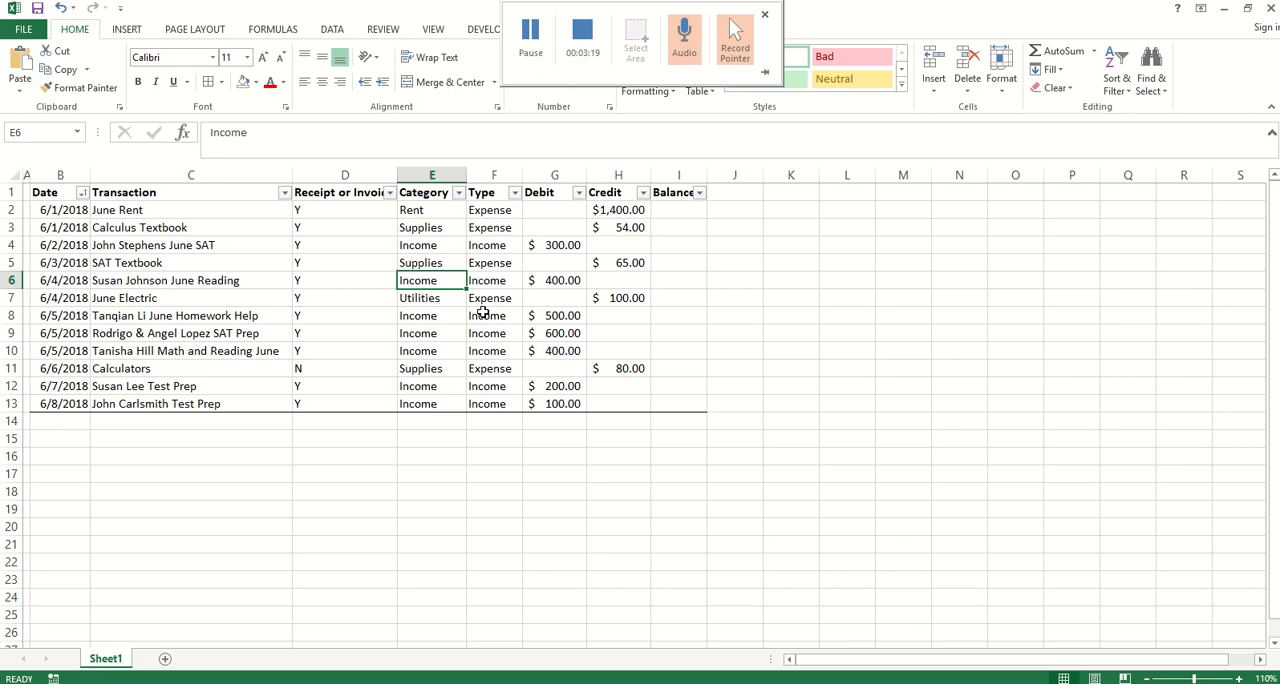
{"action": "left_click", "coordinate": [492, 246]}
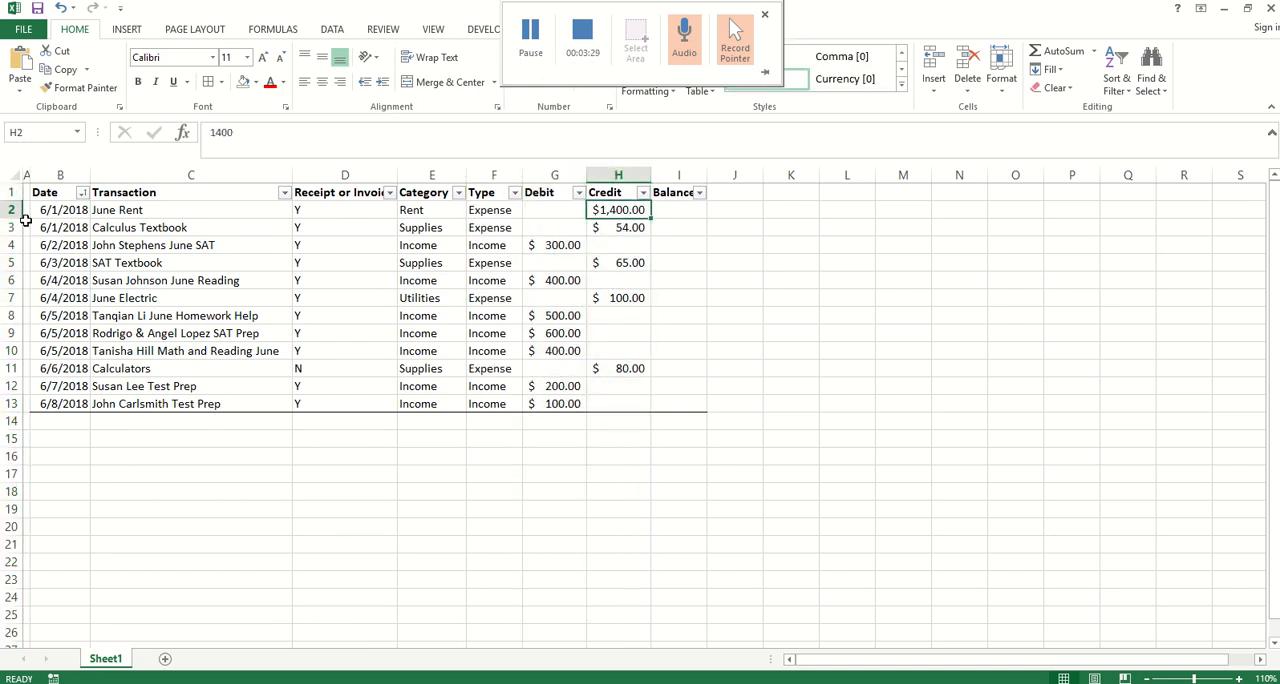
Step: Select the Debit and Credit amounts G2:H13 to show them as plain numbers without dollar signs
{"action": "left_click", "coordinate": [12, 210]}
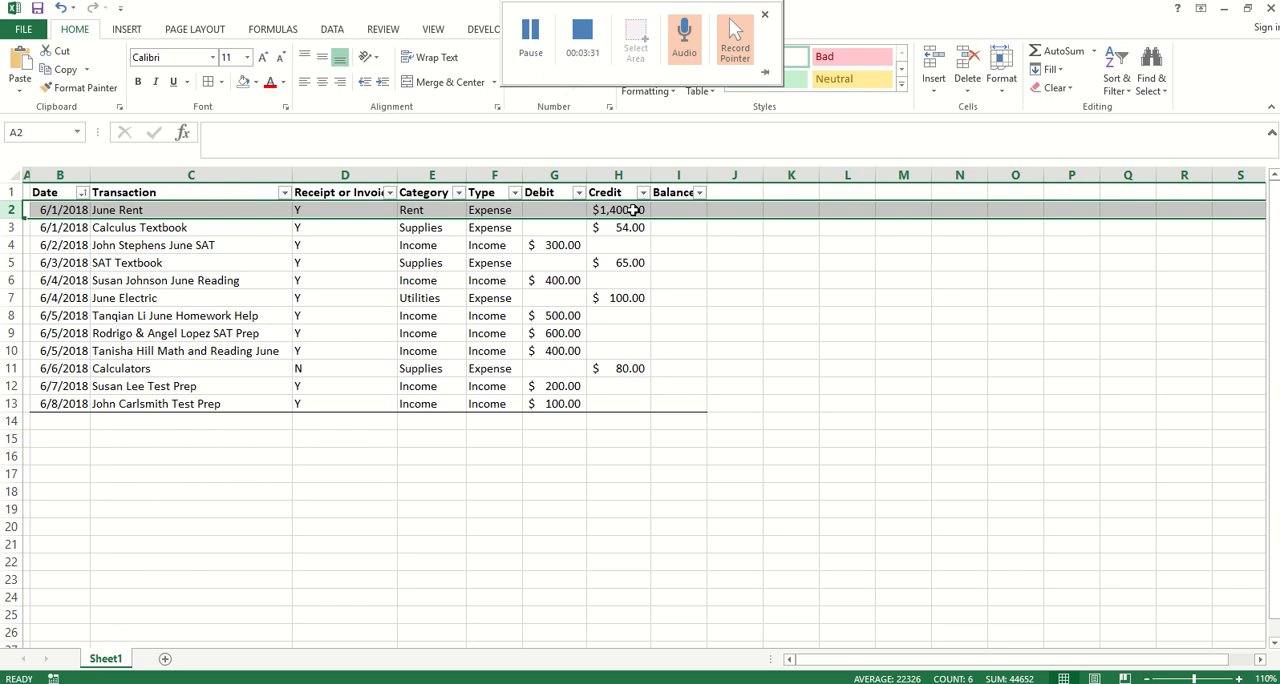
{"action": "left_click", "coordinate": [618, 210]}
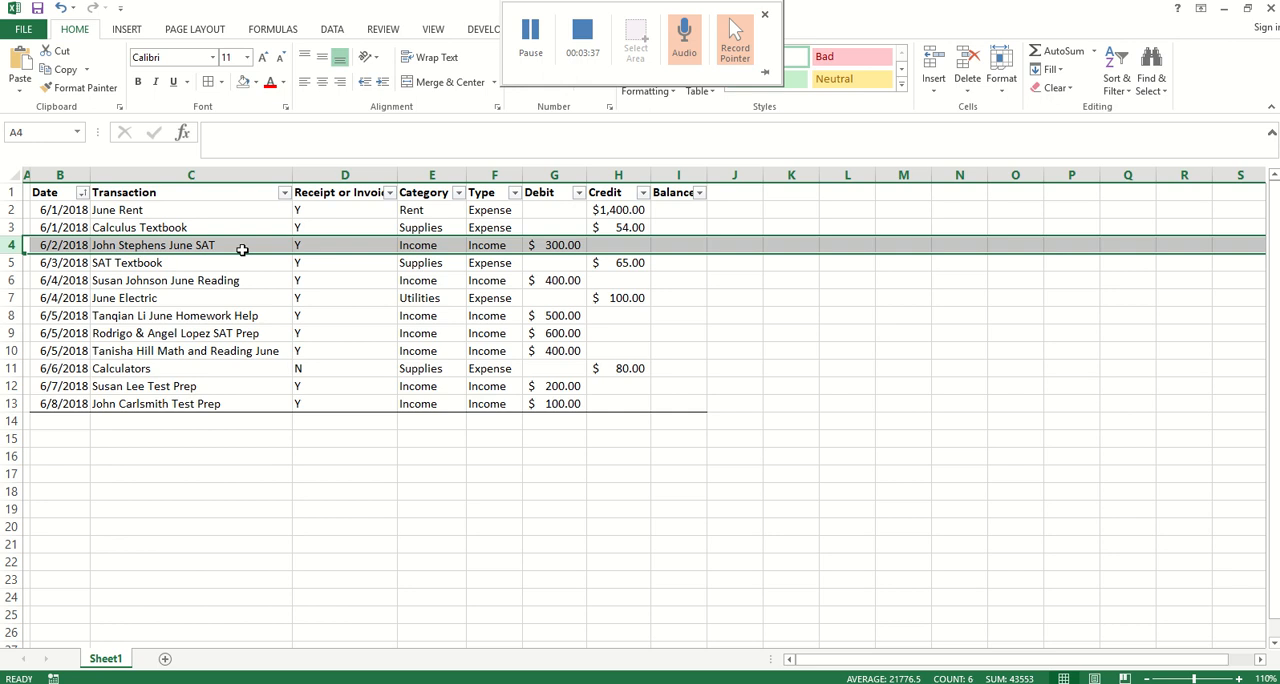
{"action": "left_click", "coordinate": [554, 246]}
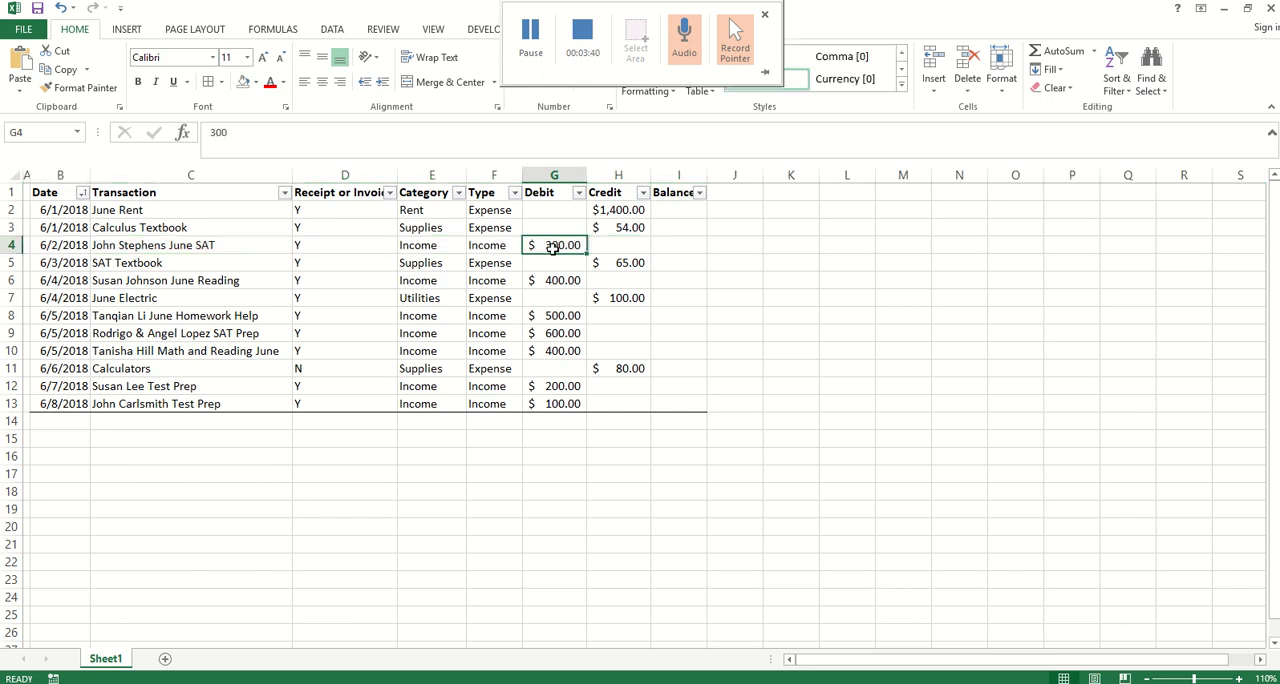
{"action": "left_click", "coordinate": [618, 404]}
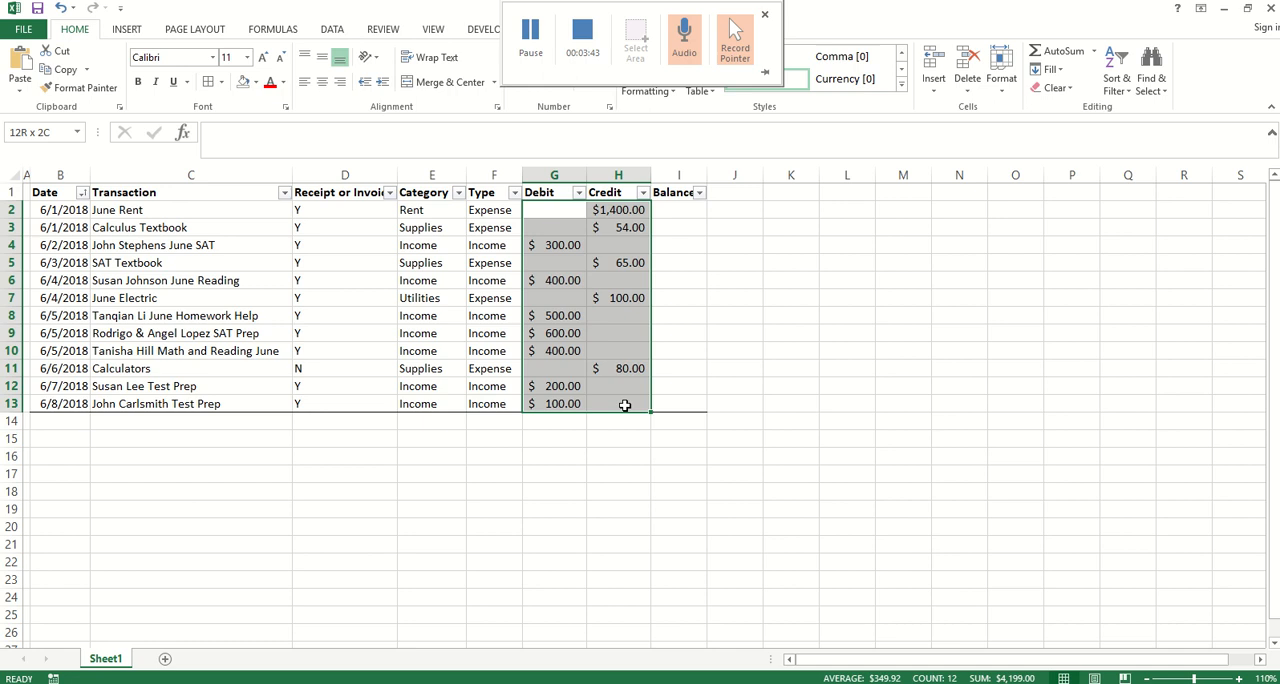
{"action": "left_click", "coordinate": [554, 280]}
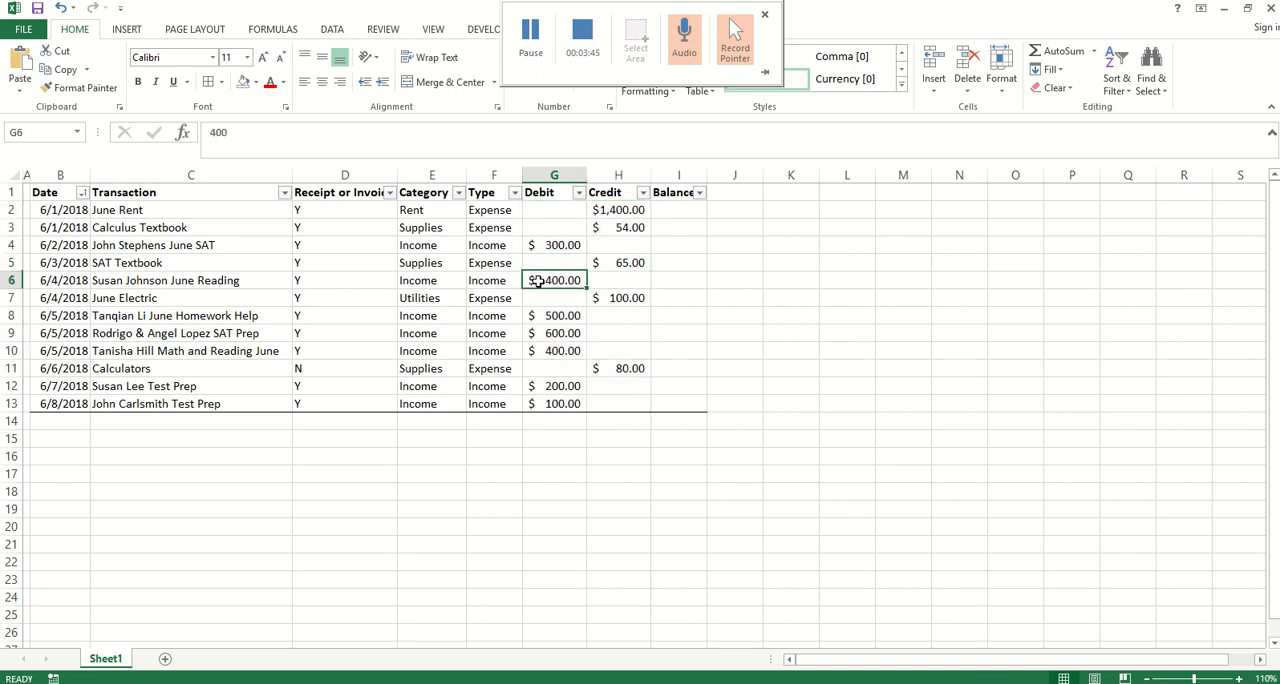
{"action": "left_click_drag", "start_coordinate": [554, 210], "coordinate": [618, 404]}
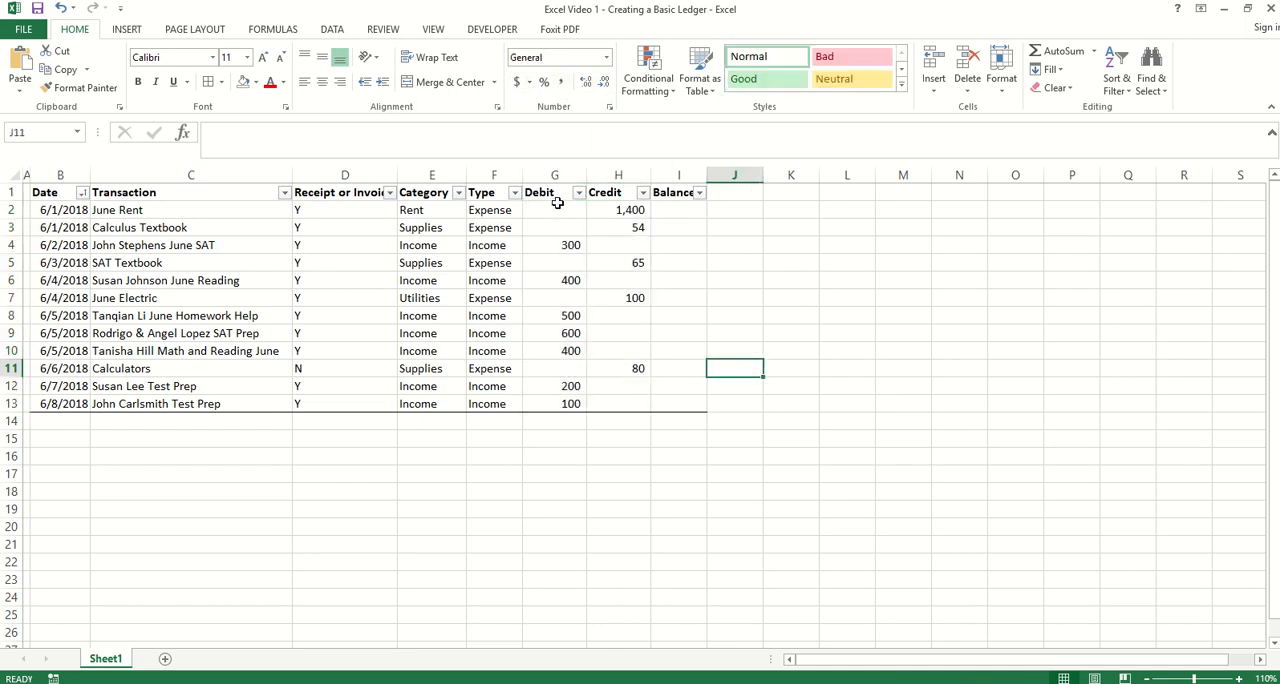
{"action": "left_click_drag", "start_coordinate": [556, 210], "coordinate": [618, 368]}
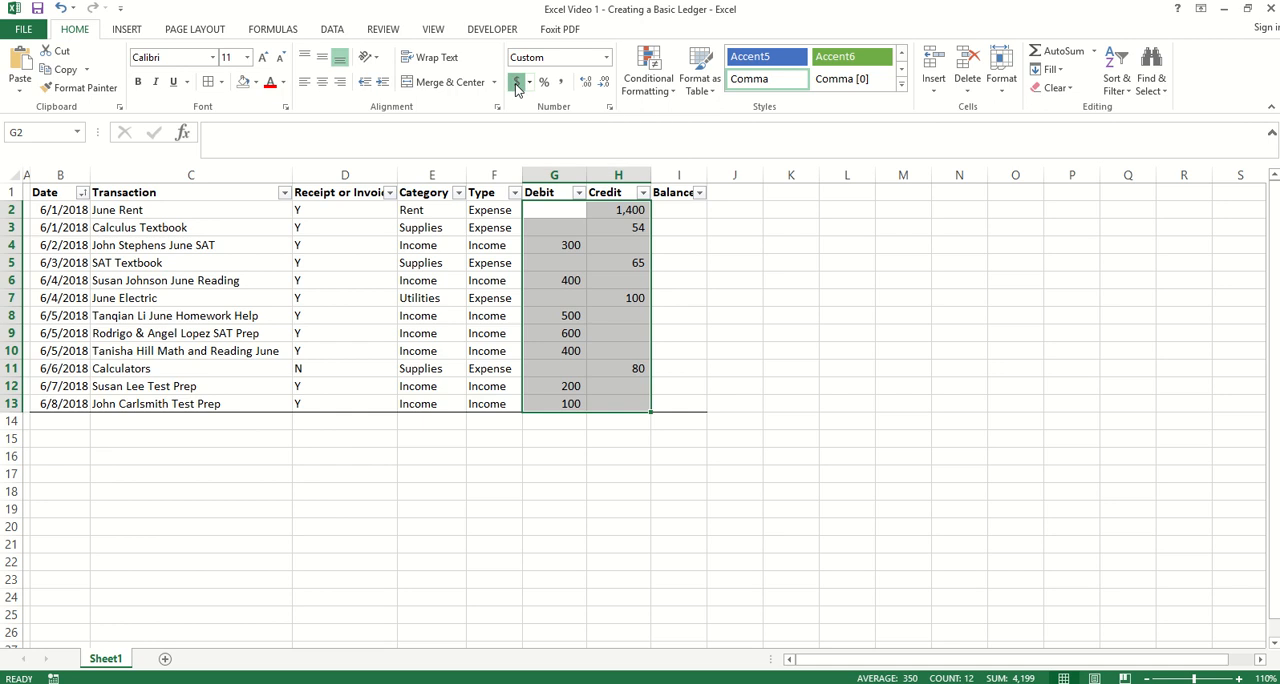
{"action": "left_click", "coordinate": [512, 82]}
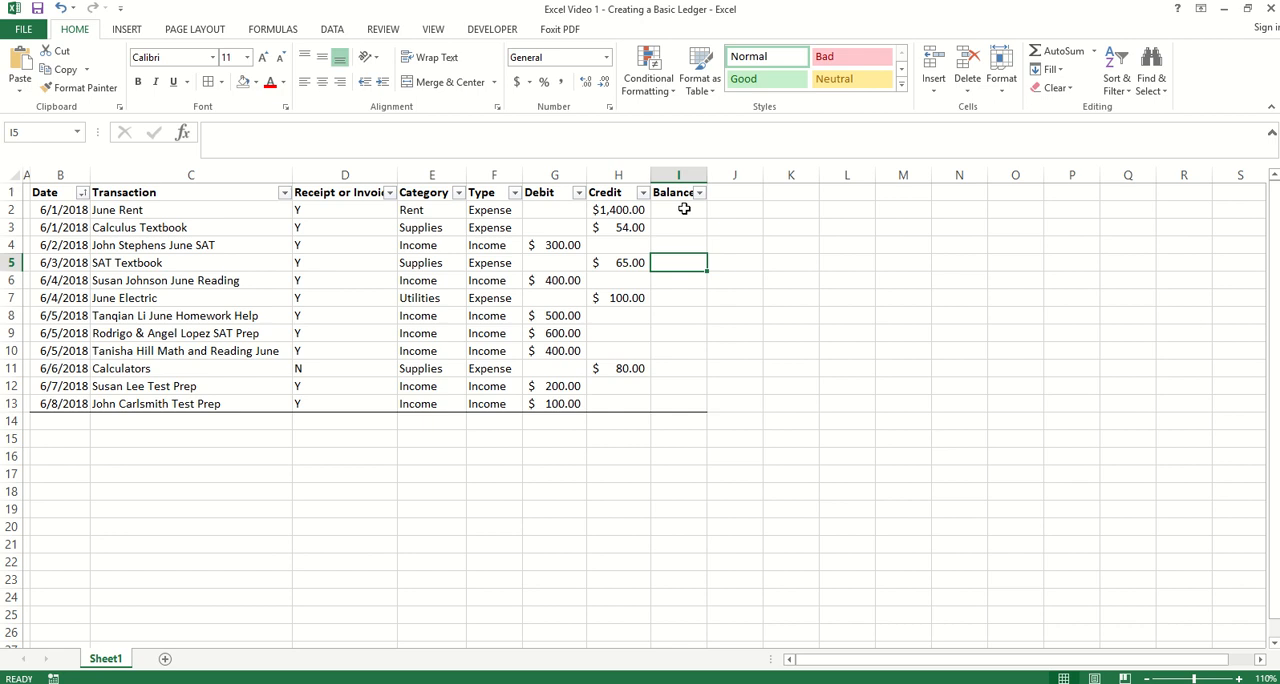
Step: Enter =G2-H2 in I2 so the June Rent balance reads $(1,400.00)
{"action": "left_click", "coordinate": [678, 210]}
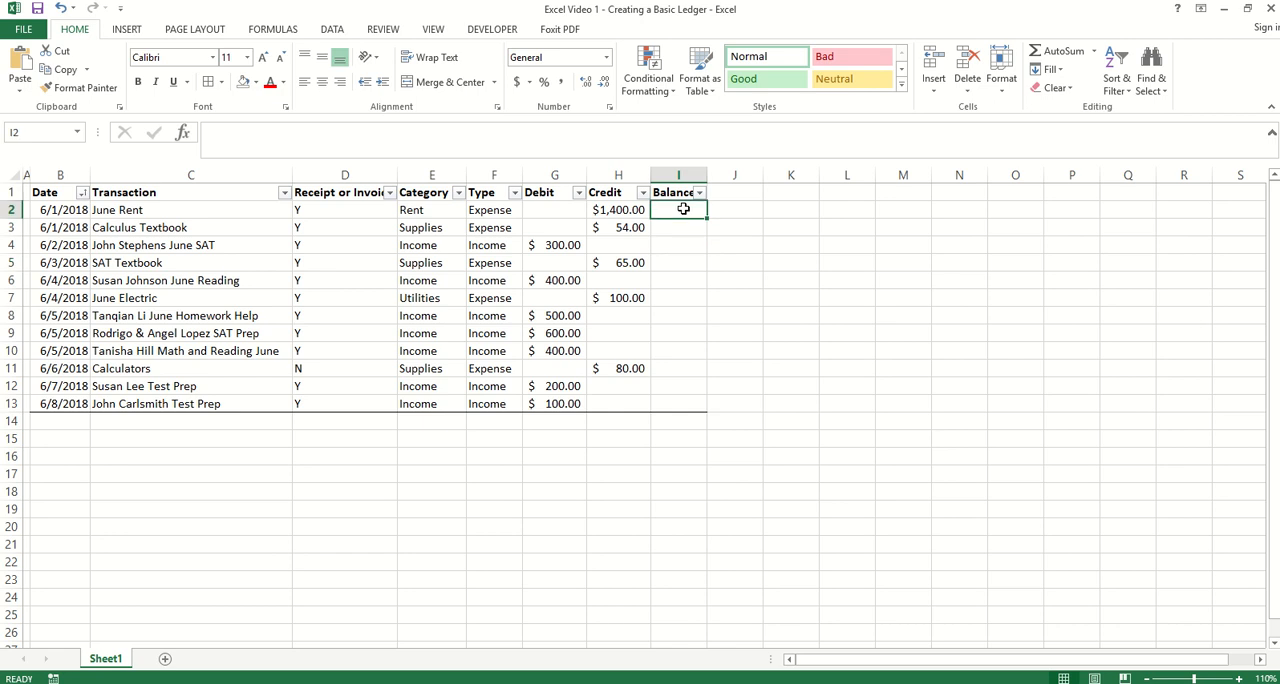
{"action": "mouse_move", "coordinate": [568, 210]}
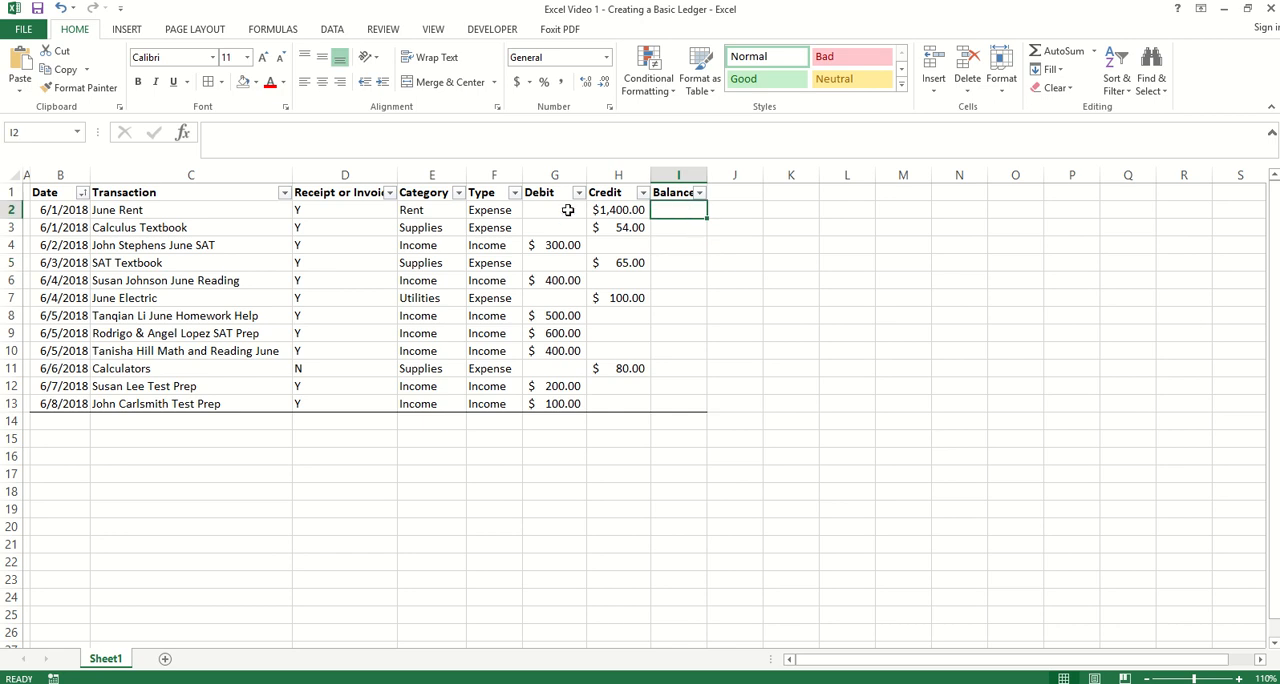
{"action": "left_click_drag", "start_coordinate": [704, 210], "coordinate": [704, 404]}
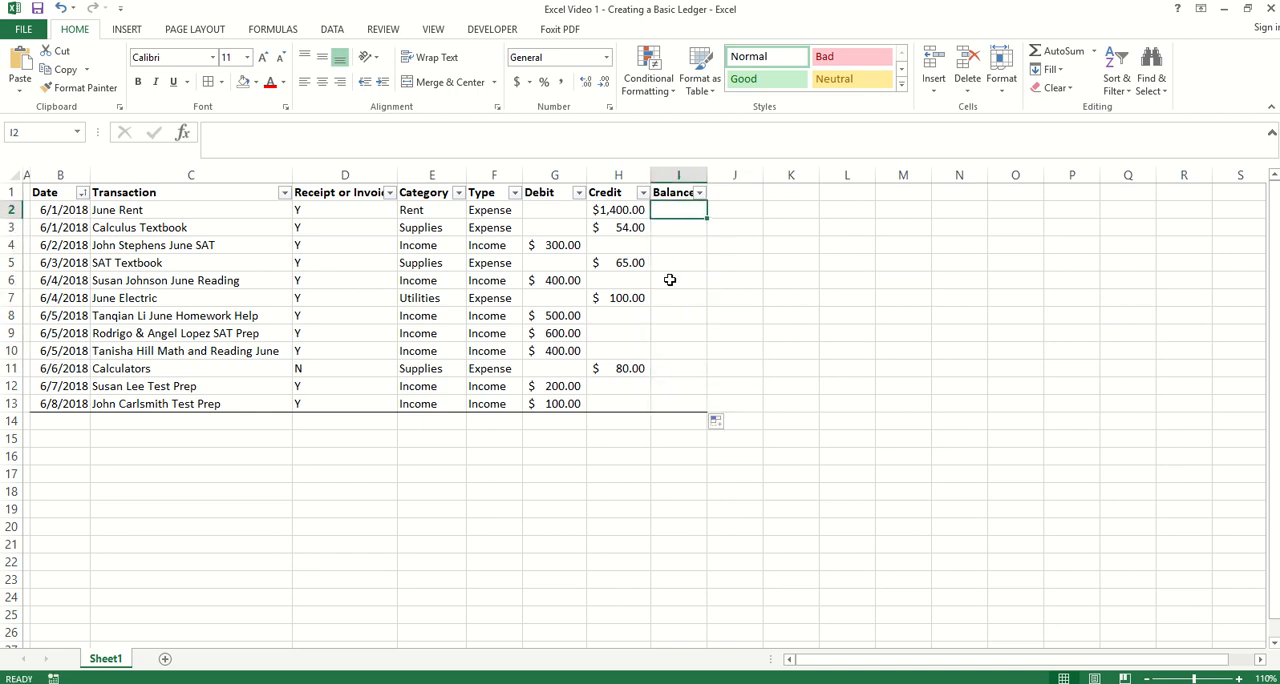
{"action": "type", "text": "="}
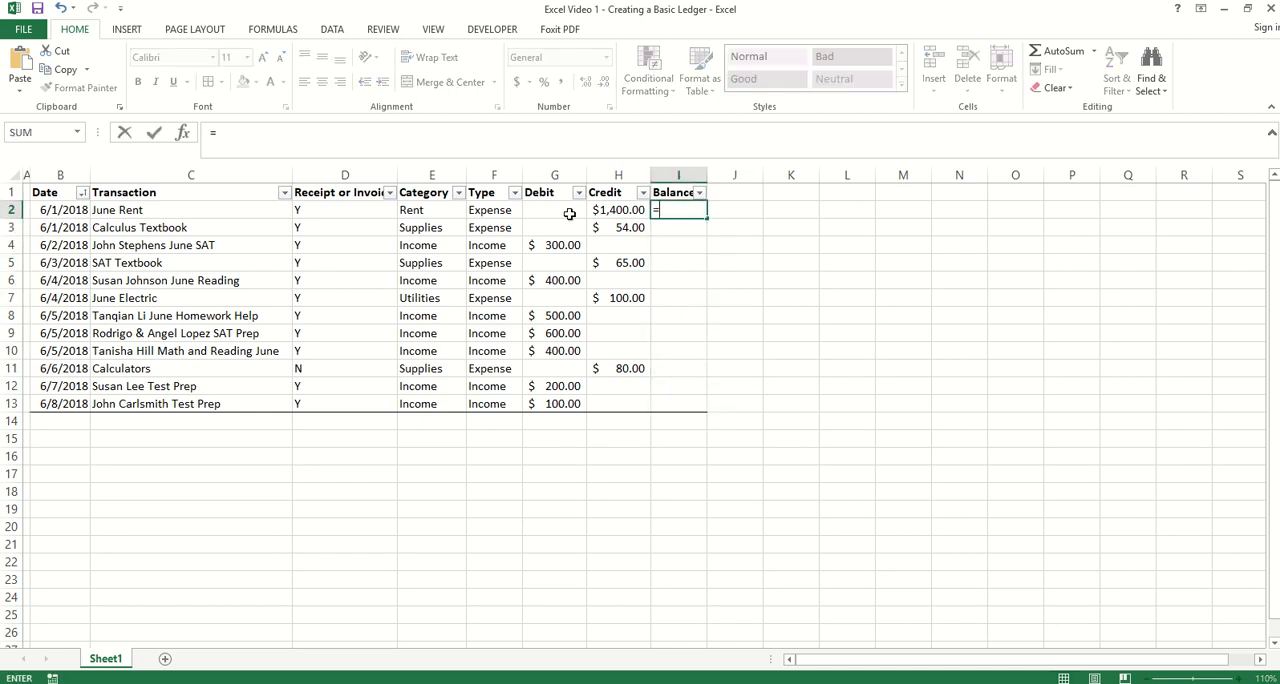
{"action": "left_click", "coordinate": [556, 210]}
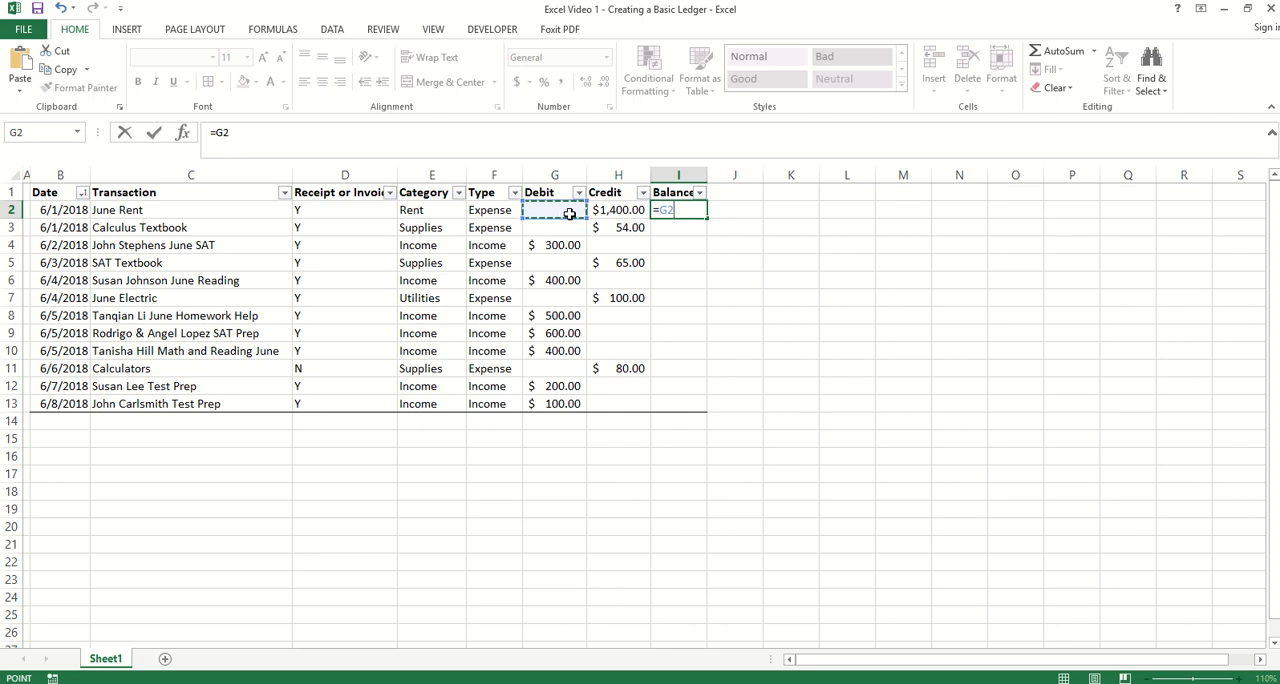
{"action": "left_click", "coordinate": [616, 210]}
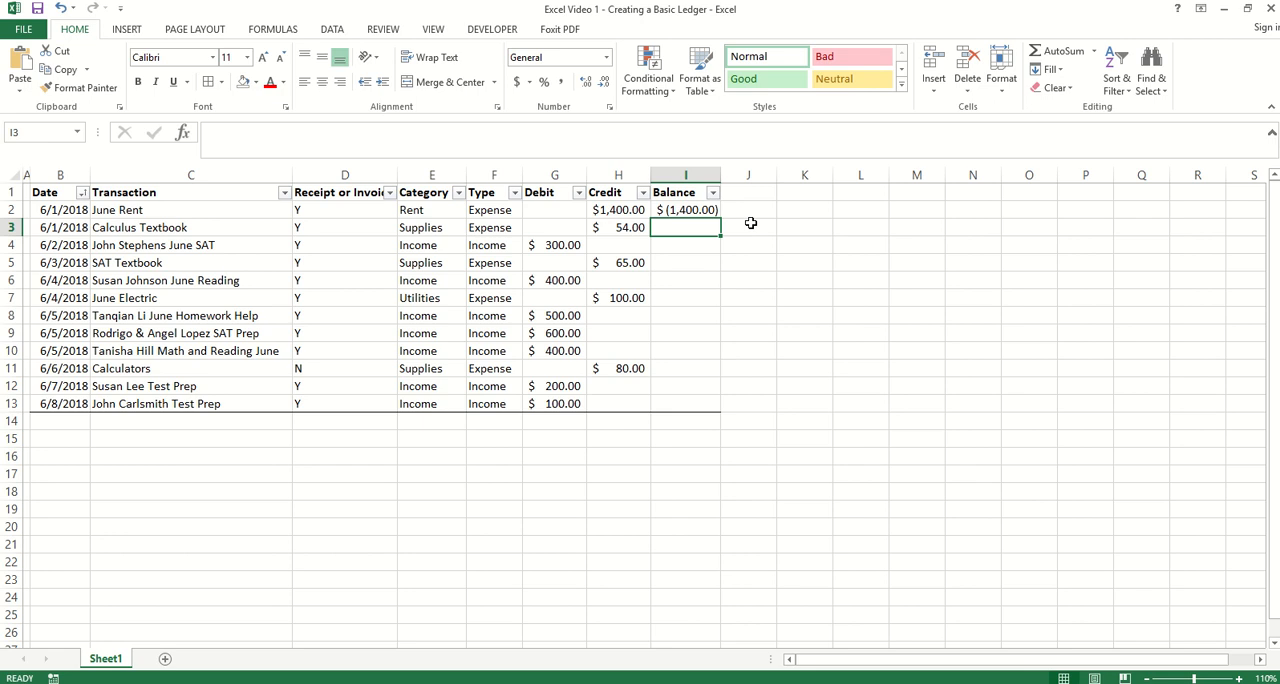
{"action": "mouse_move", "coordinate": [718, 248]}
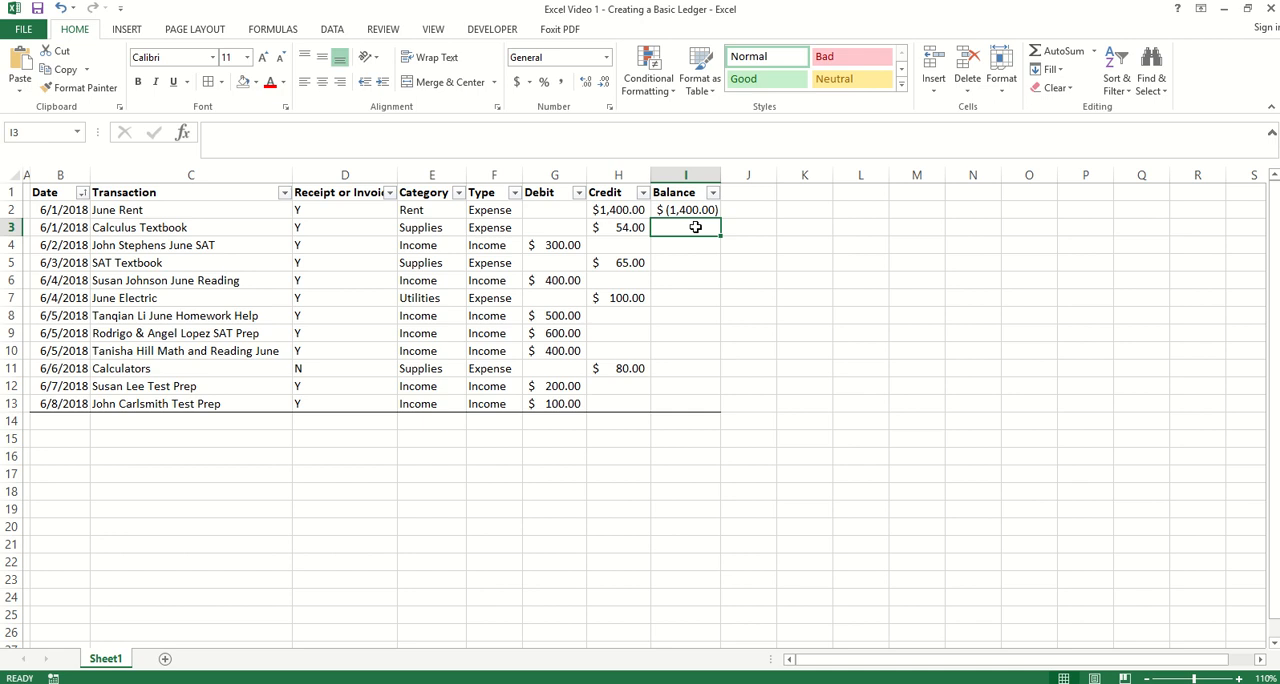
Step: Enter =I2+G3-H3 in I3 so the Calculus Textbook balance shows $(1,454.00)
{"action": "type", "text": "="}
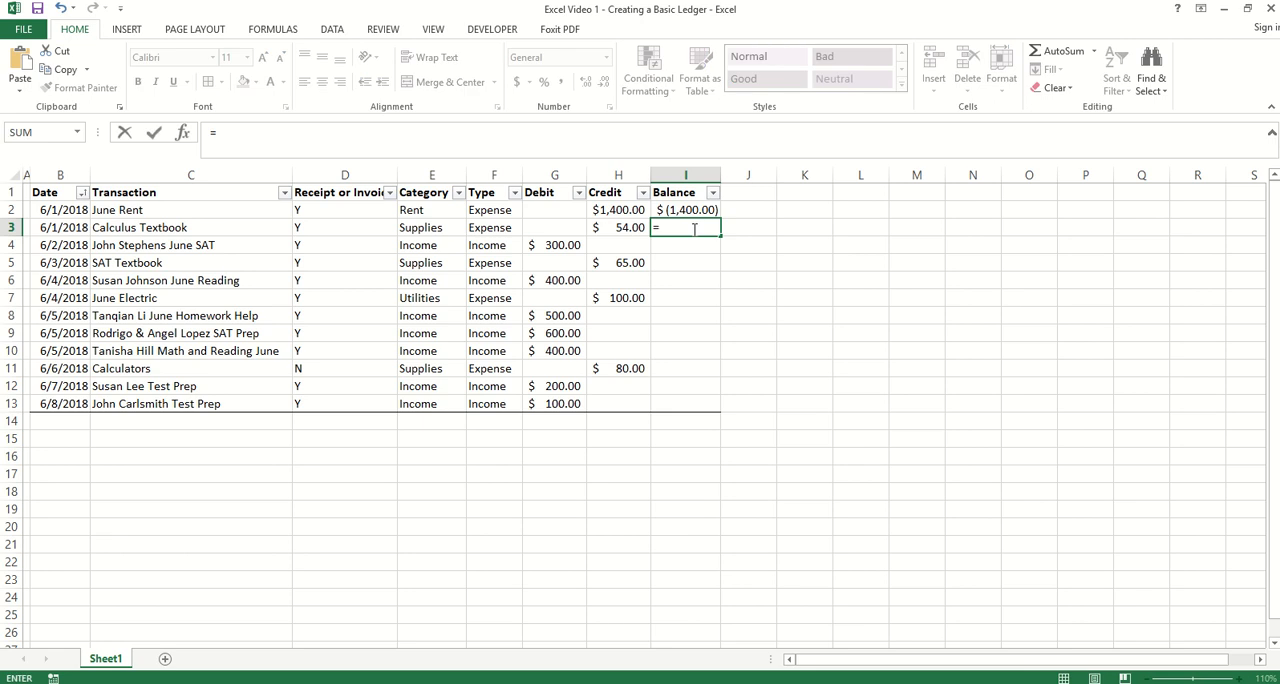
{"action": "left_click", "coordinate": [684, 210]}
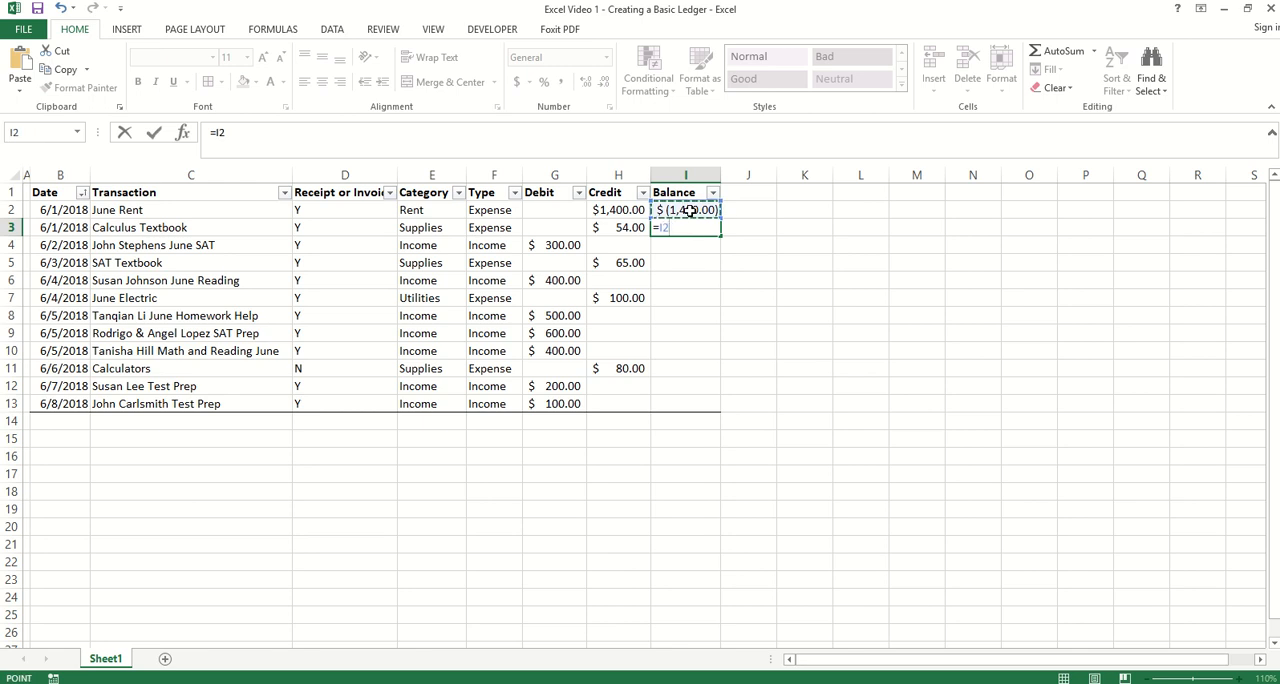
{"action": "left_click", "coordinate": [554, 228]}
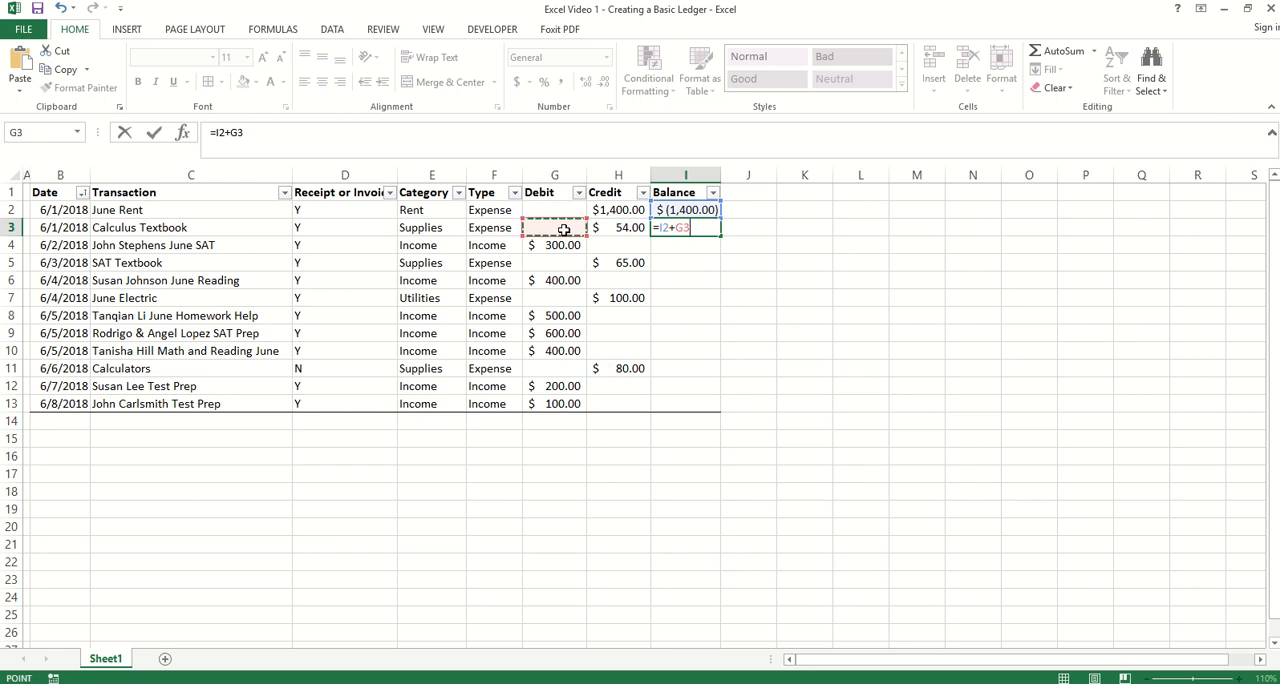
{"action": "left_click", "coordinate": [616, 228]}
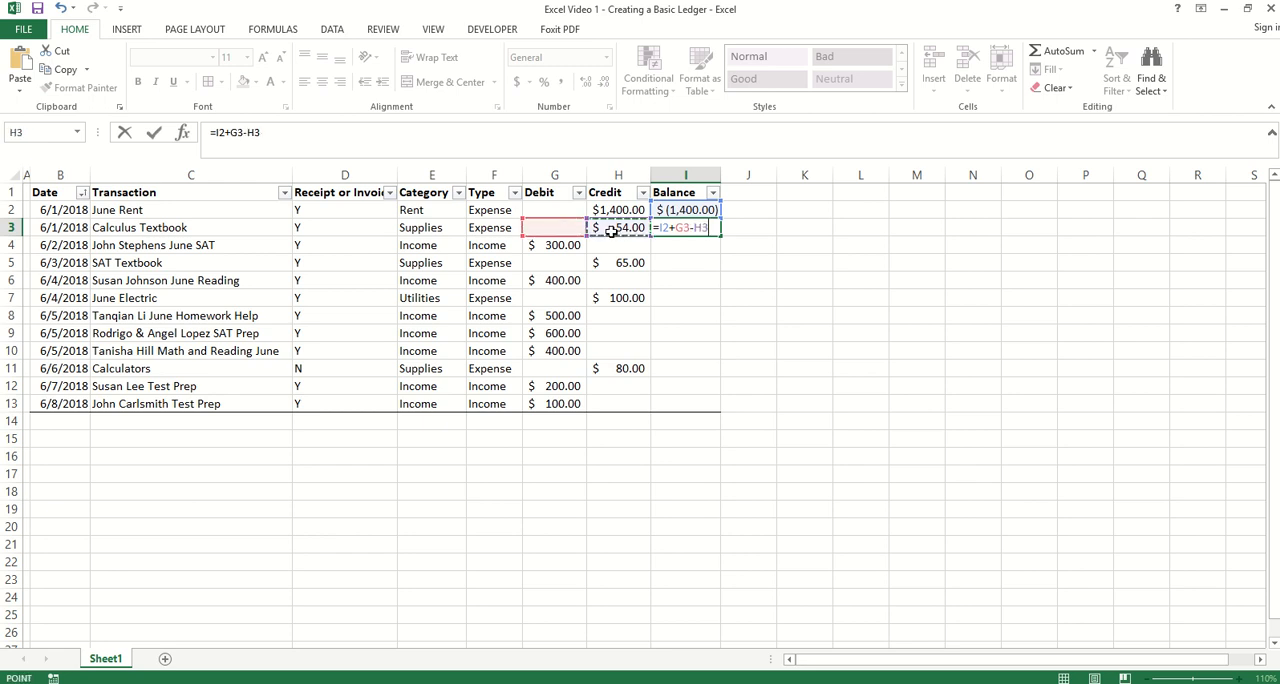
{"action": "key", "text": "Enter"}
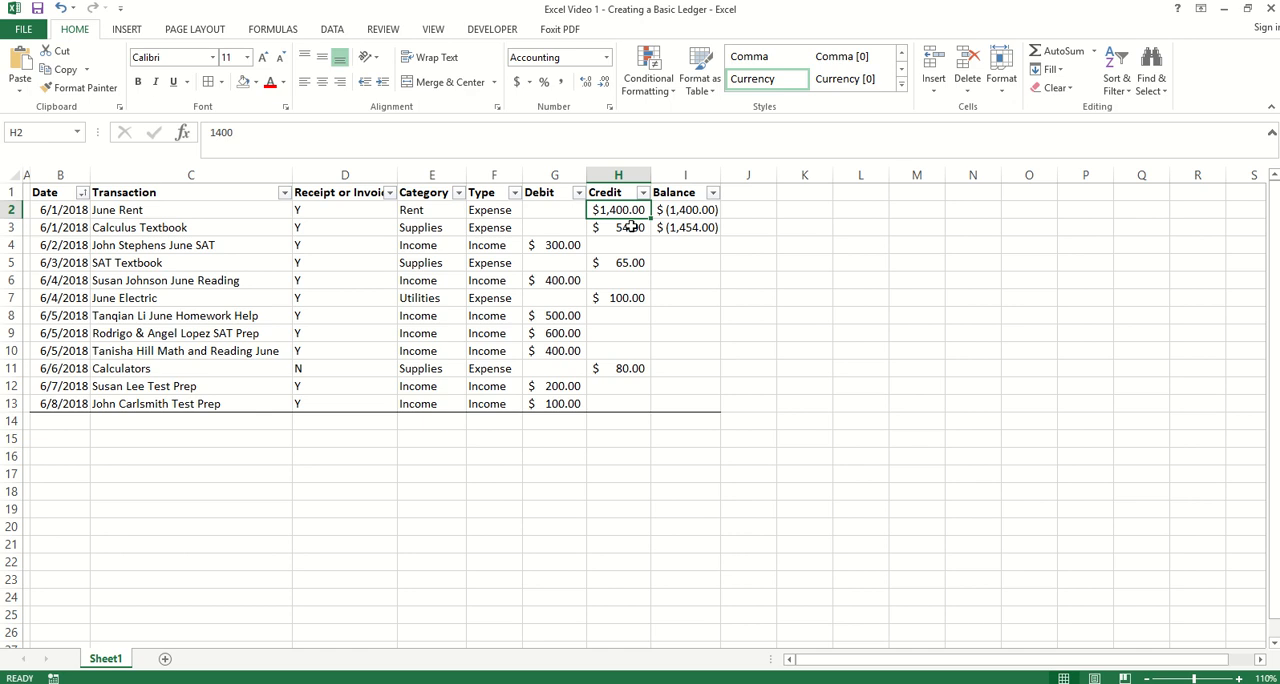
{"action": "left_click", "coordinate": [618, 228]}
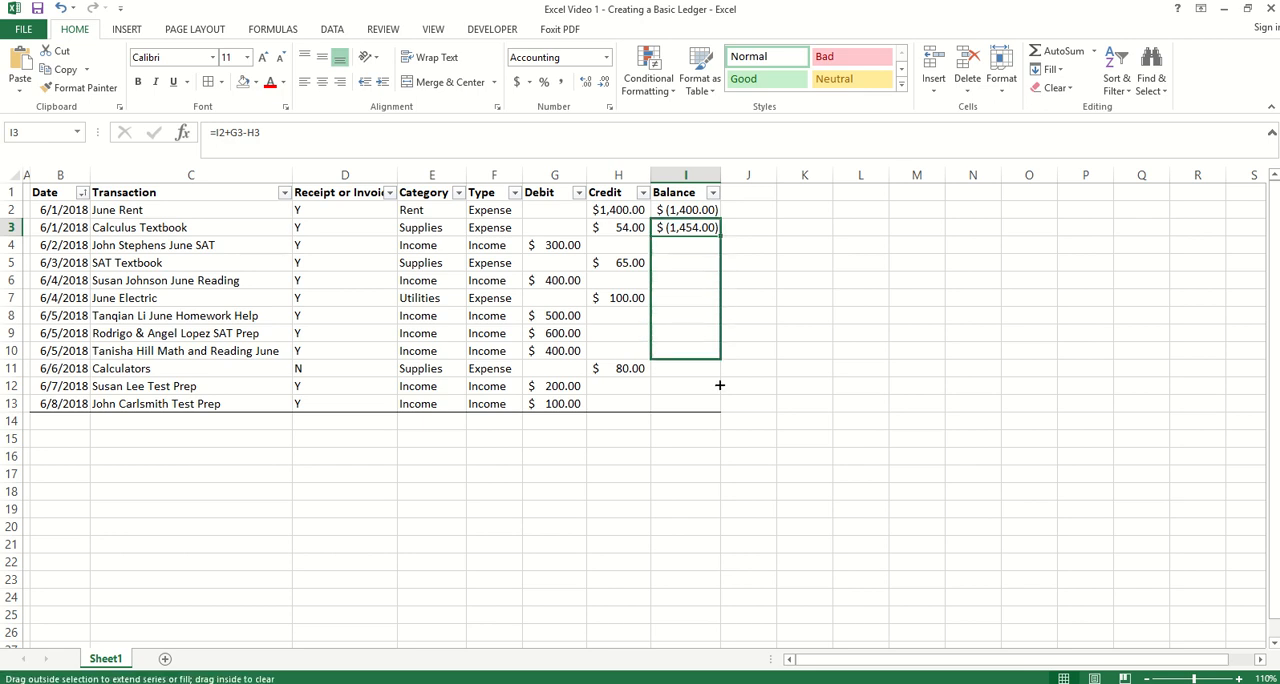
Step: Fill the running balance formula from I3 down through I13, ending at $801.00
{"action": "left_click_drag", "start_coordinate": [720, 234], "coordinate": [720, 404]}
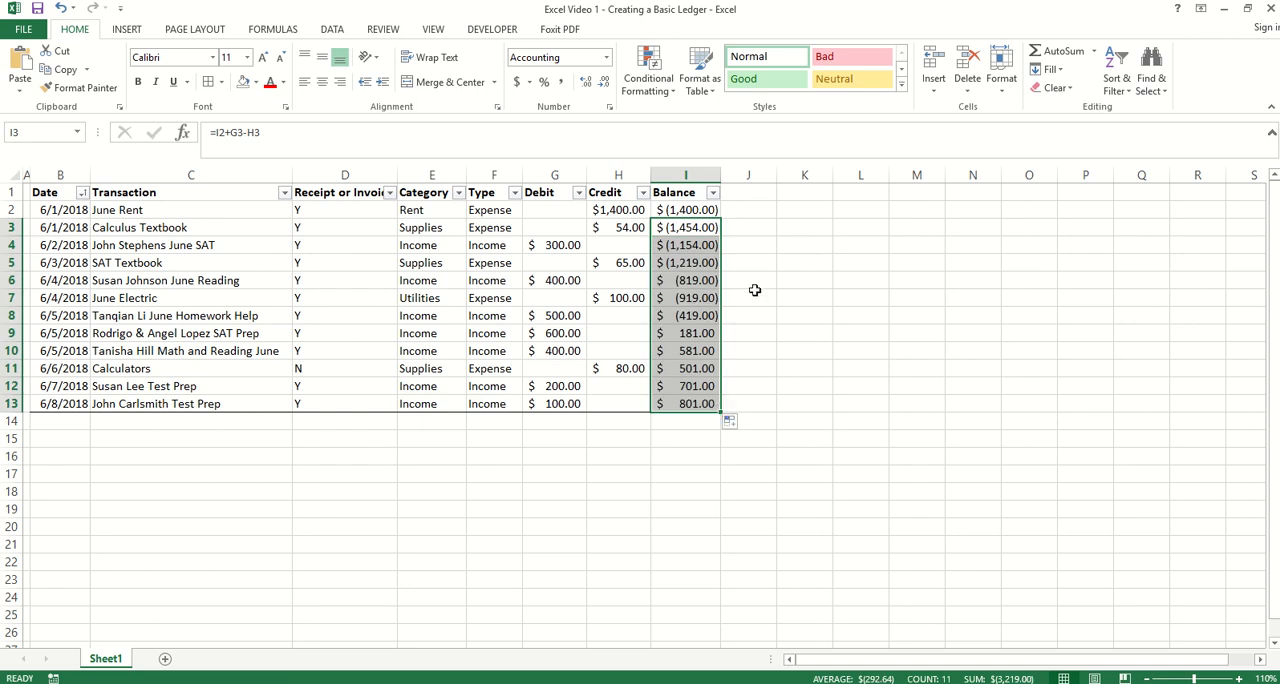
{"action": "left_click", "coordinate": [684, 228]}
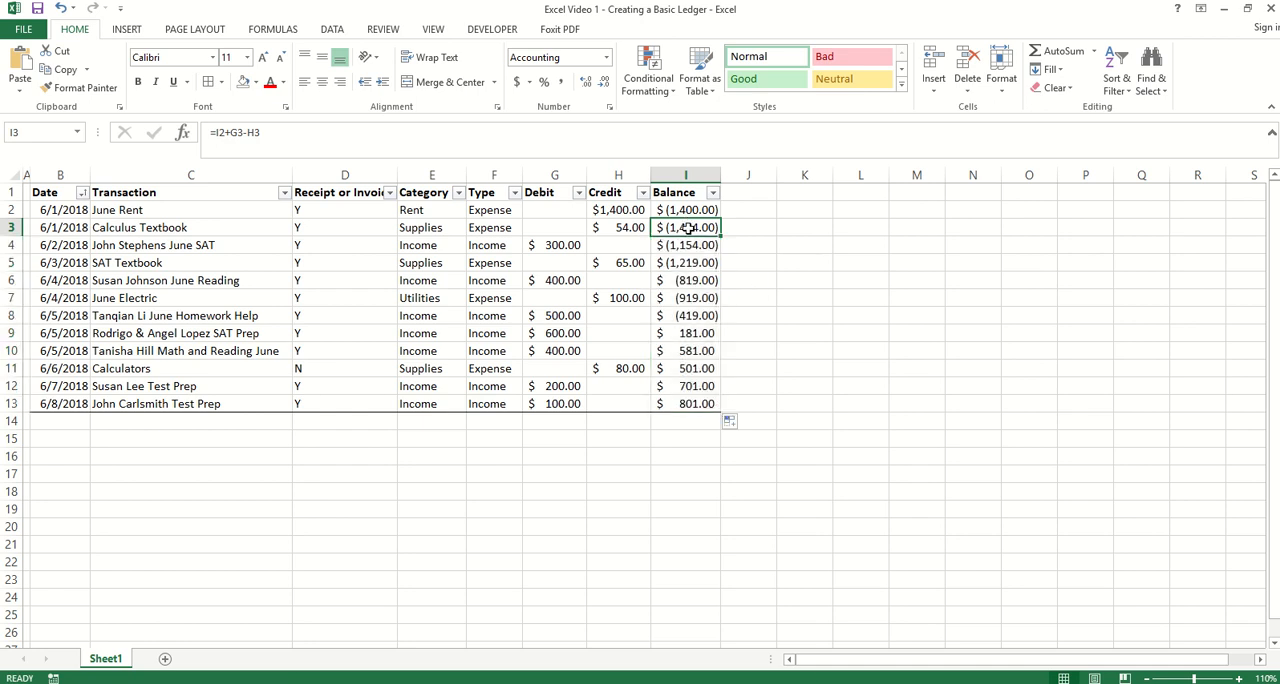
{"action": "left_click", "coordinate": [684, 246]}
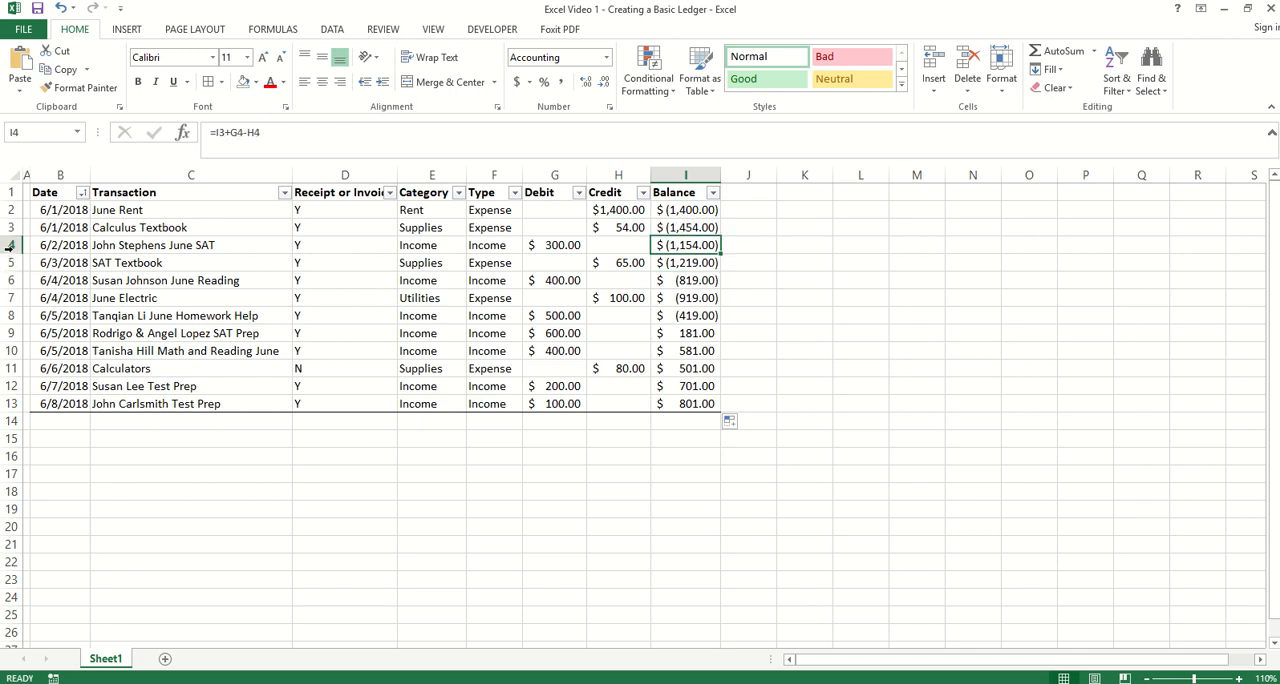
{"action": "left_click", "coordinate": [10, 246]}
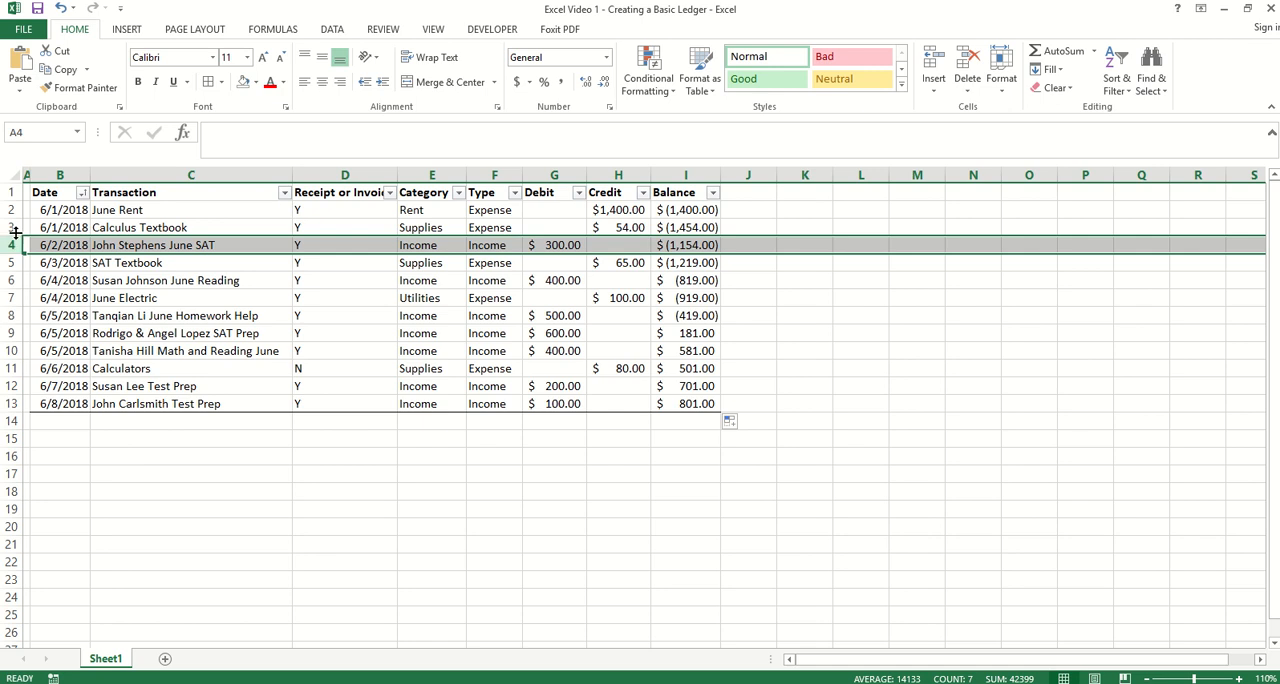
{"action": "left_click", "coordinate": [684, 228]}
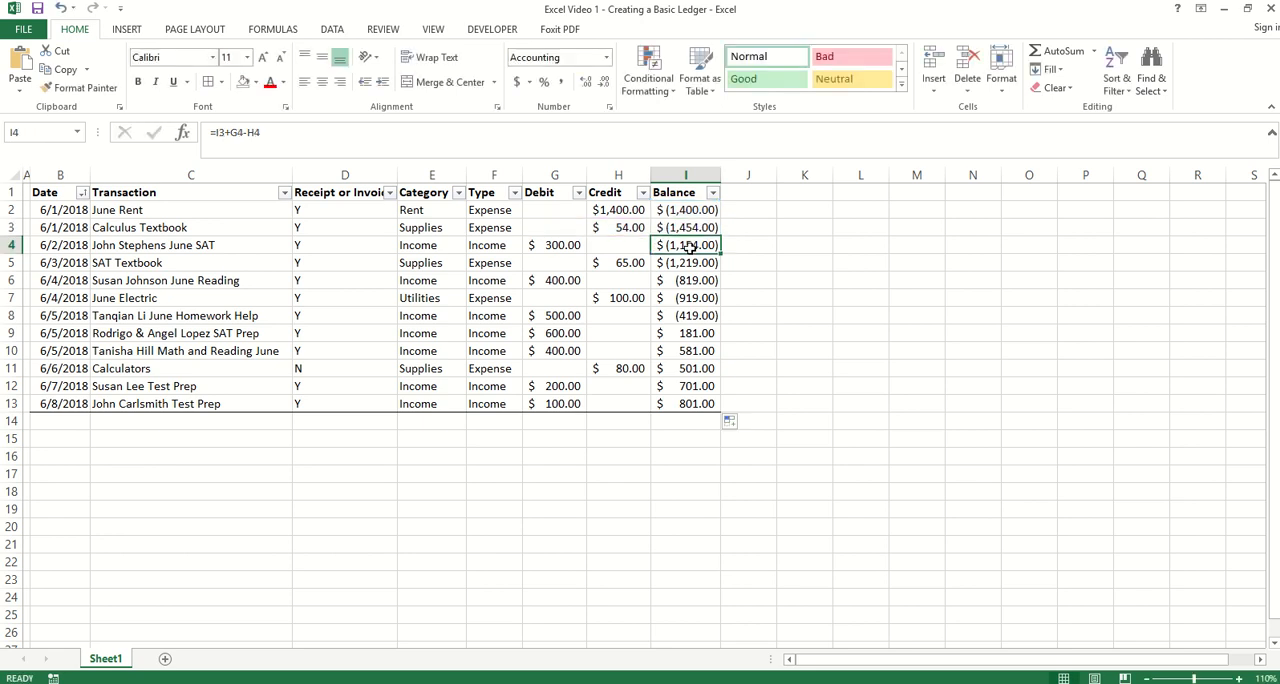
Step: Spot-check the copied balance formulas in I5 and I9 and their referenced cells
{"action": "double_click", "coordinate": [684, 246]}
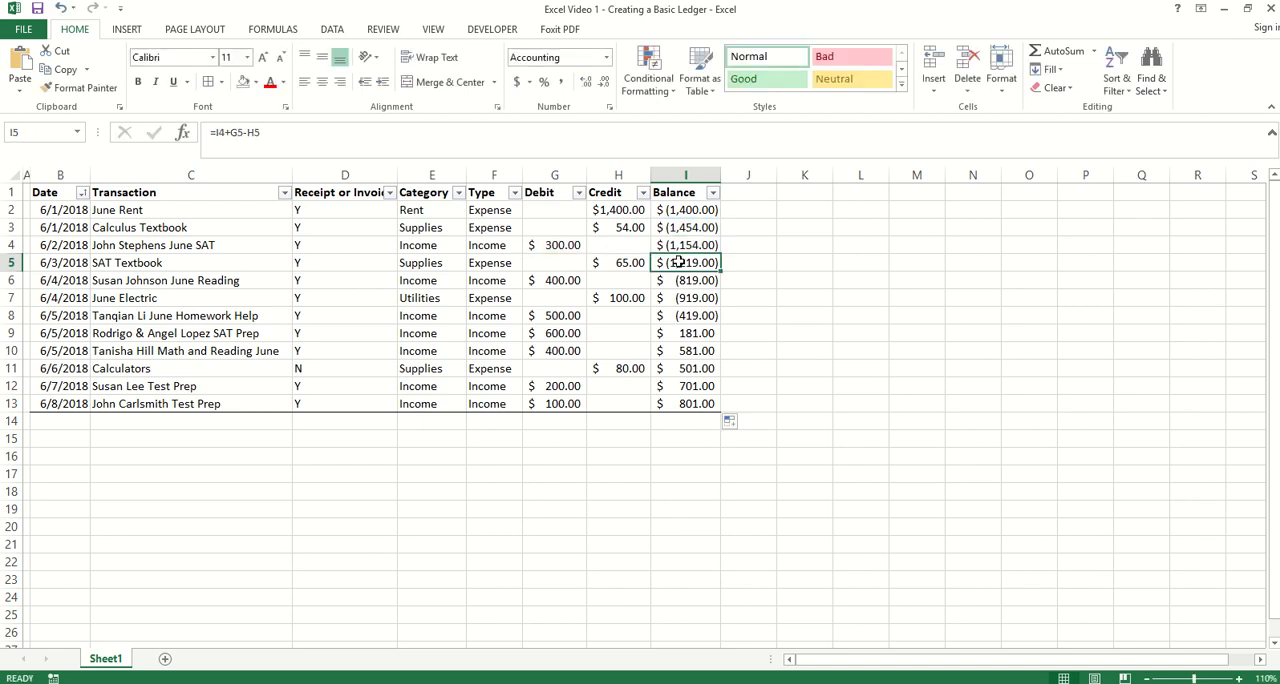
{"action": "double_click", "coordinate": [684, 262]}
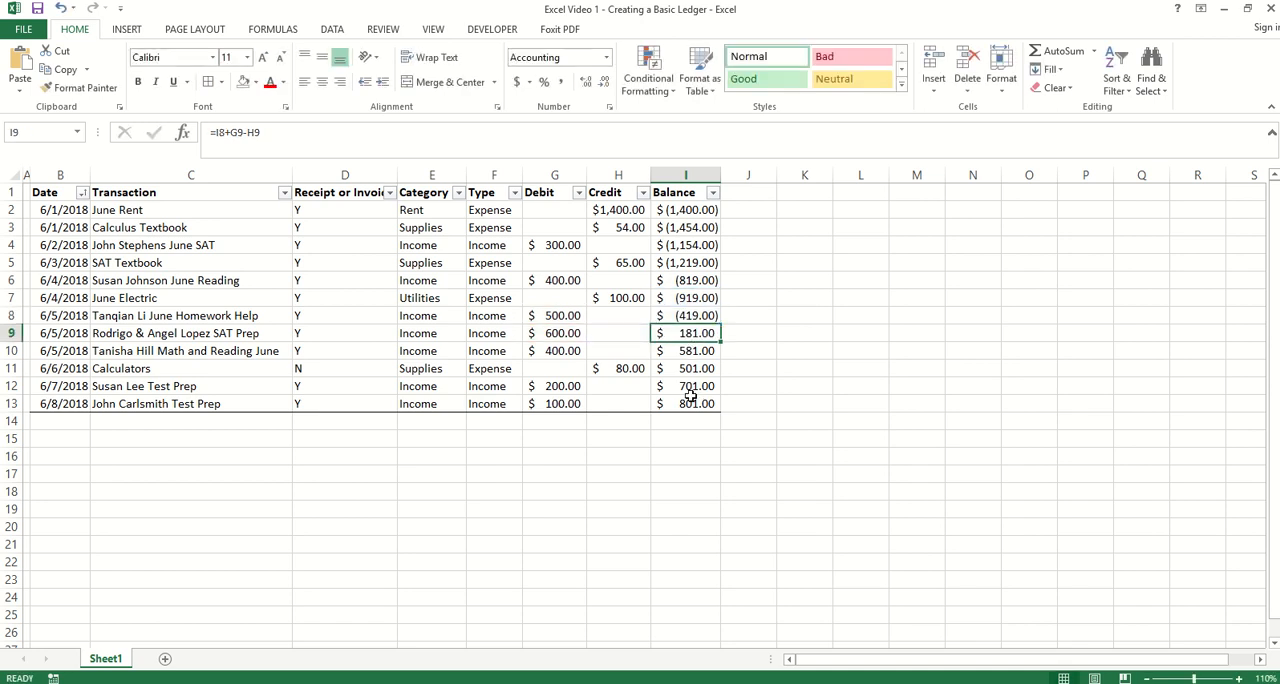
{"action": "left_click", "coordinate": [684, 404]}
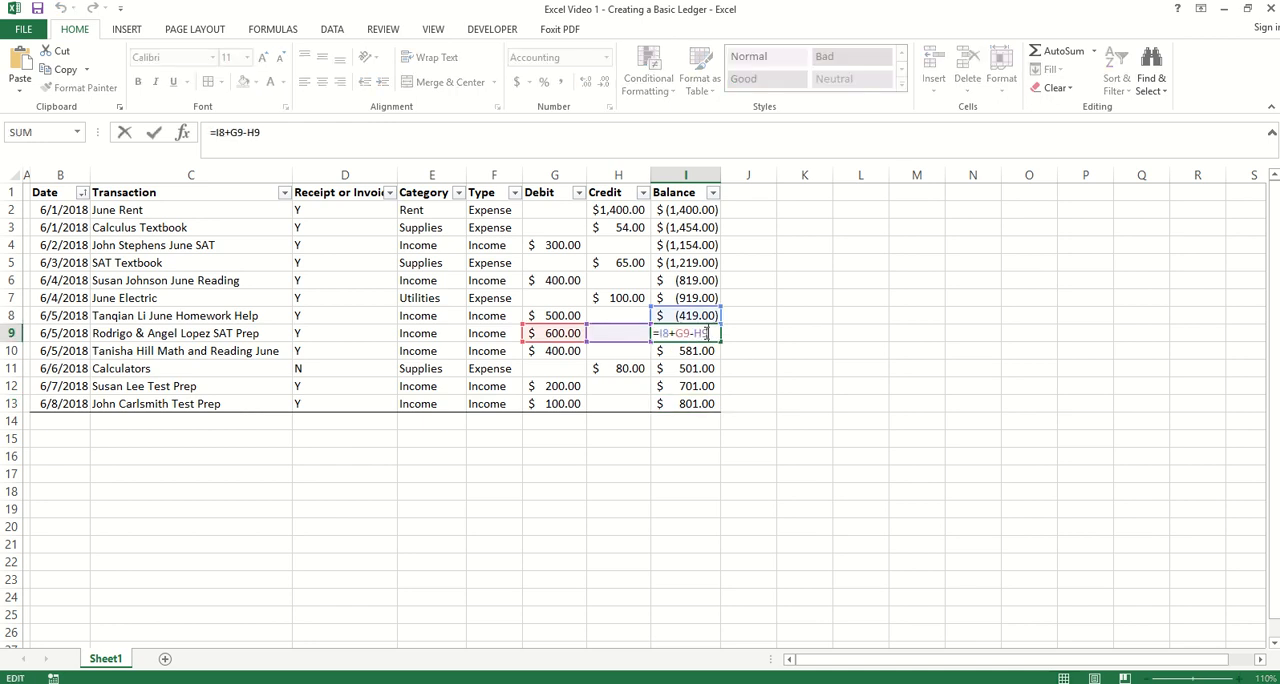
{"action": "mouse_move", "coordinate": [788, 352]}
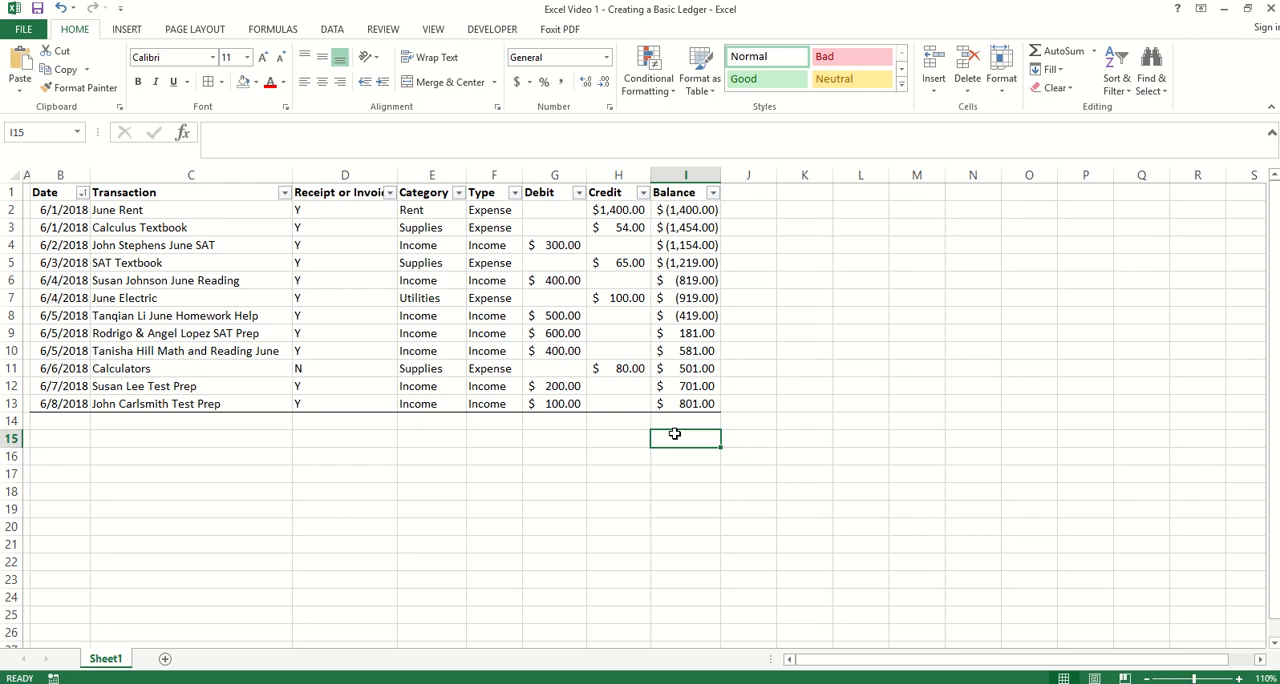
Step: Check the Debit and Credit column totals and the last balance formula in I13
{"action": "left_click", "coordinate": [552, 174]}
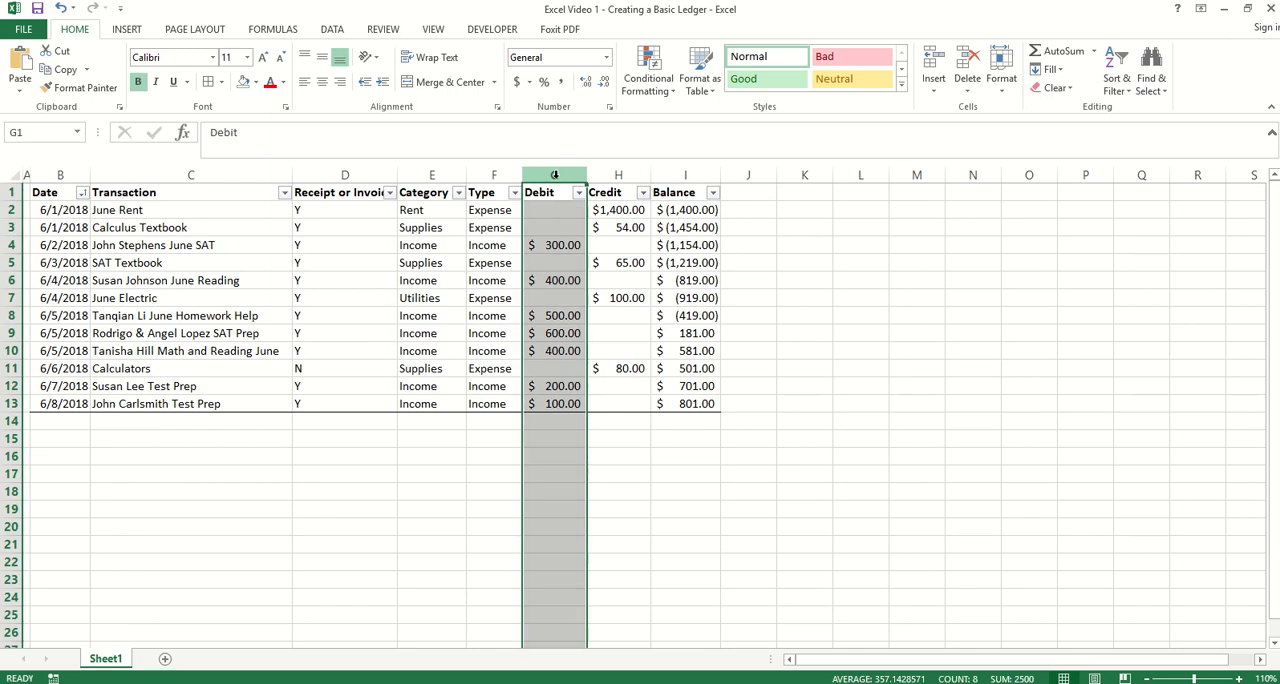
{"action": "left_click", "coordinate": [618, 192]}
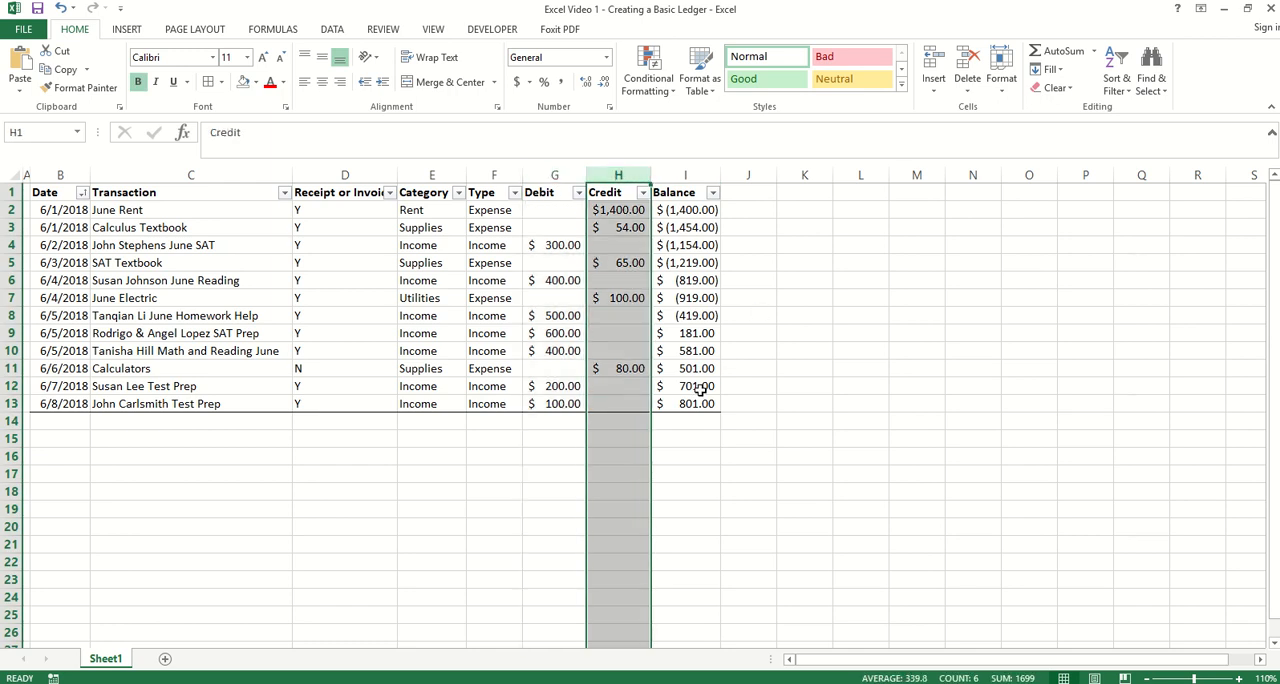
{"action": "left_click", "coordinate": [684, 404]}
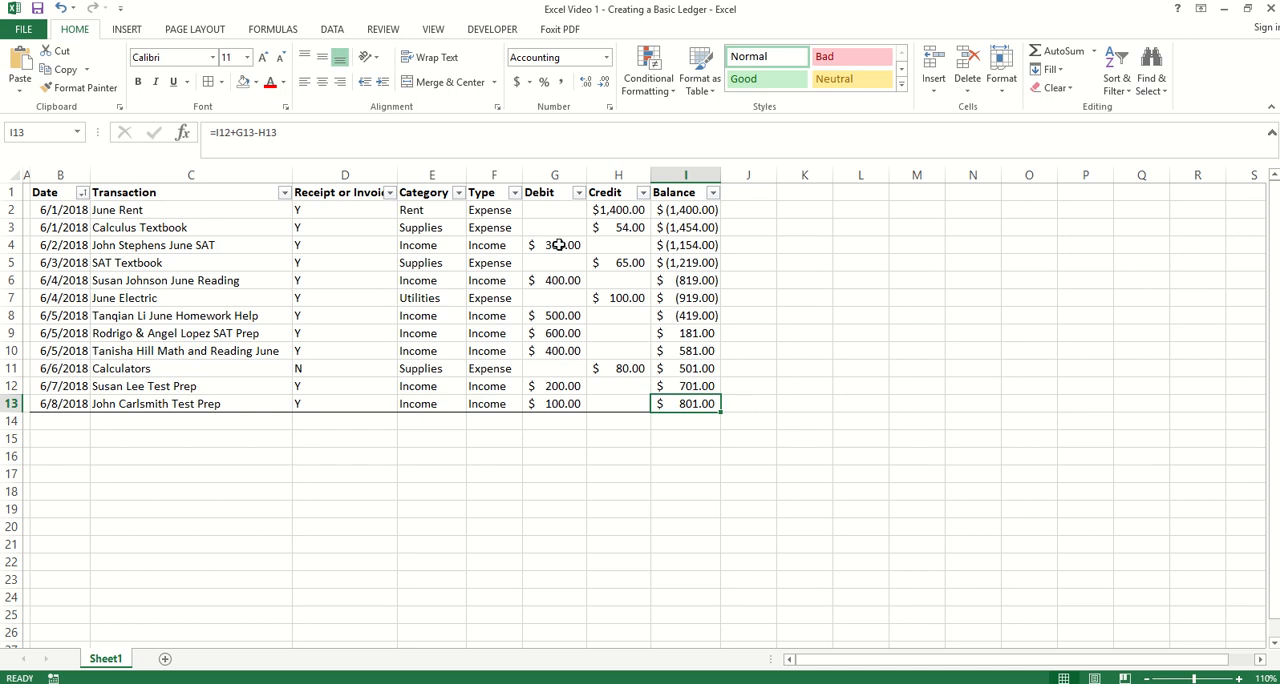
{"action": "left_click", "coordinate": [554, 176]}
{"action": "type", "text": "="}
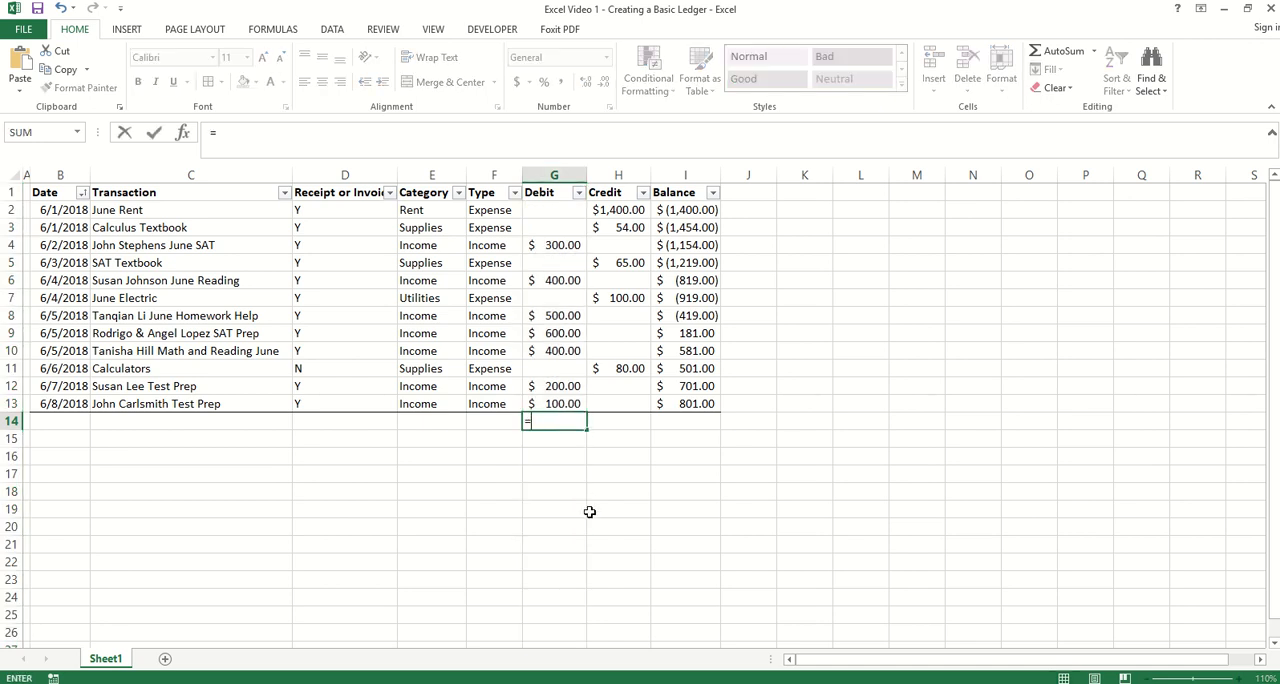
Step: Total the Debit column with =SUM(G2:G13) giving $2,500.00, and the credits $1,699.00
{"action": "type", "text": "sum"}
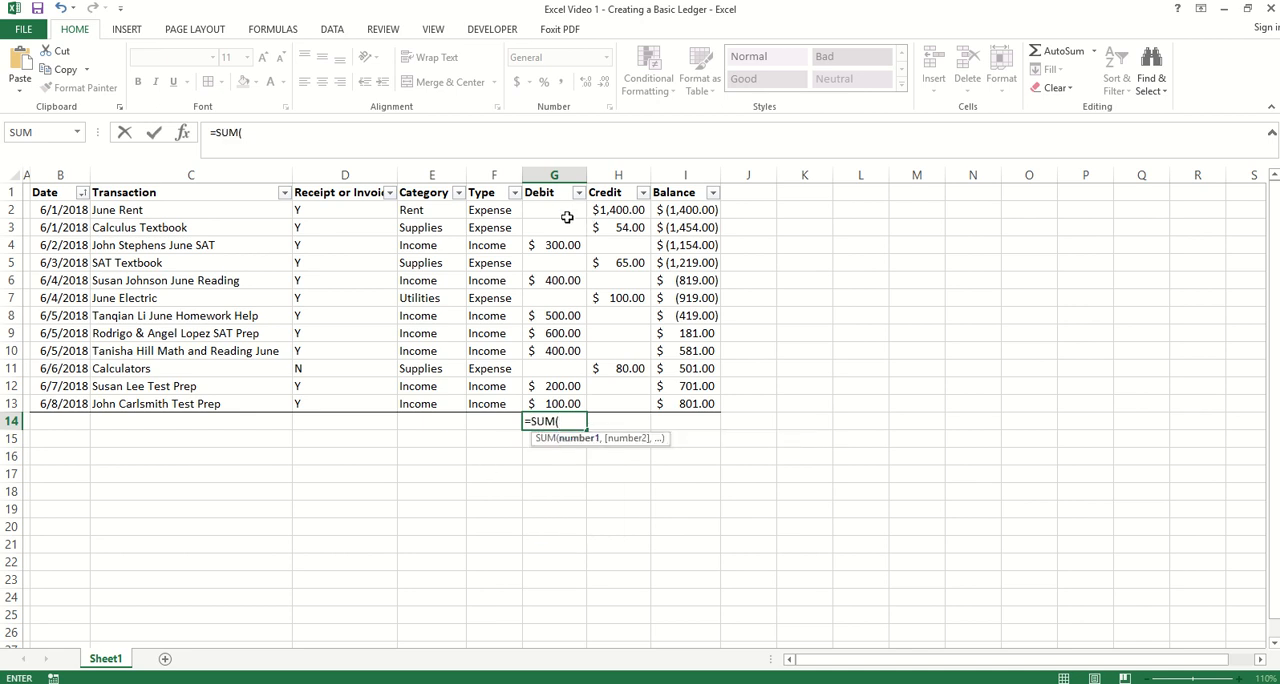
{"action": "mouse_move", "coordinate": [560, 208]}
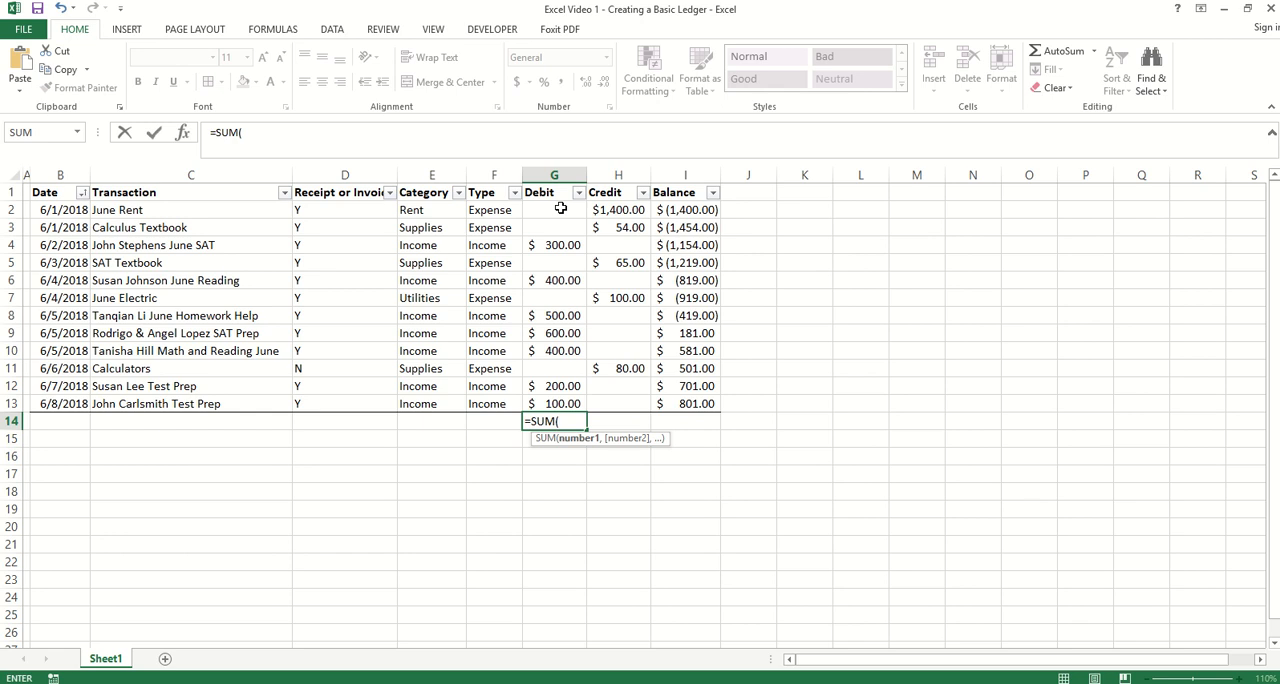
{"action": "left_click", "coordinate": [556, 210]}
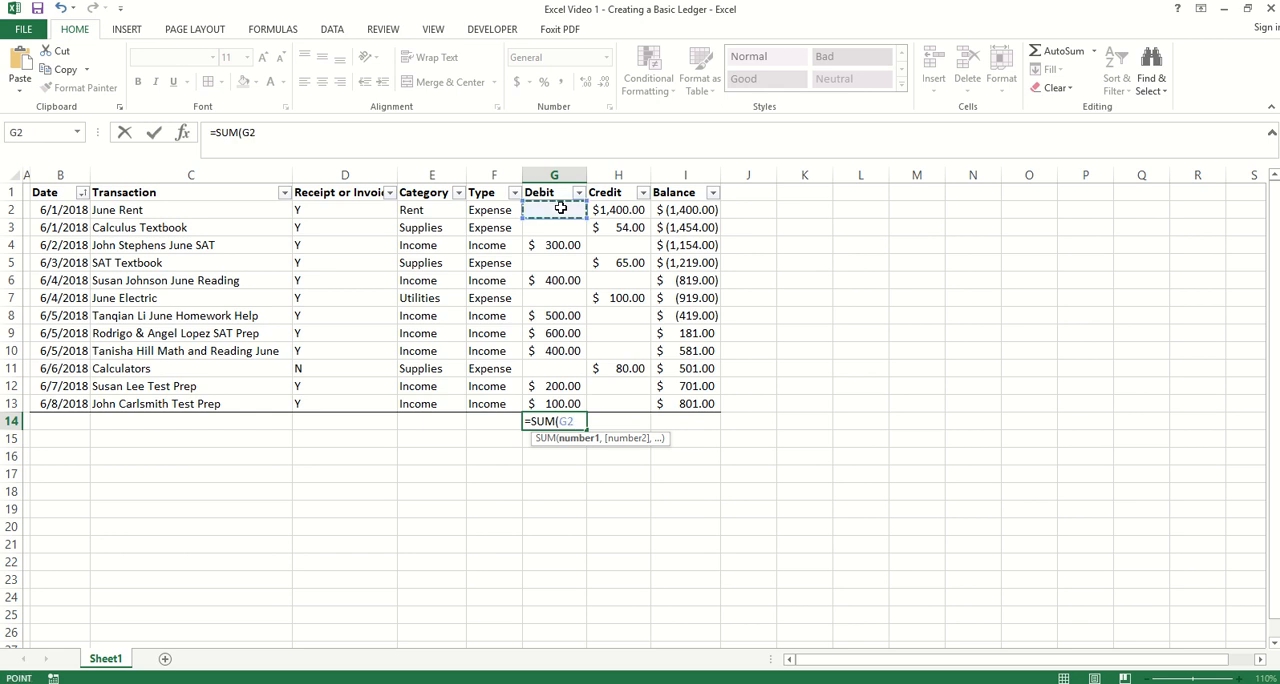
{"action": "left_click_drag", "start_coordinate": [554, 210], "coordinate": [554, 404]}
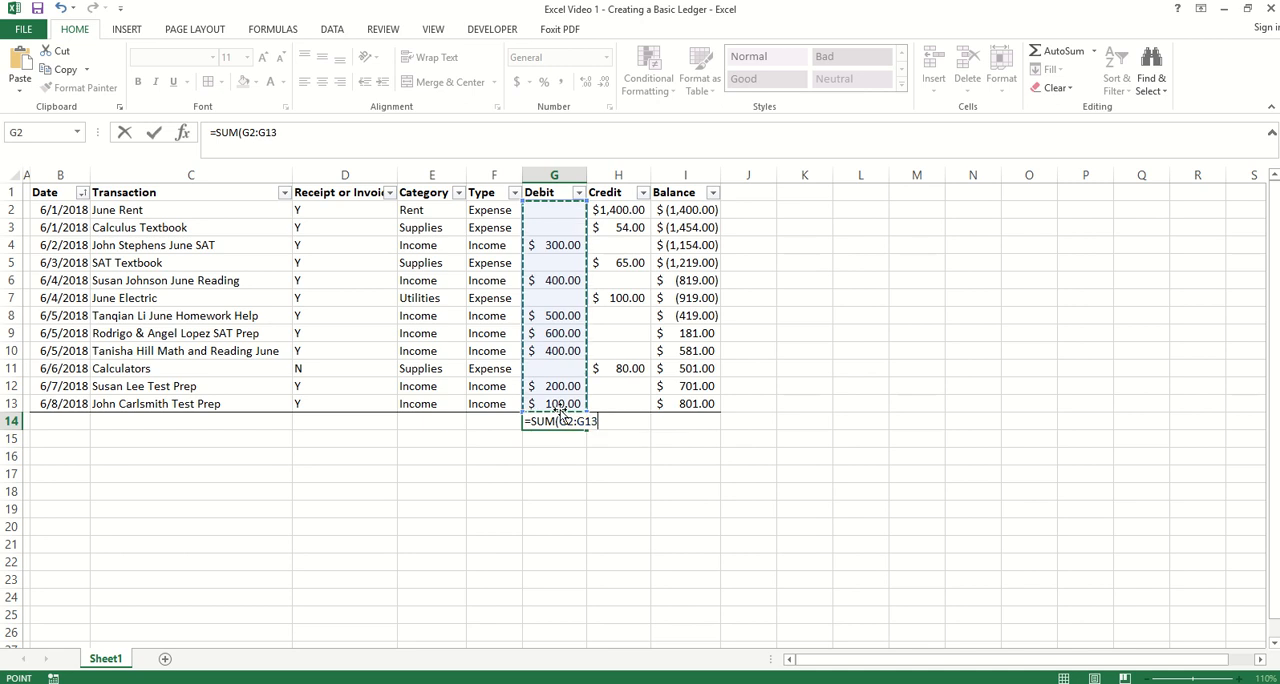
{"action": "key", "text": "Enter"}
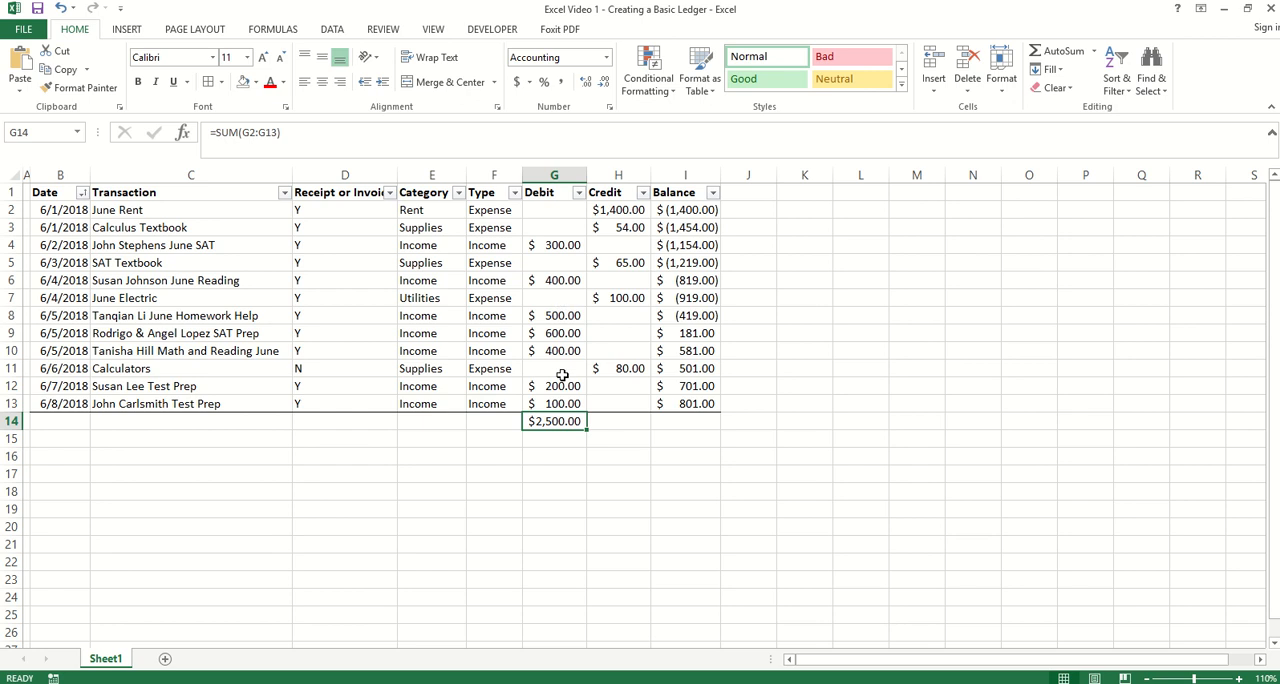
{"action": "double_click", "coordinate": [554, 420]}
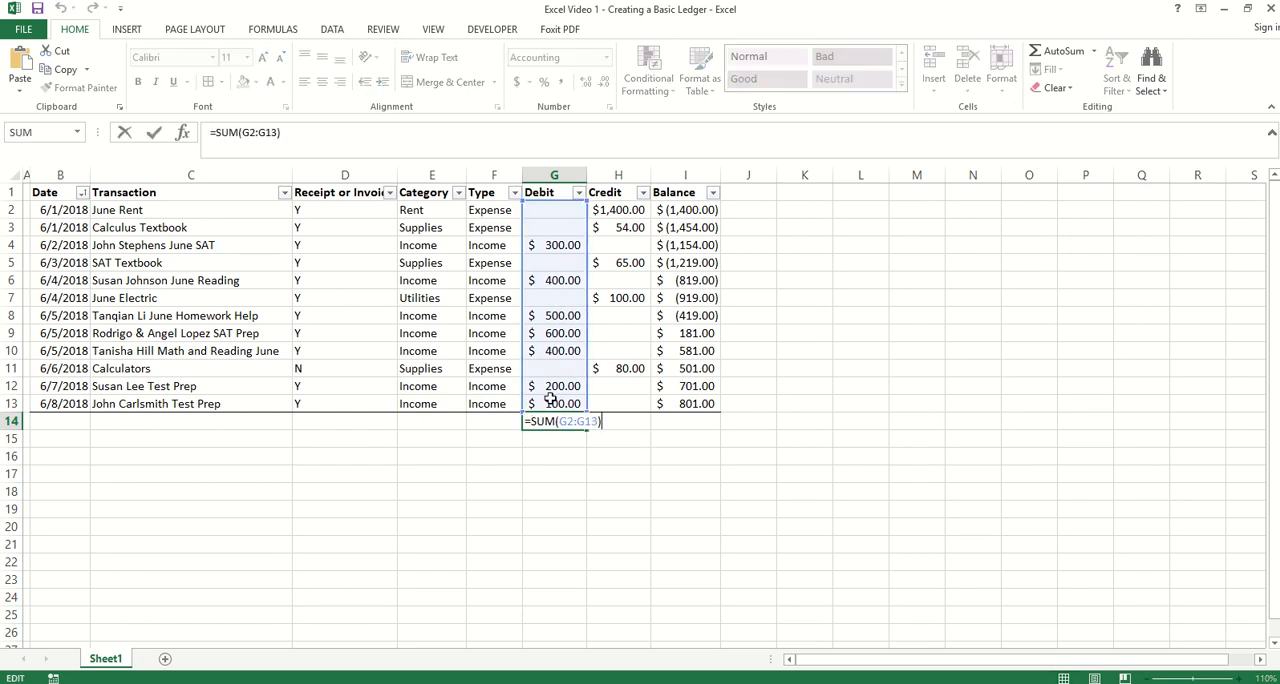
{"action": "key", "text": "Enter"}
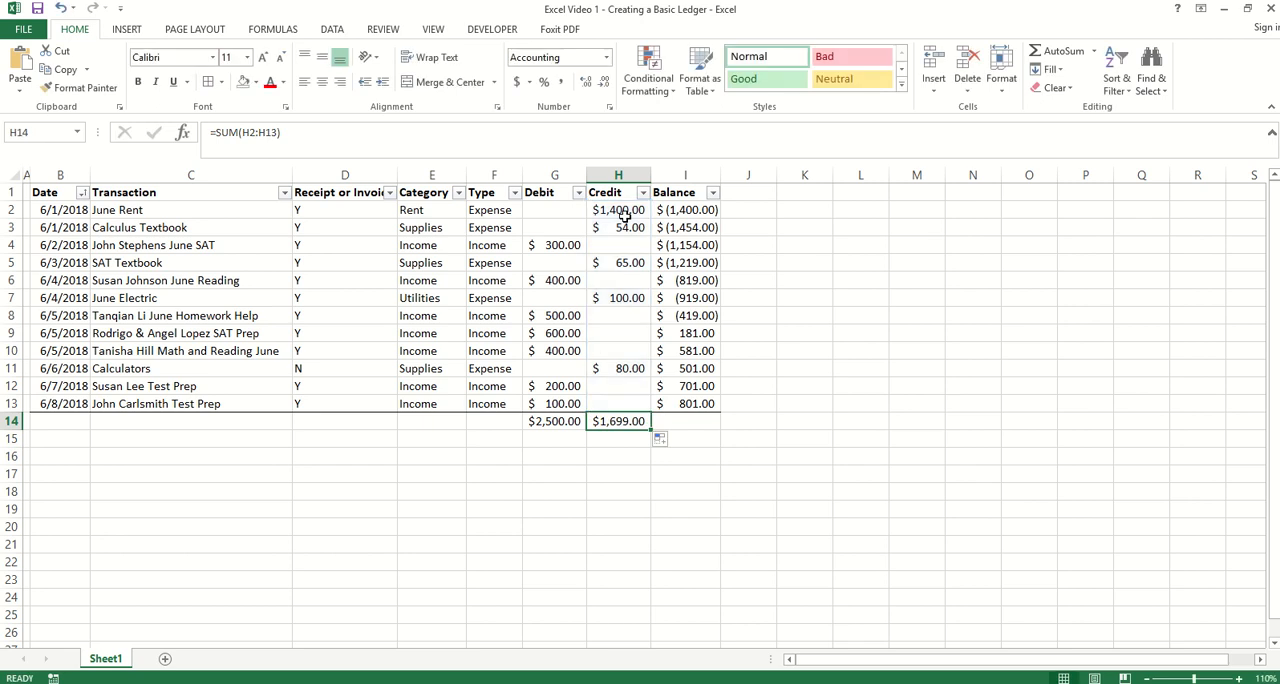
Step: Enter =G14-H14 in I14 as a balance check showing $801.00
{"action": "left_click", "coordinate": [618, 508]}
{"action": "type", "text": "="}
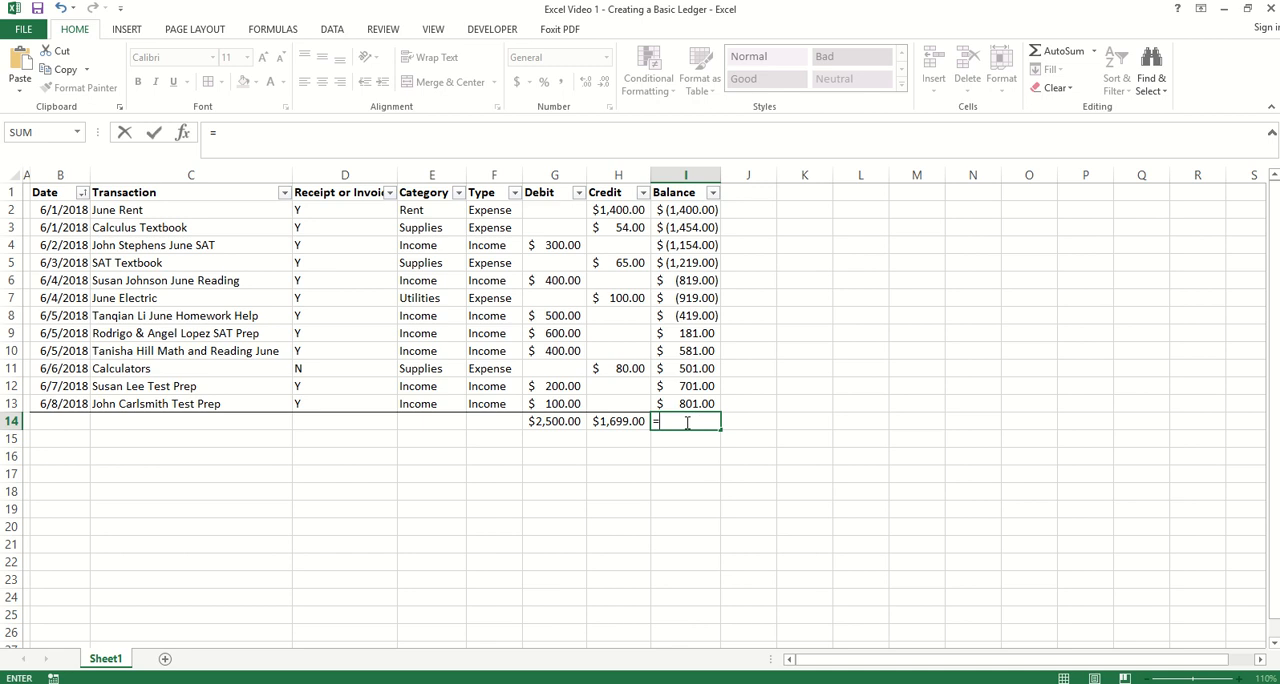
{"action": "left_click", "coordinate": [554, 420]}
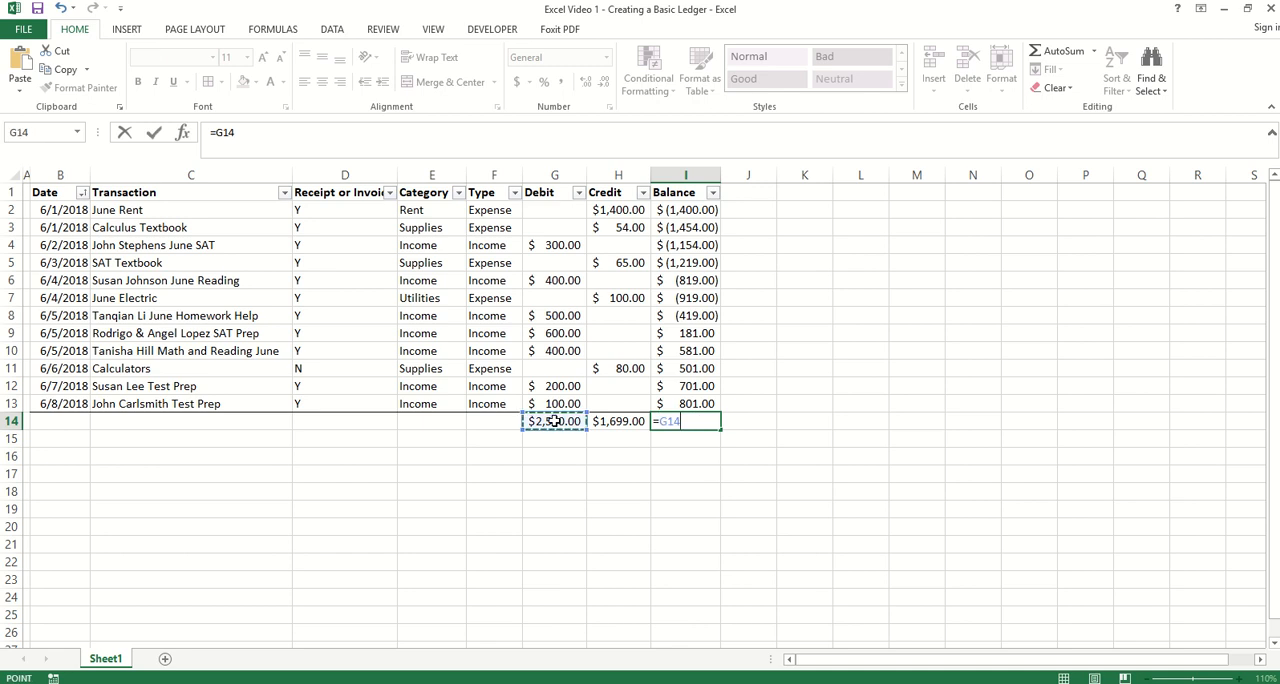
{"action": "type", "text": "-"}
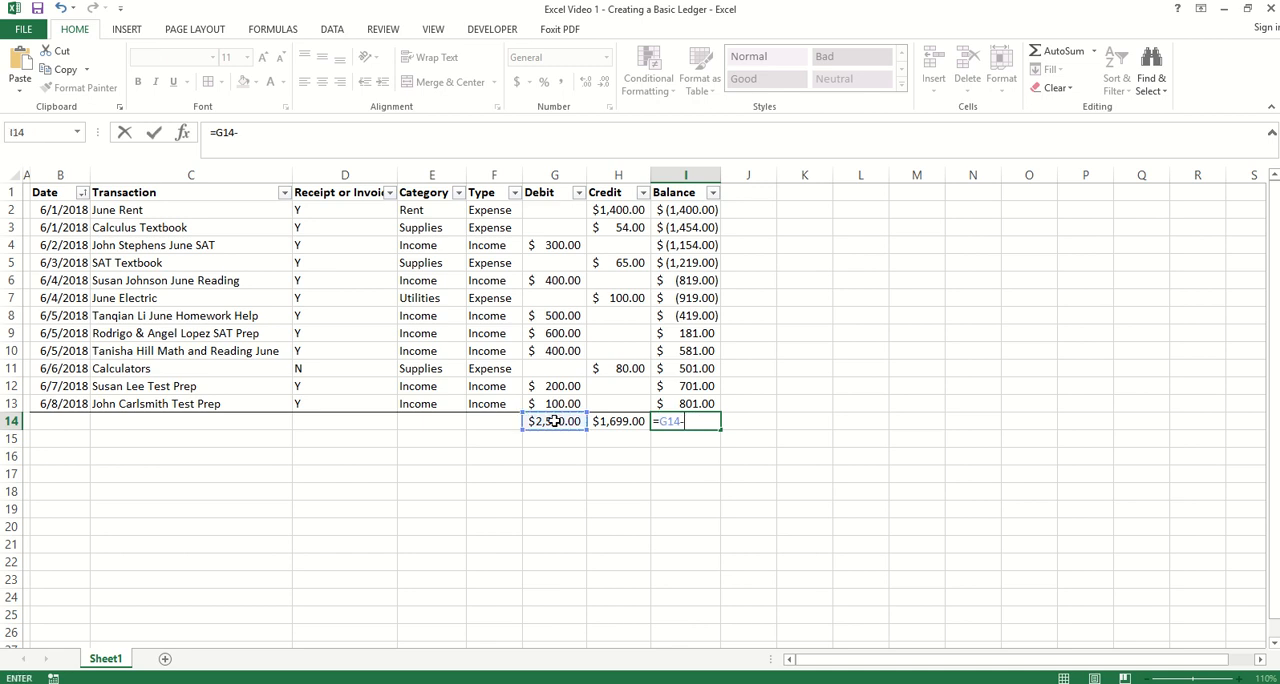
{"action": "key", "text": "Enter"}
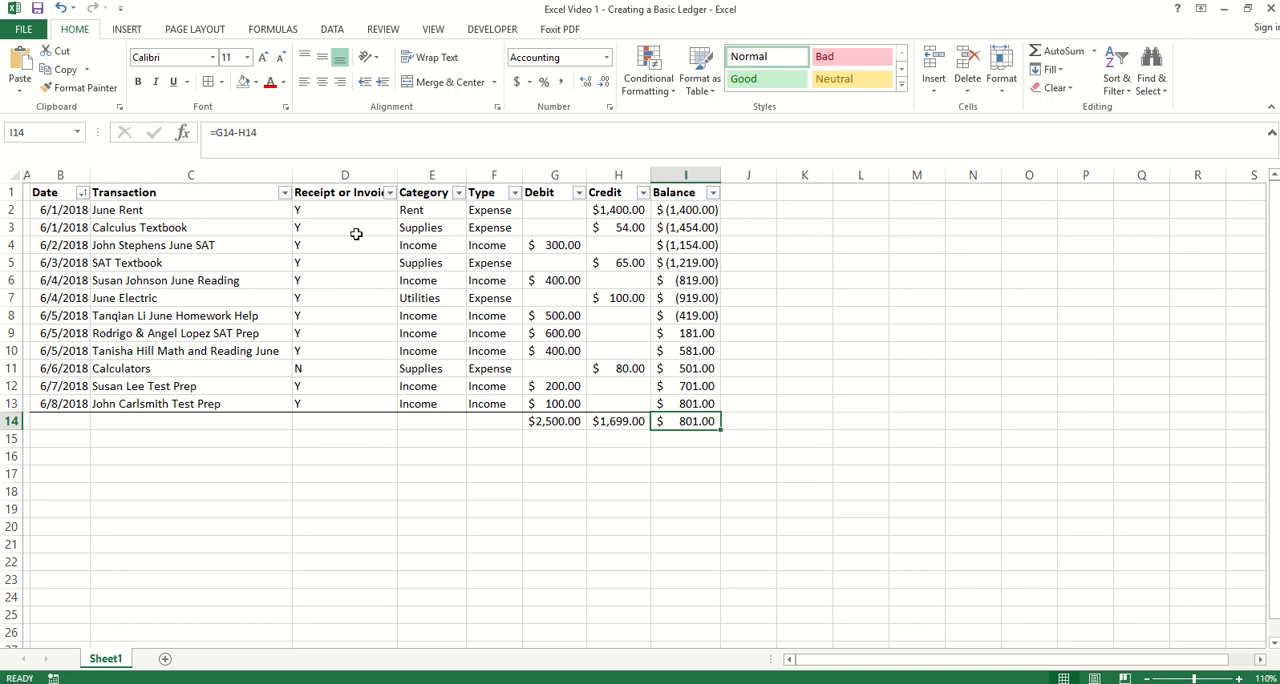
{"action": "left_click", "coordinate": [344, 296]}
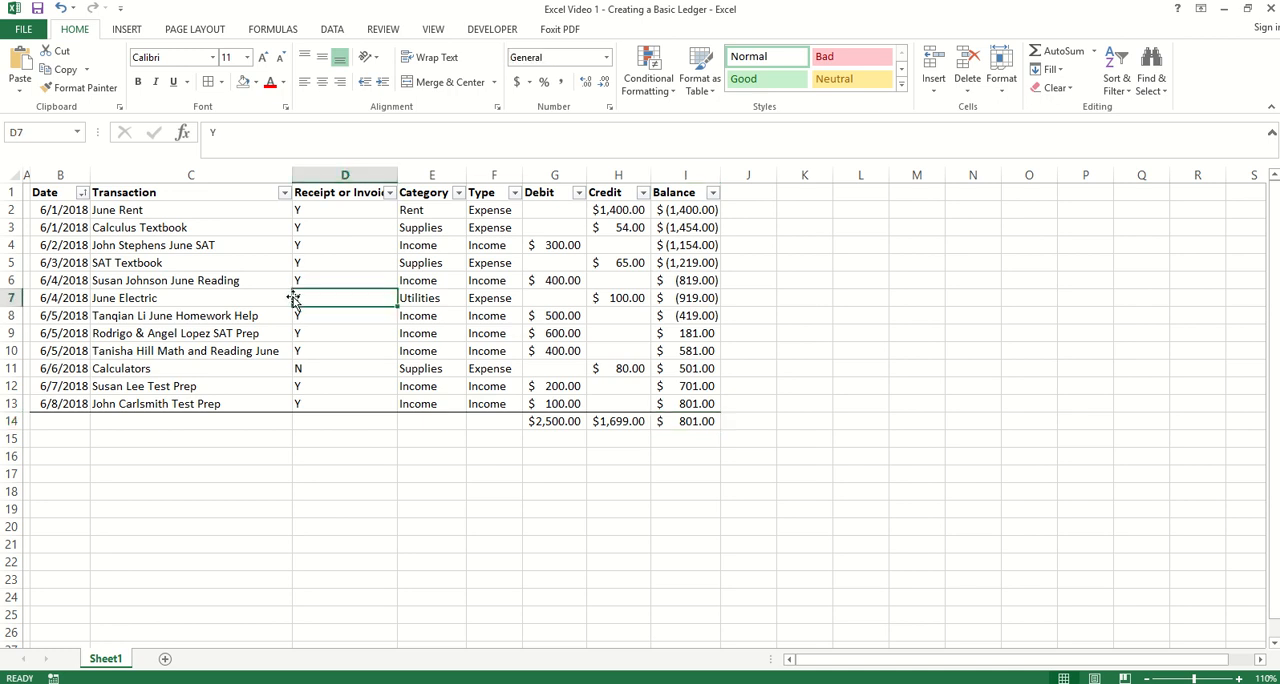
Step: Fill the header row B1:I1 blue and the entries B2:I13 light blue with All Borders
{"action": "left_click", "coordinate": [60, 192]}
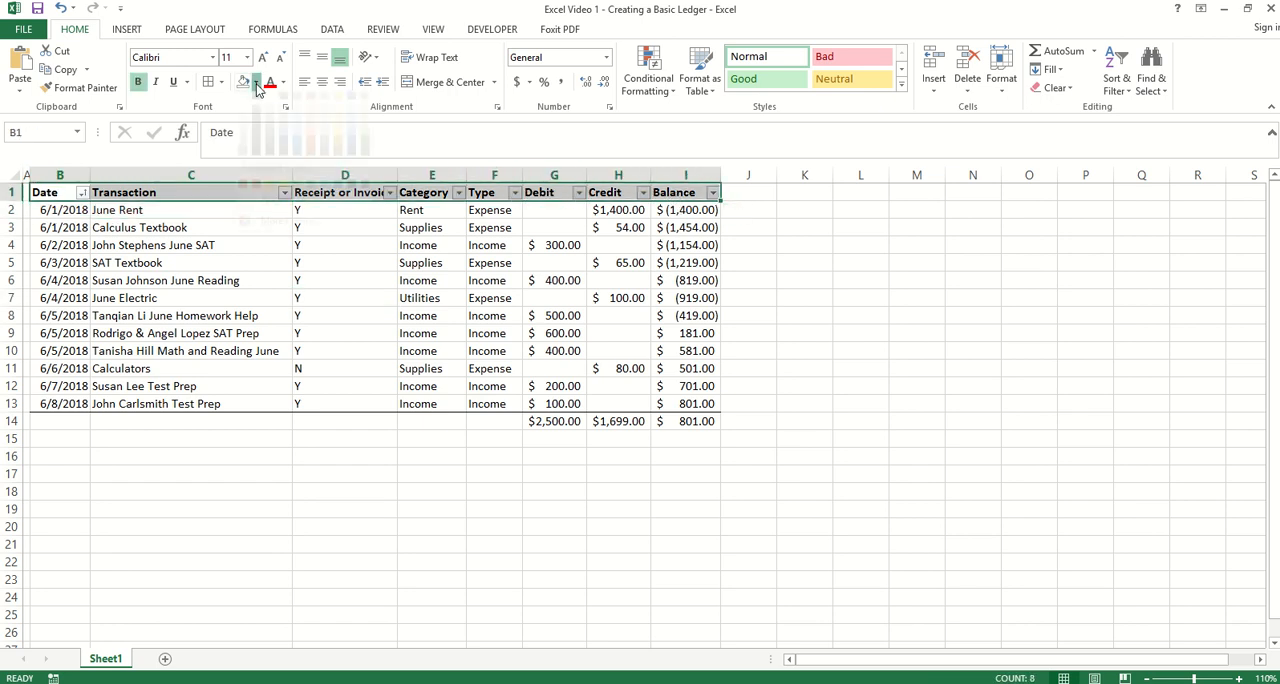
{"action": "left_click", "coordinate": [254, 82]}
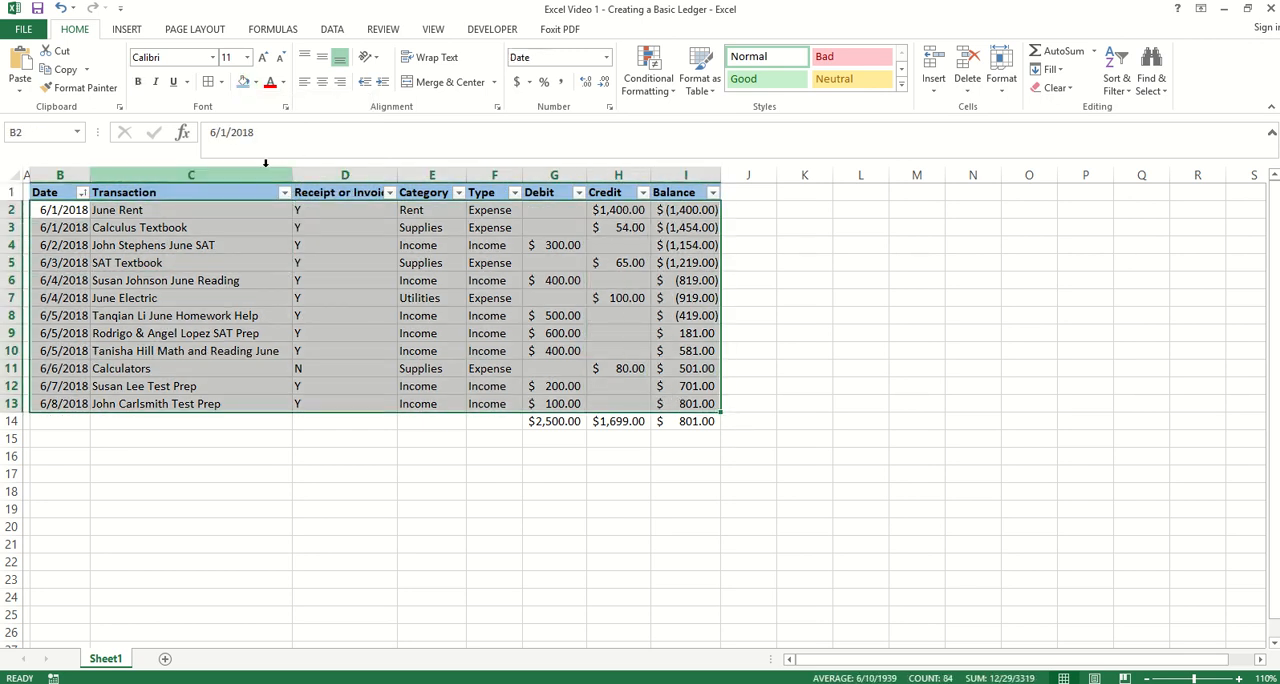
{"action": "left_click", "coordinate": [248, 82]}
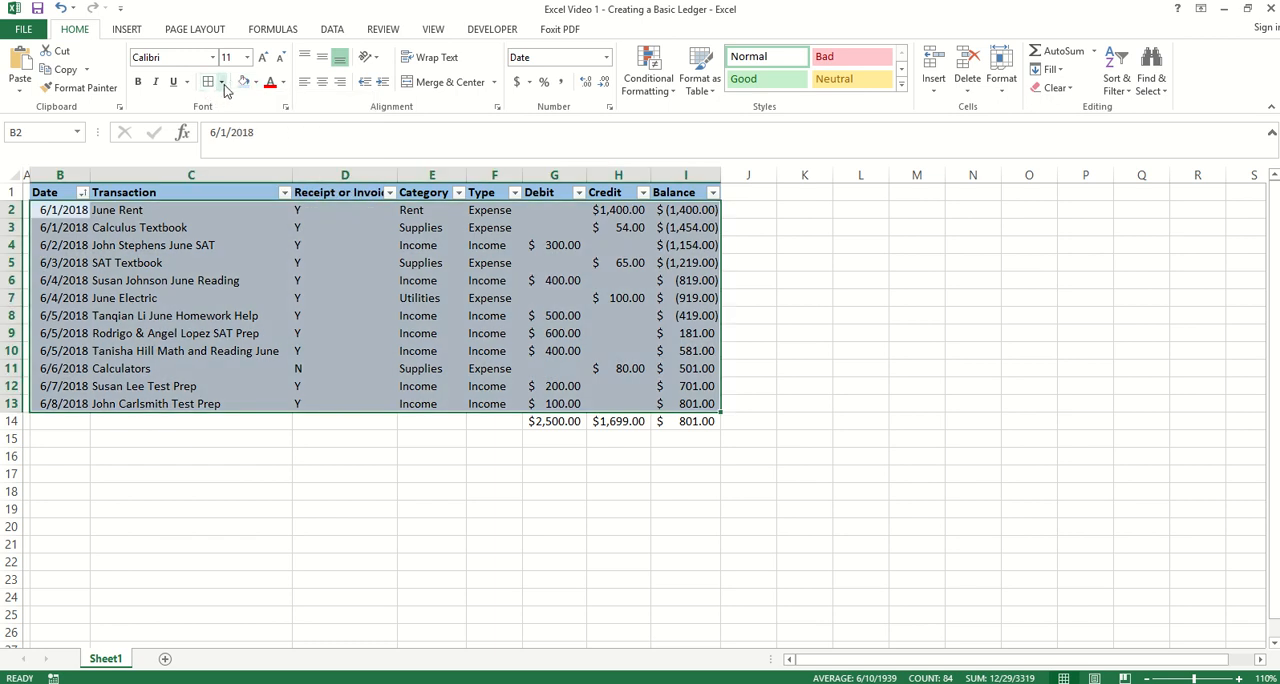
{"action": "left_click", "coordinate": [224, 82]}
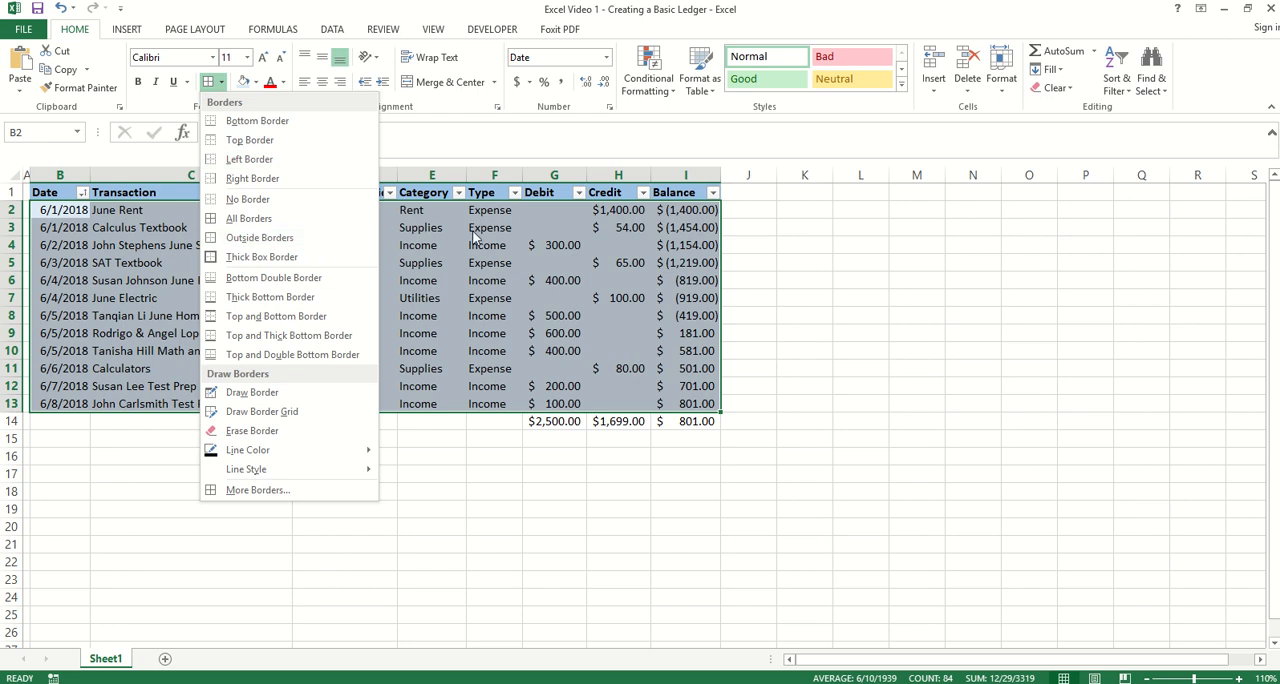
{"action": "mouse_move", "coordinate": [280, 218]}
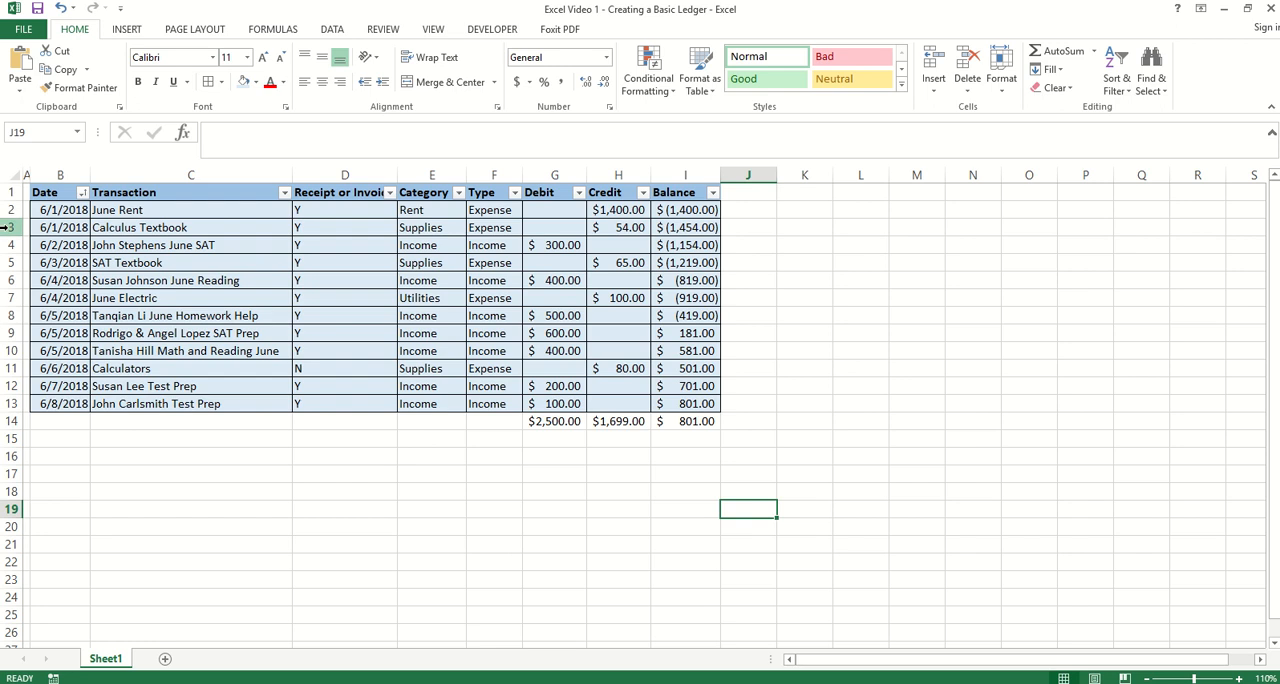
{"action": "right_click", "coordinate": [32, 228]}
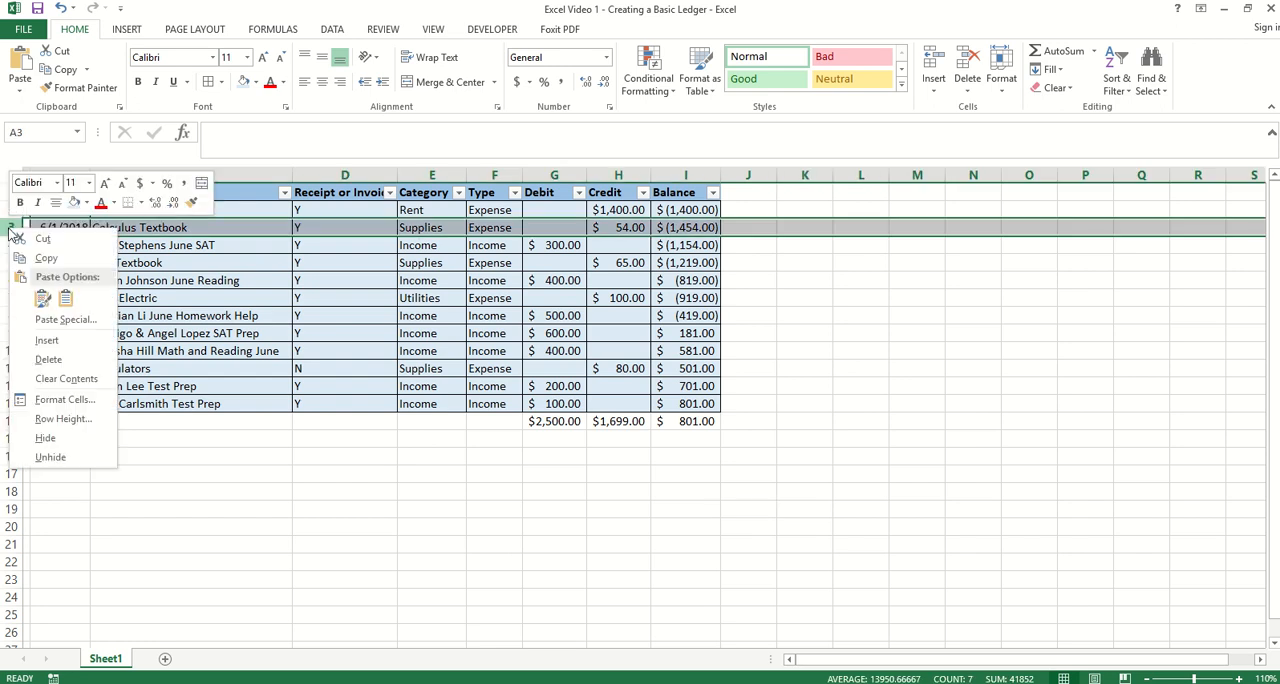
{"action": "mouse_move", "coordinate": [48, 344]}
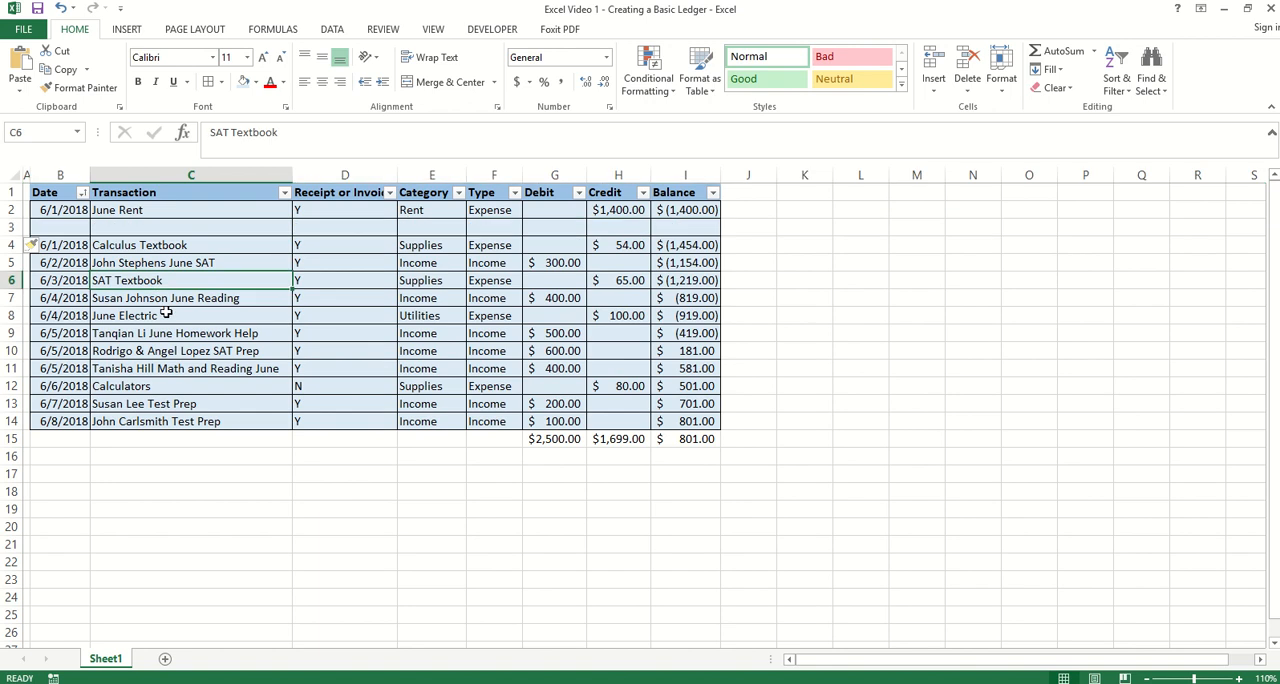
{"action": "left_click", "coordinate": [62, 228]}
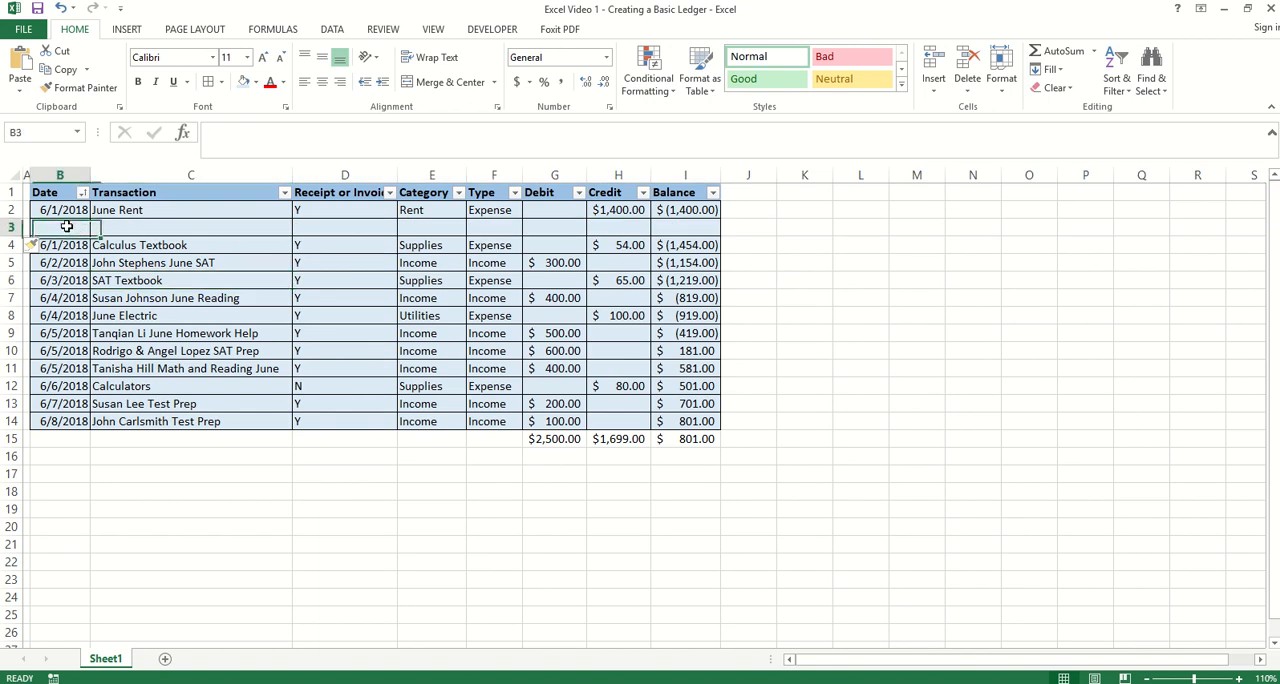
{"action": "type", "text": "6/1/2018"}
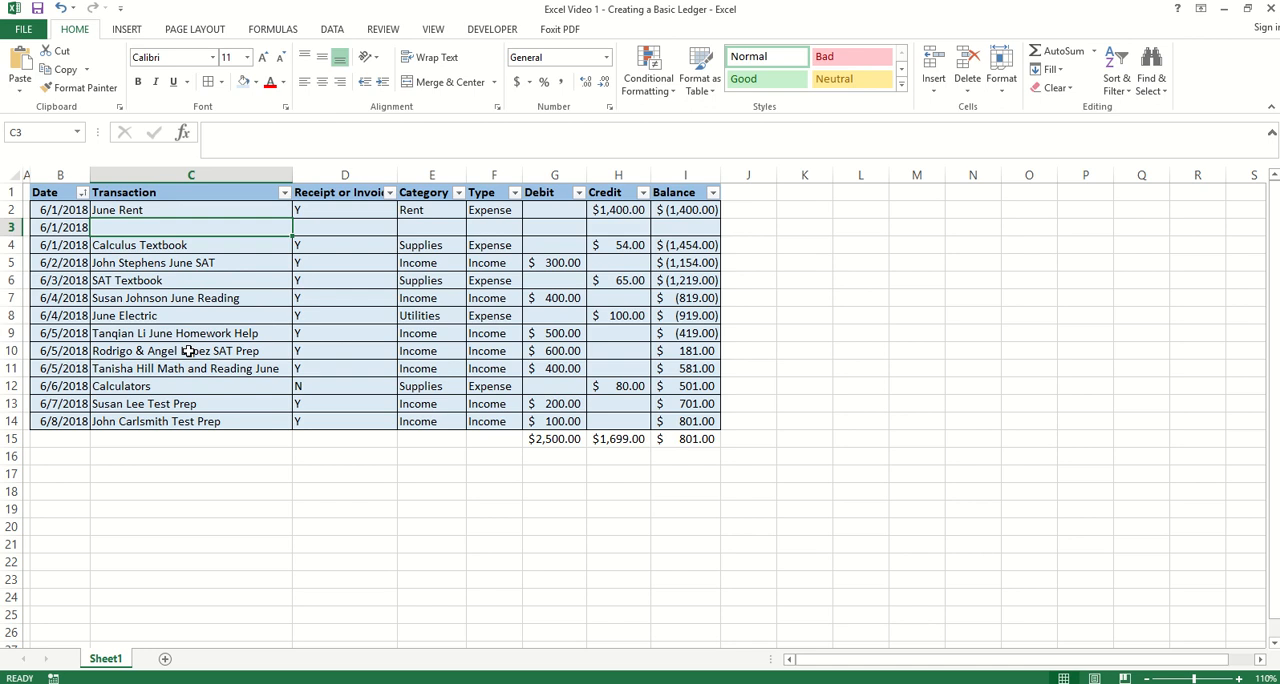
{"action": "type", "text": "Mih"}
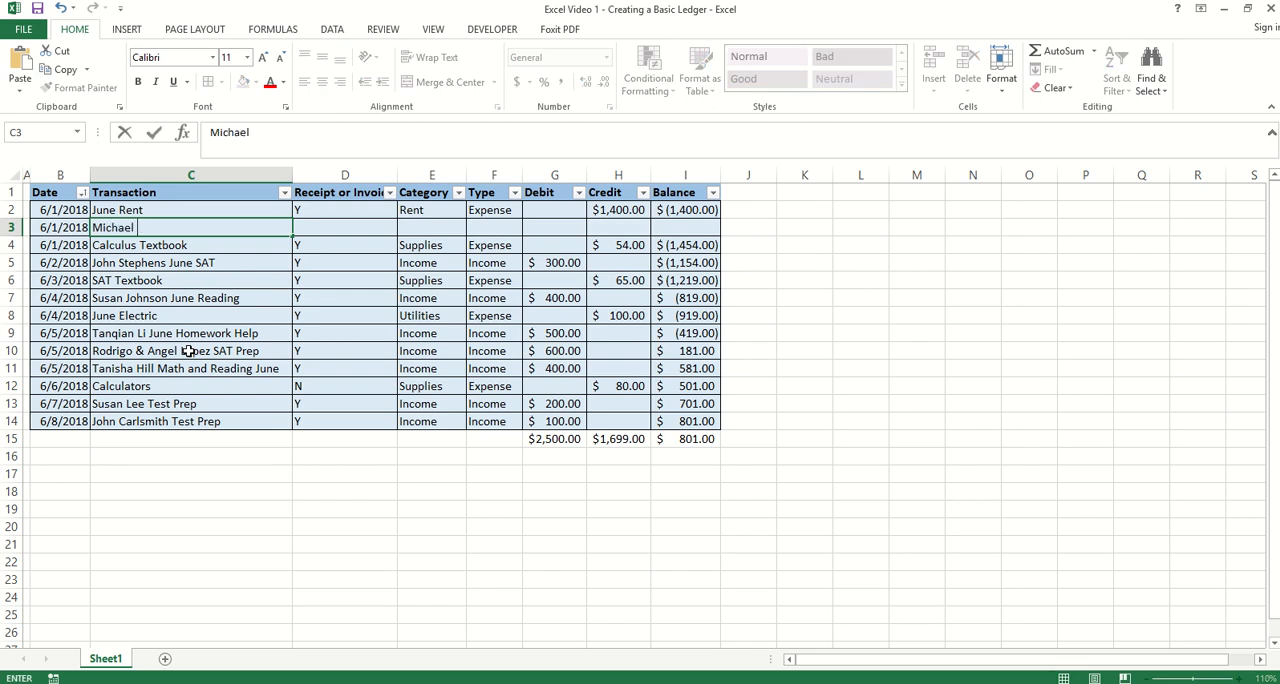
{"action": "type", "text": "Jone"}
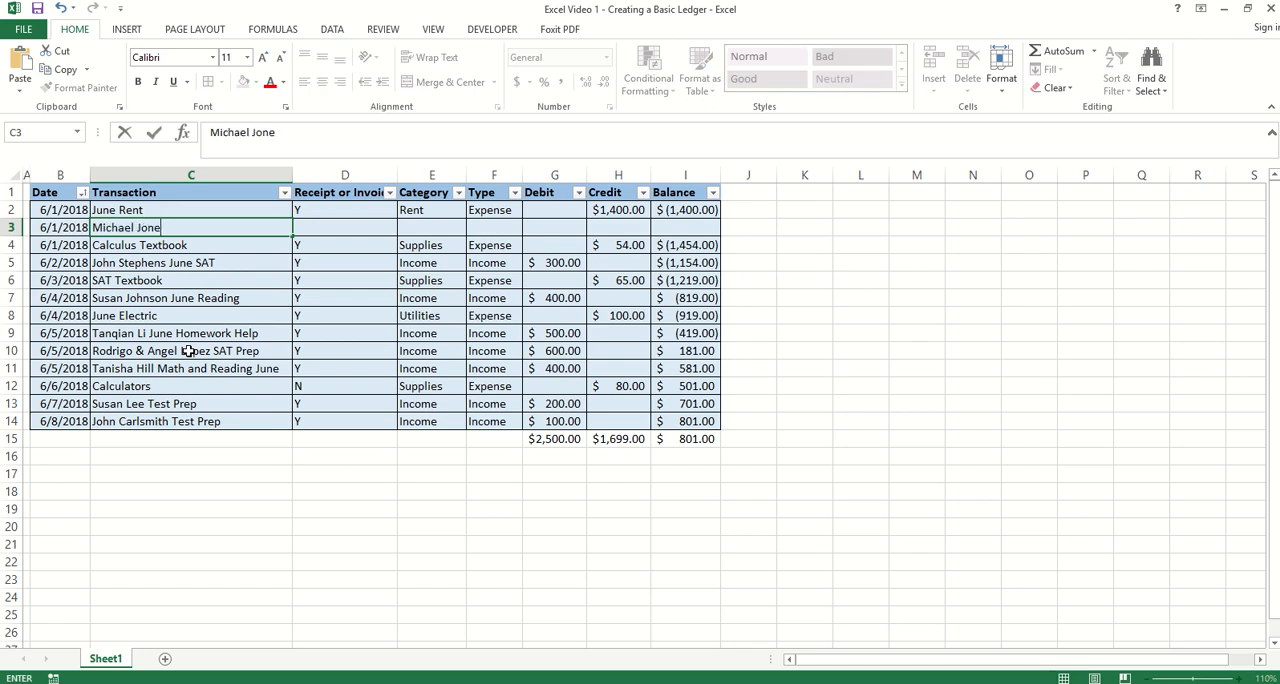
{"action": "type", "text": "s"}
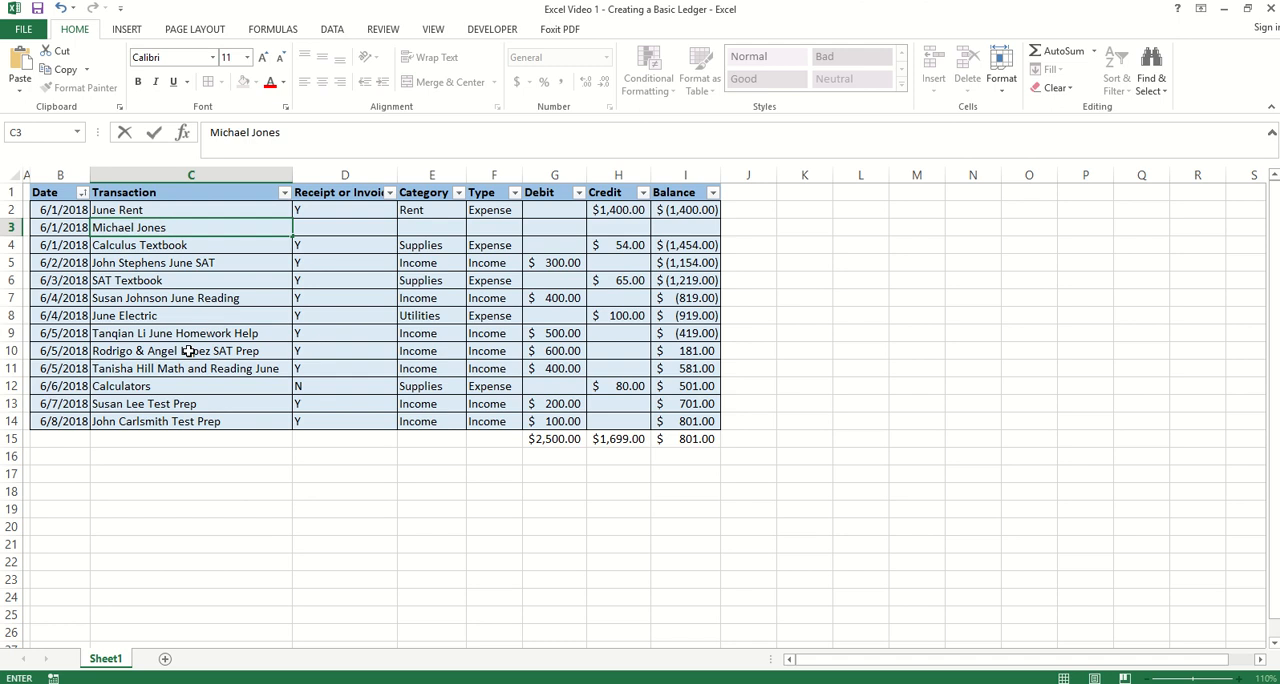
{"action": "type", "text": "Homework Hel"}
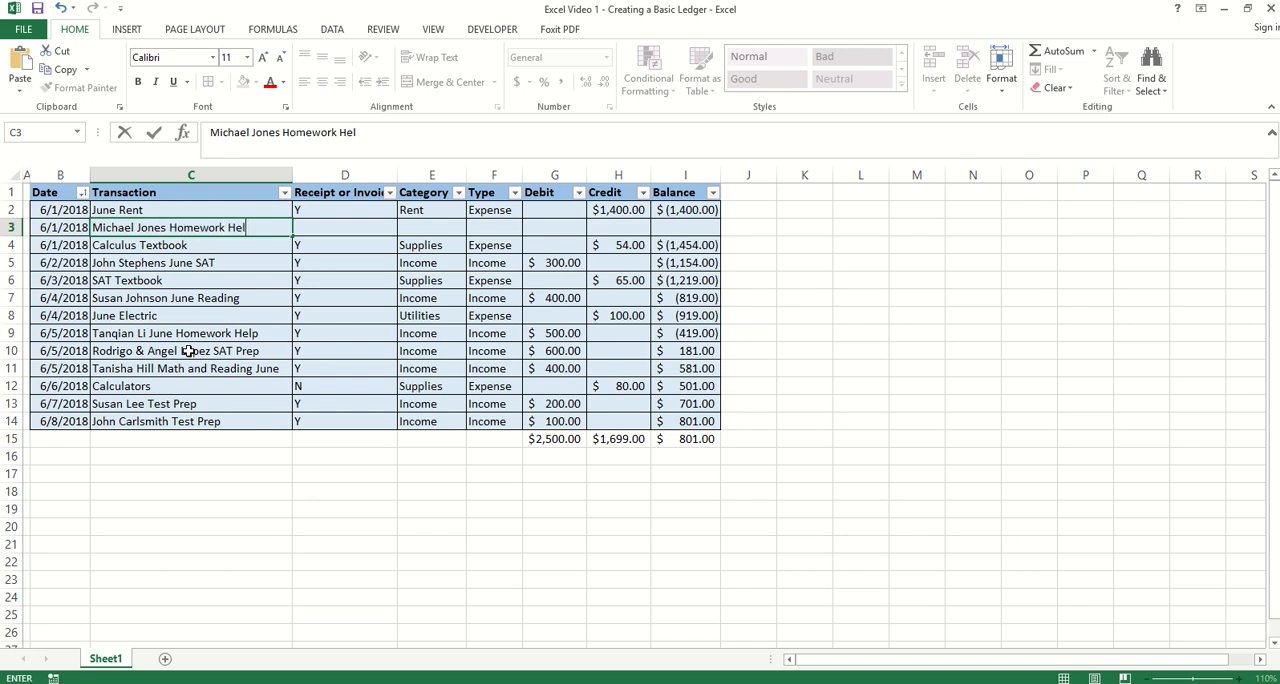
{"action": "type", "text": "p"}
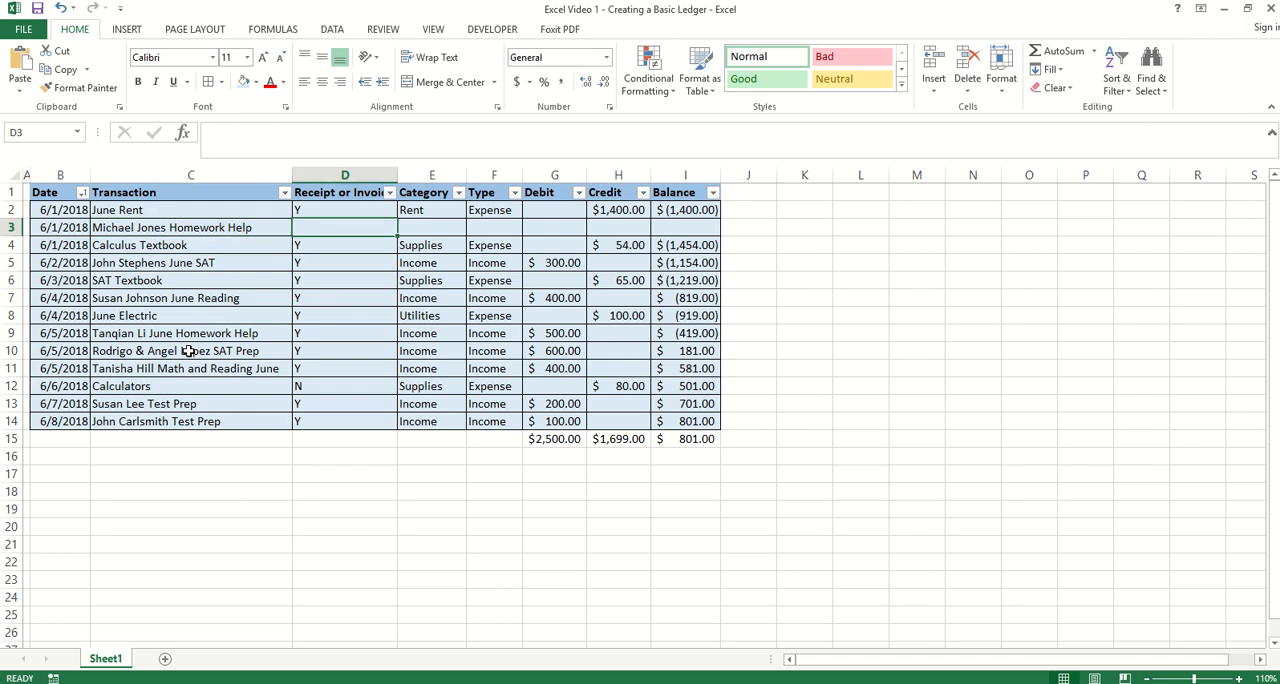
{"action": "type", "text": "Y"}
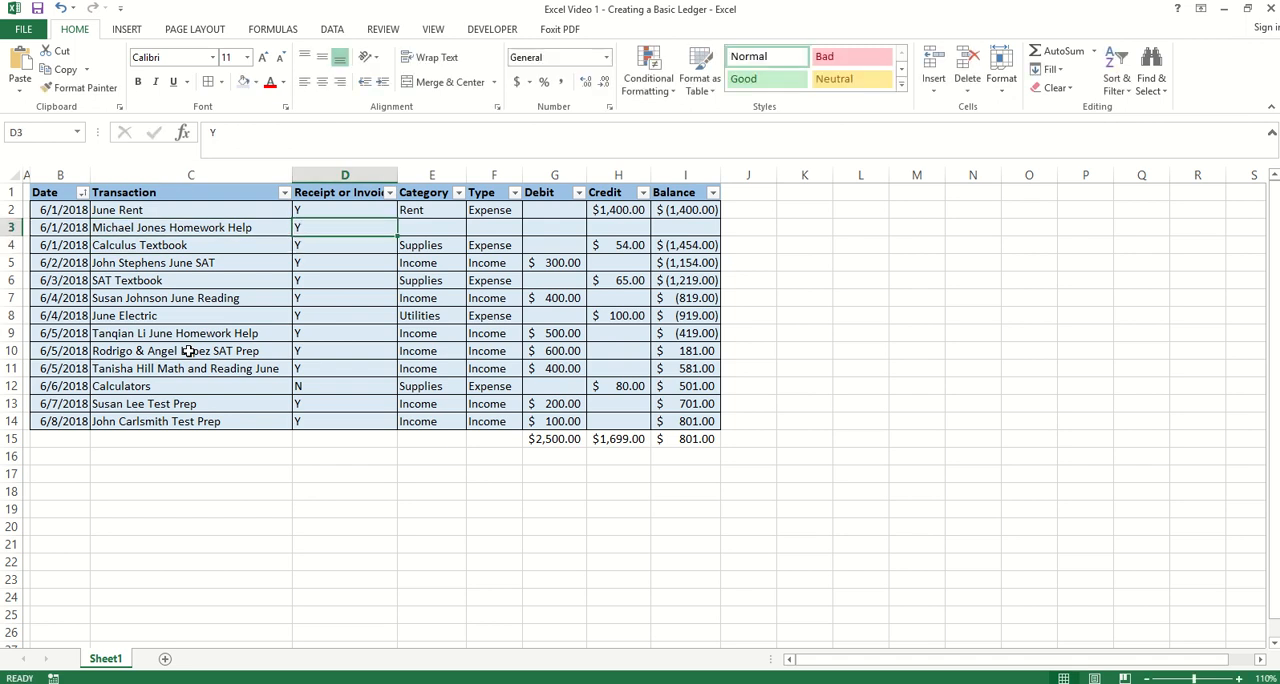
{"action": "type", "text": "Income"}
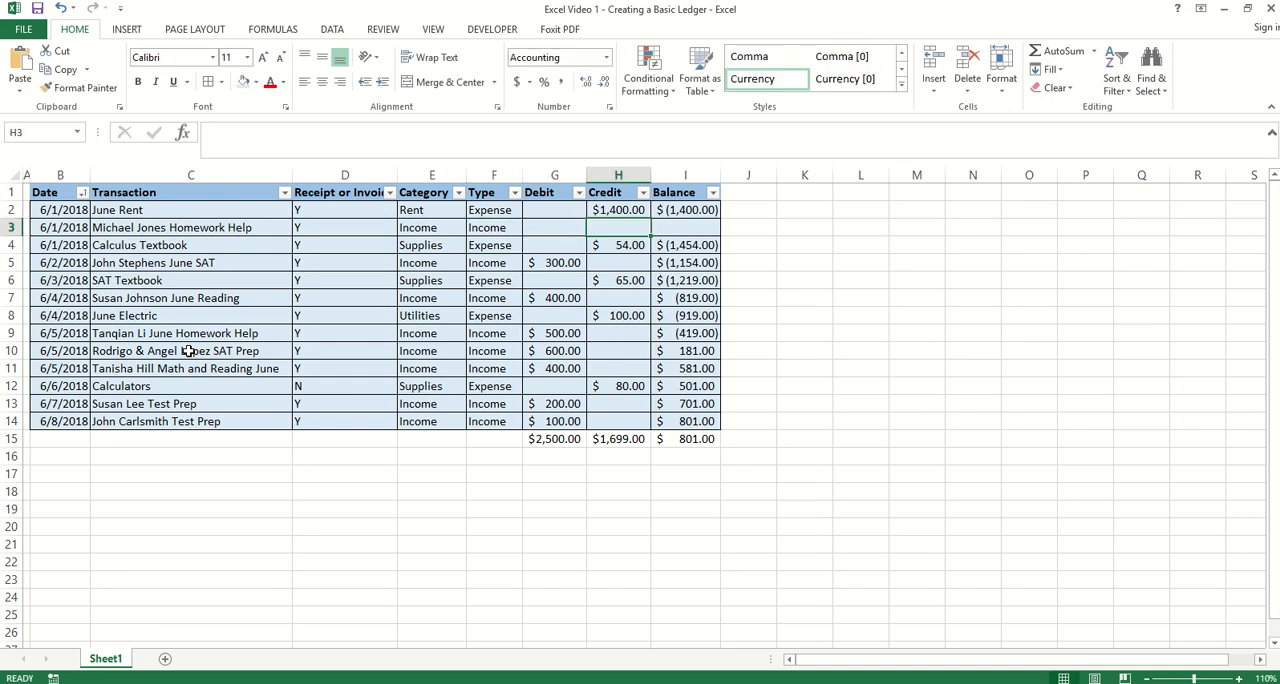
{"action": "type", "text": "100.00"}
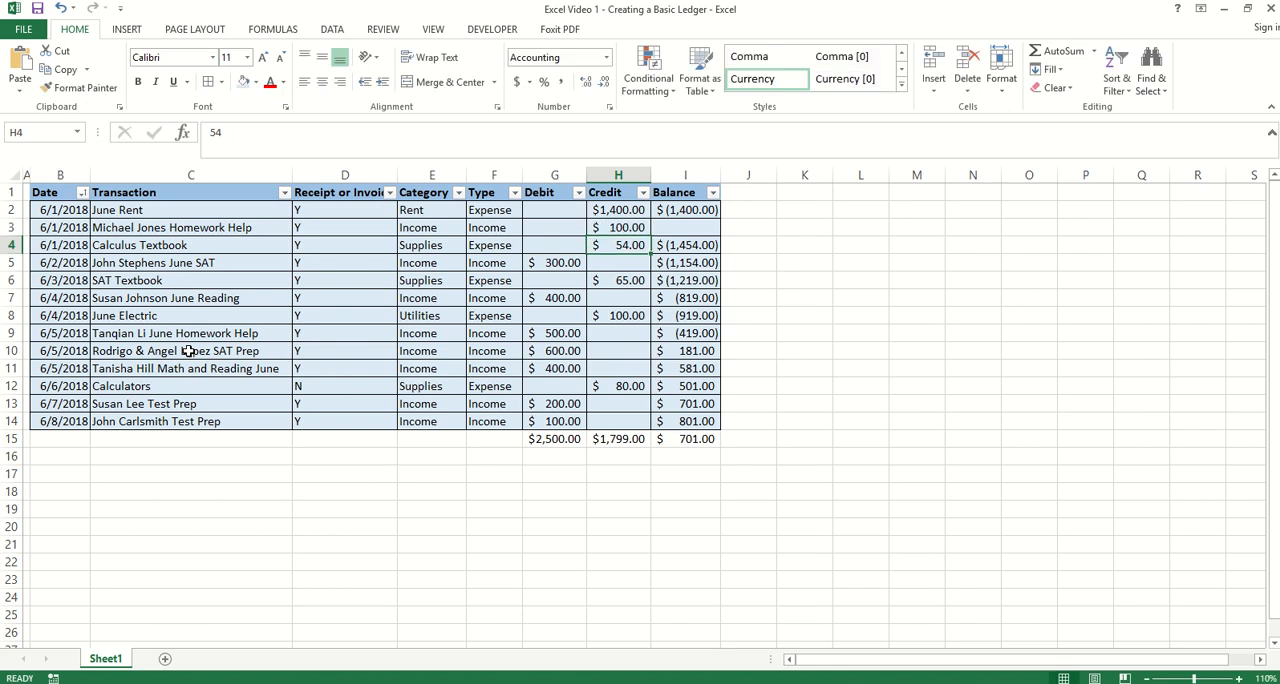
{"action": "mouse_move", "coordinate": [620, 444]}
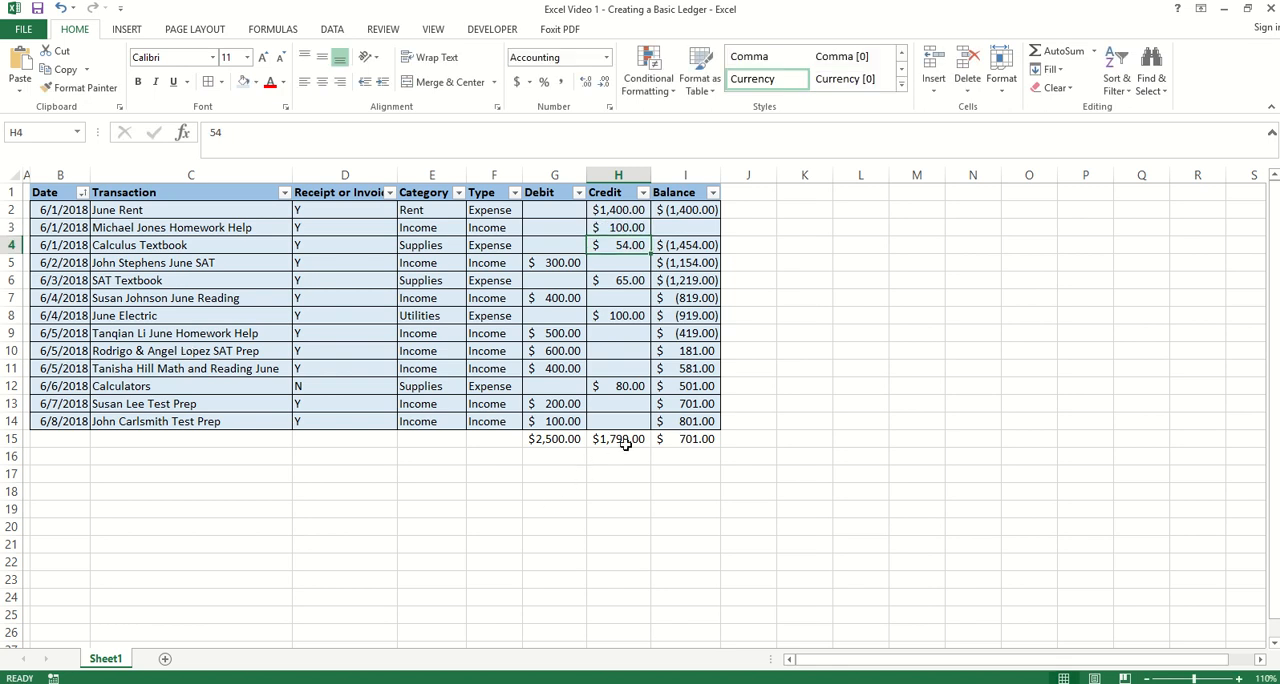
Step: Verify the credit total formula now covers the new row, giving $1,799.00
{"action": "left_click", "coordinate": [618, 438]}
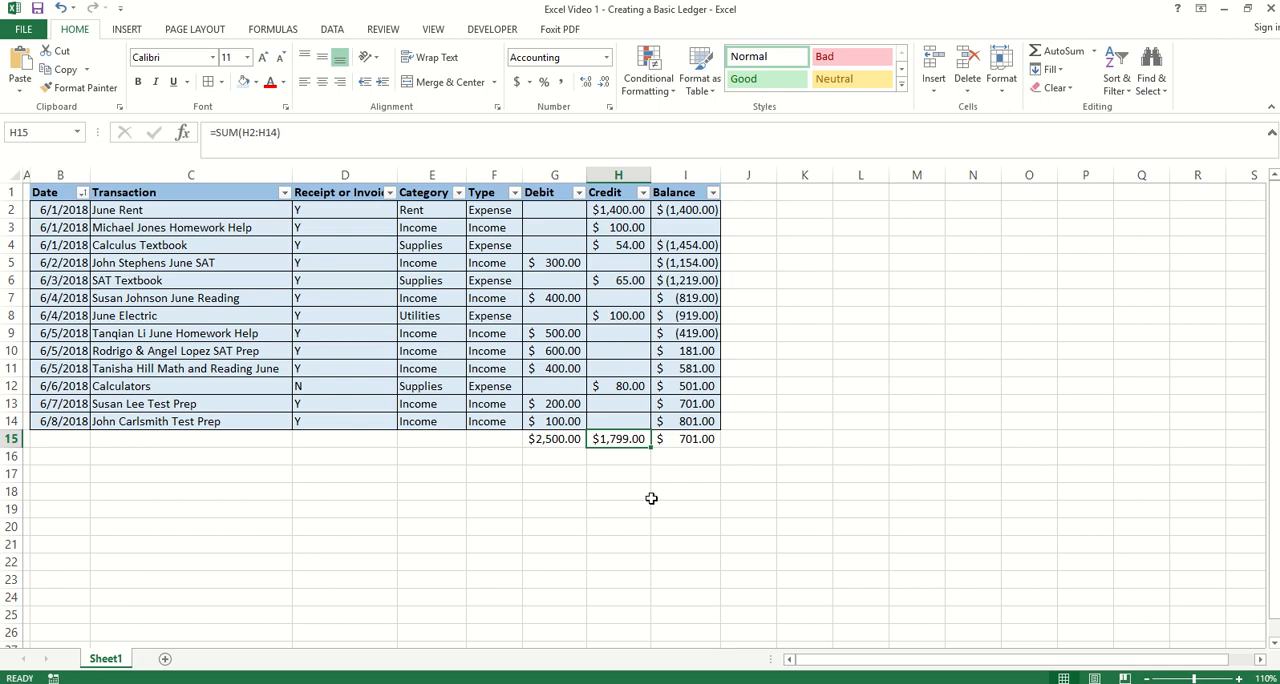
{"action": "double_click", "coordinate": [618, 440]}
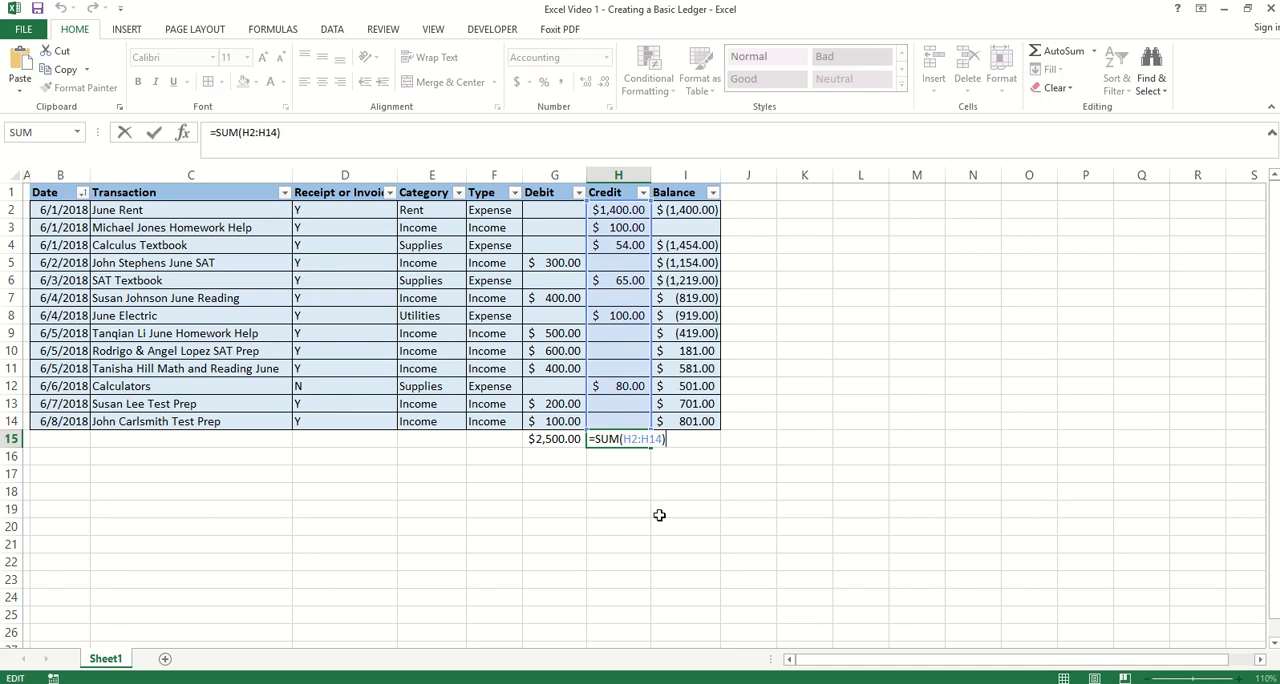
{"action": "mouse_move", "coordinate": [600, 228]}
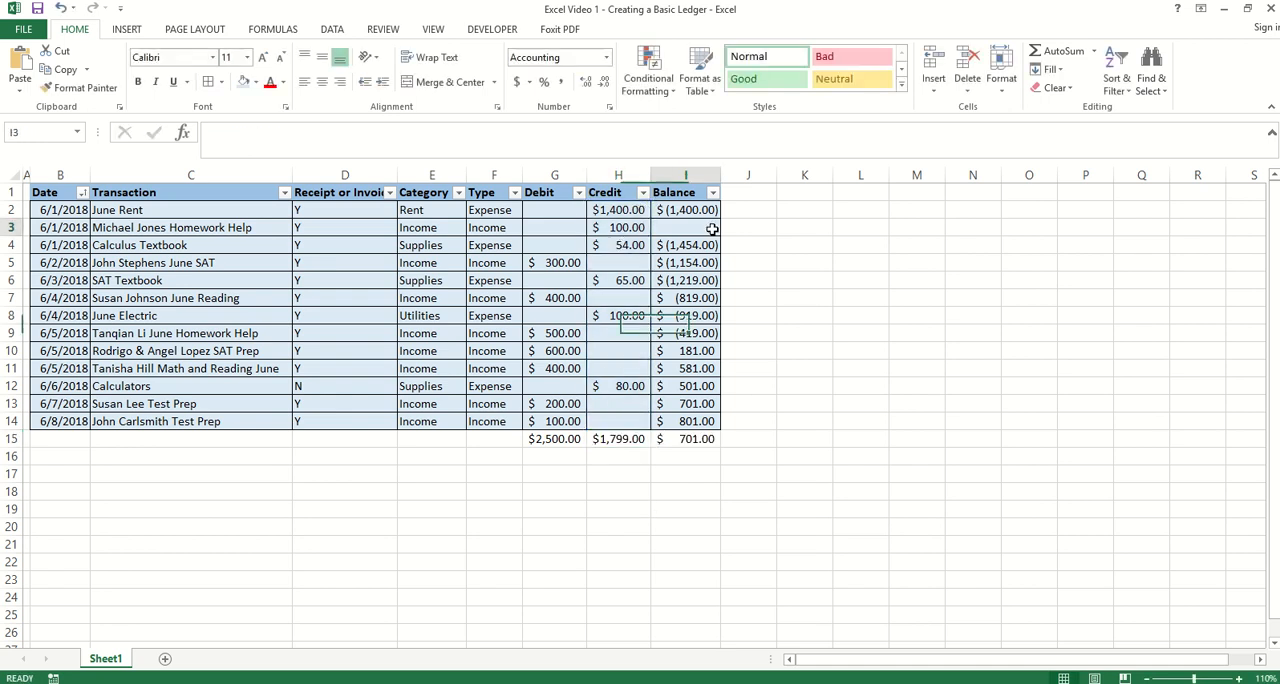
Step: Start row 3's balance as =I2+G3 building on the previous balance
{"action": "left_click", "coordinate": [684, 210]}
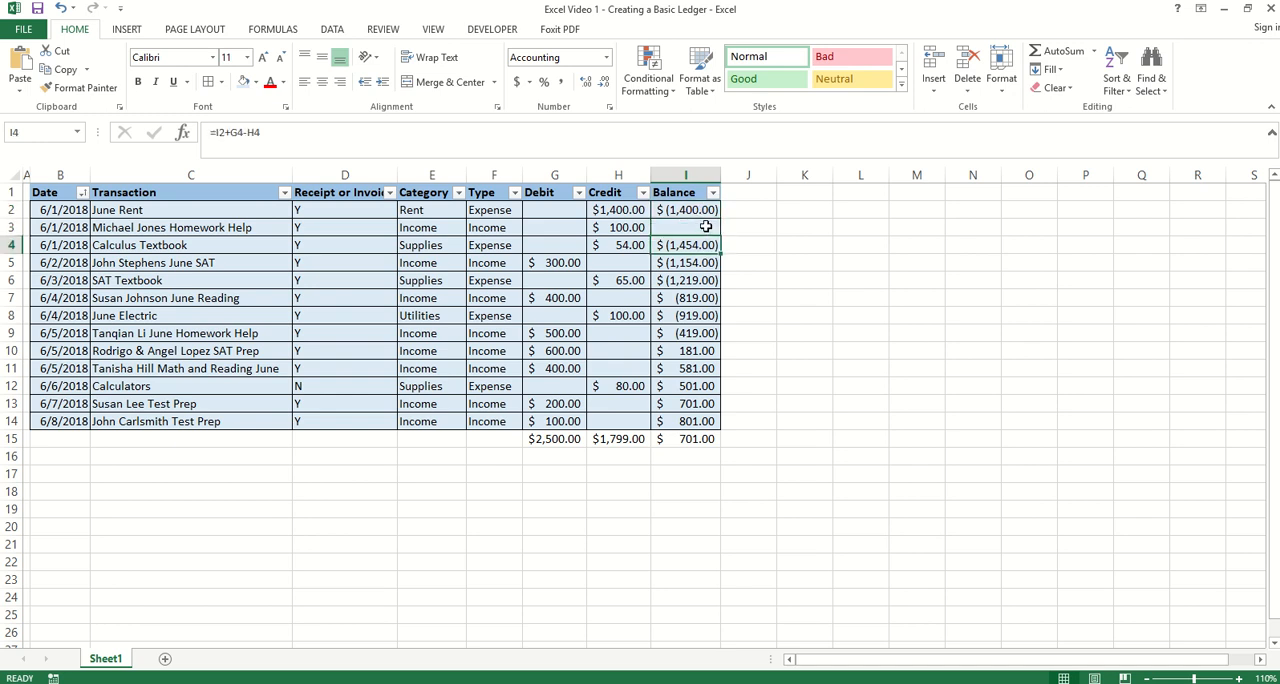
{"action": "left_click", "coordinate": [684, 210]}
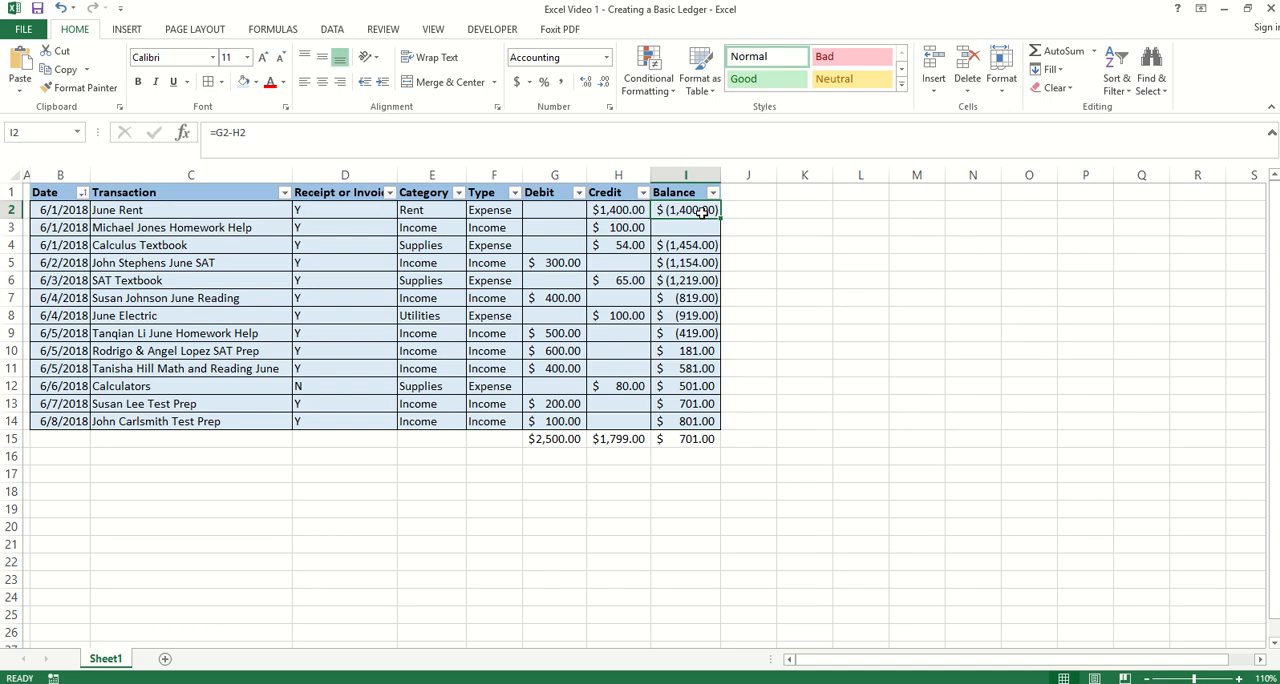
{"action": "double_click", "coordinate": [684, 210]}
{"action": "type", "text": "="}
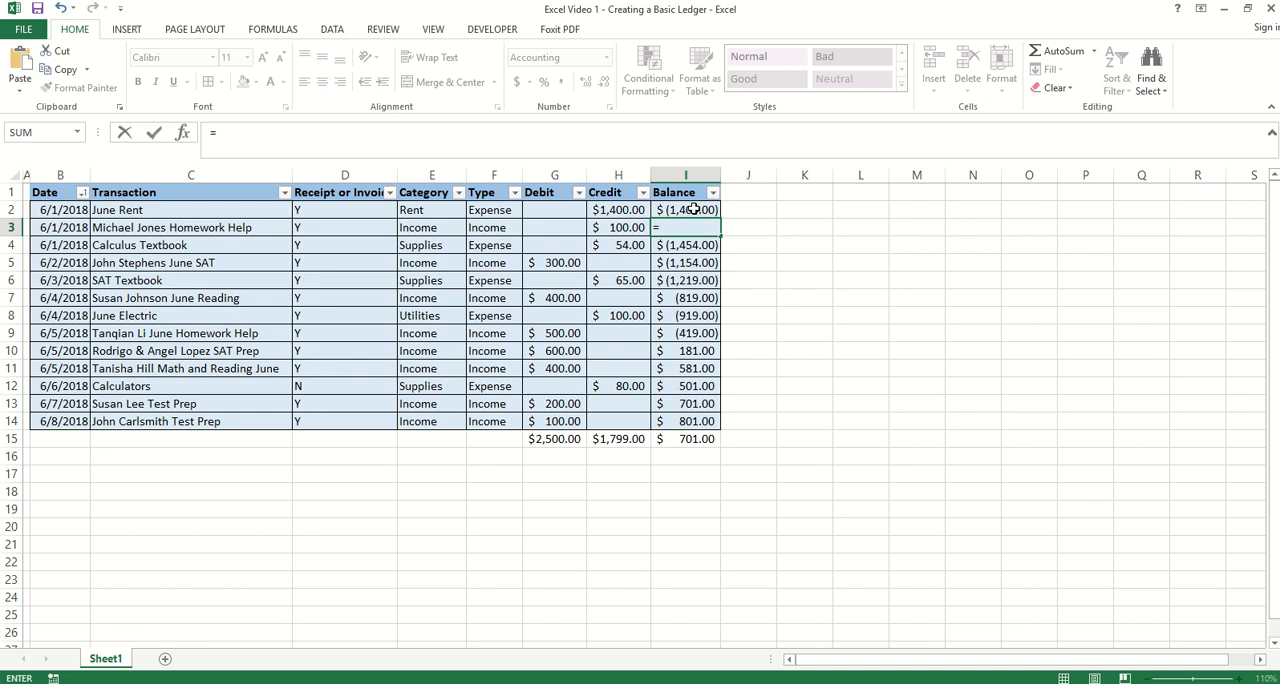
{"action": "left_click", "coordinate": [684, 210]}
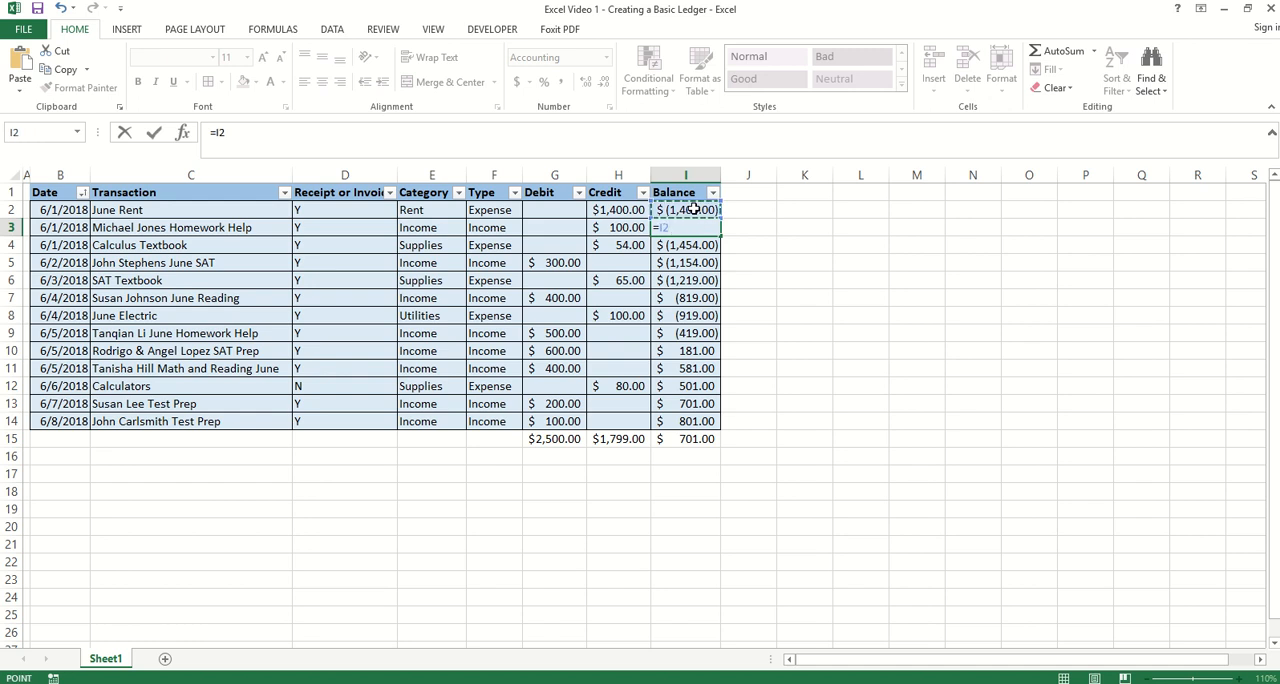
{"action": "type", "text": "+"}
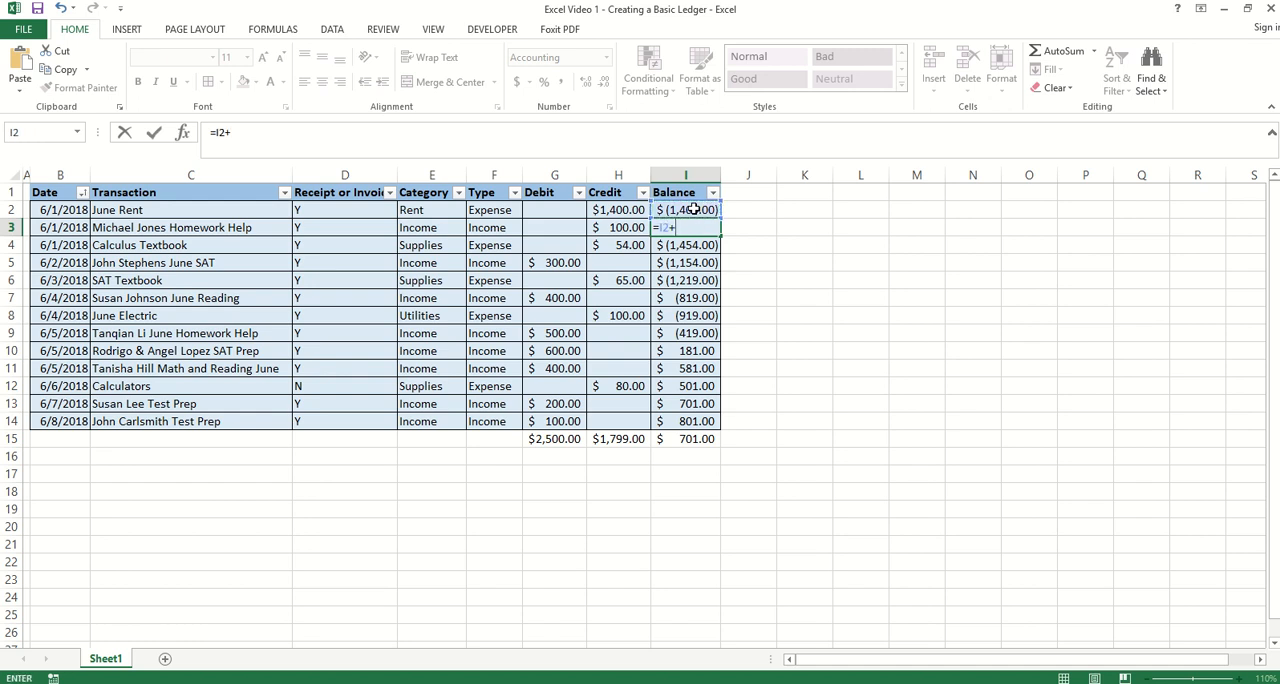
{"action": "left_click", "coordinate": [554, 228]}
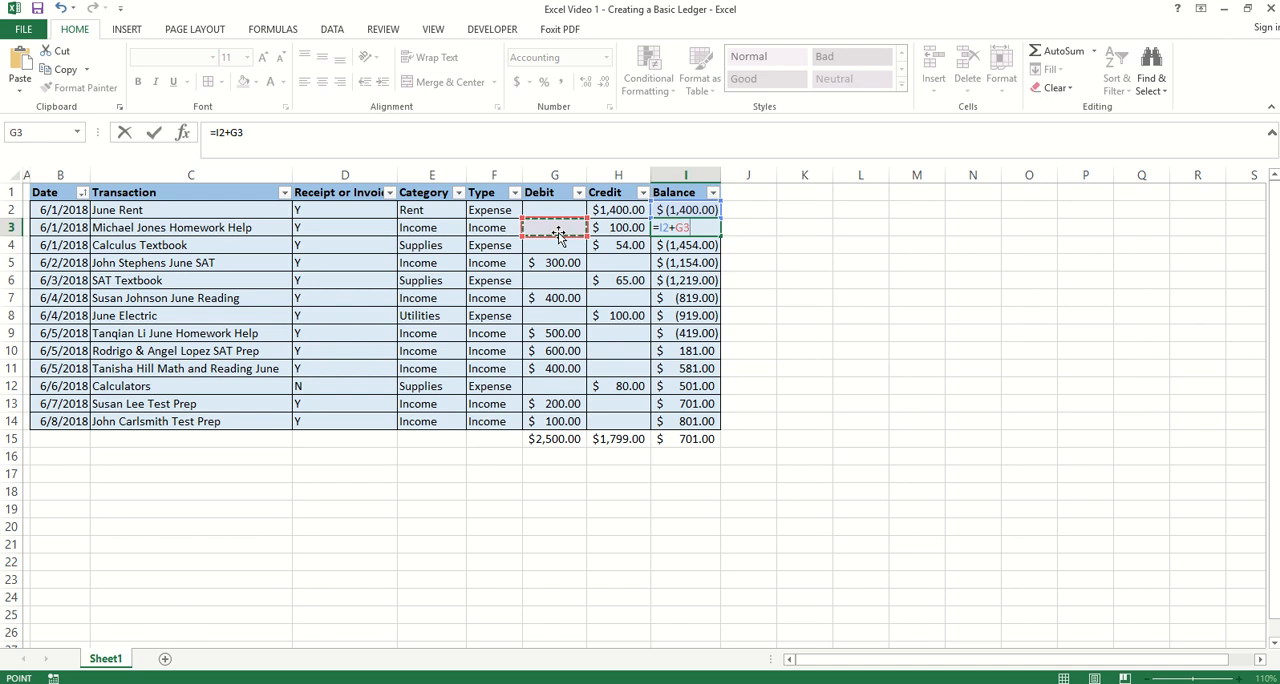
Step: Move the $100 homework help amount from Credit to Debit and finish the formula as =I2+G3-H3
{"action": "left_click", "coordinate": [618, 228]}
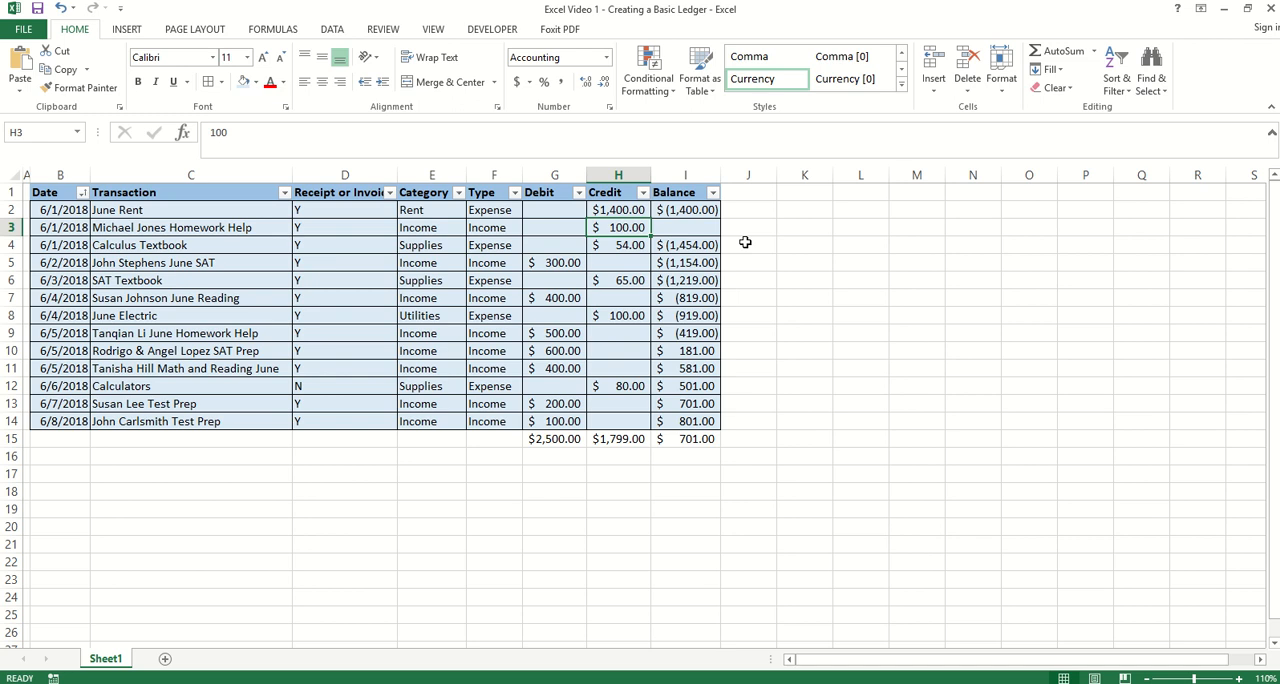
{"action": "key", "text": "Delete"}
{"action": "type", "text": "=I2+"}
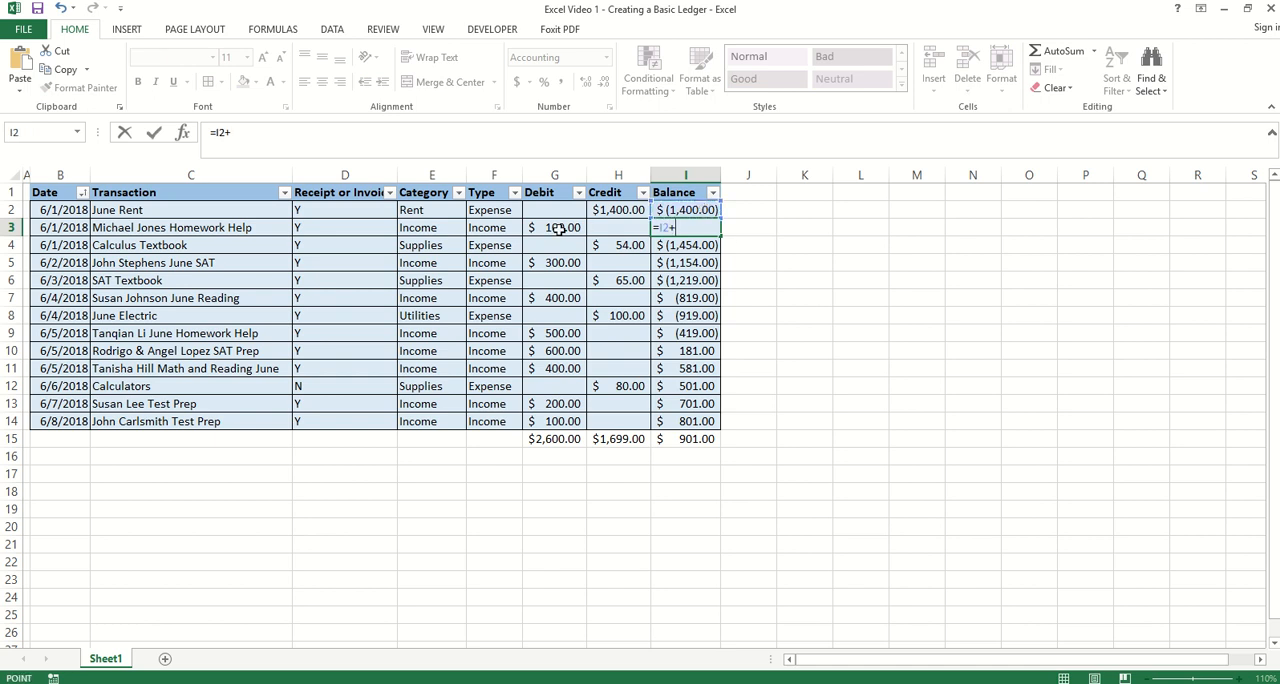
{"action": "left_click", "coordinate": [616, 228]}
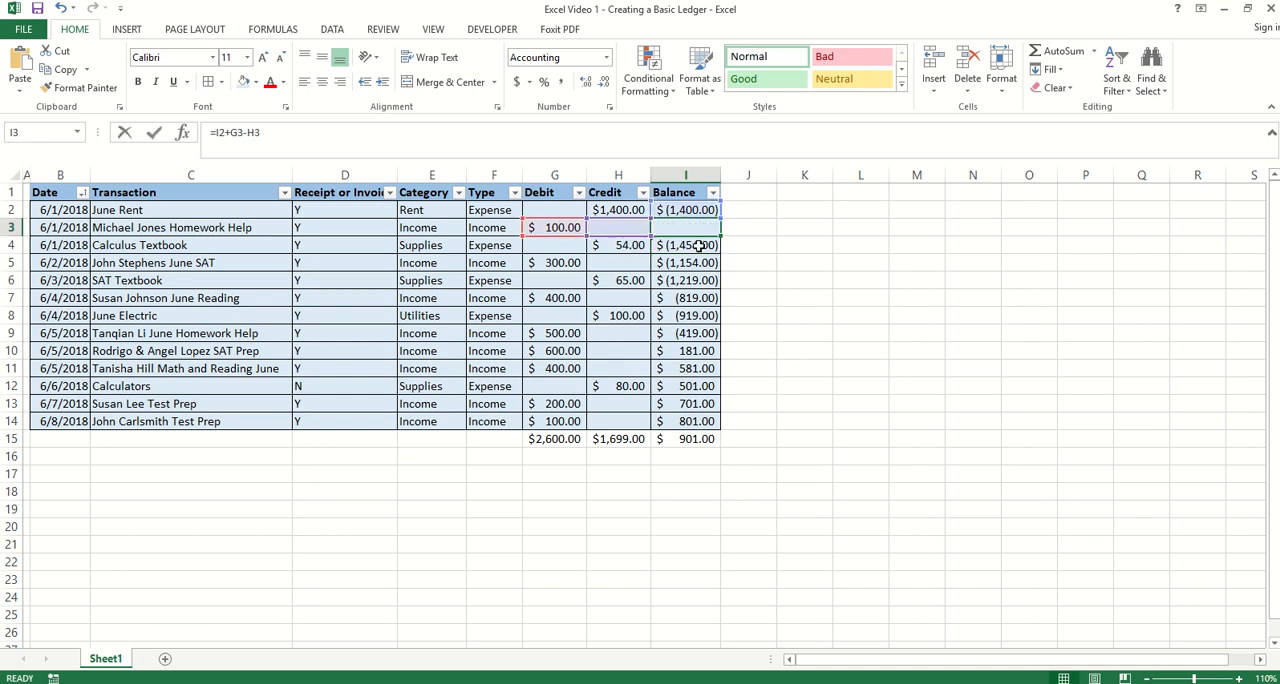
Step: Edit I4 to =I3+G4-H4 so row 4 builds on the row 3 balance, filled down to end at $901
{"action": "left_click", "coordinate": [684, 246]}
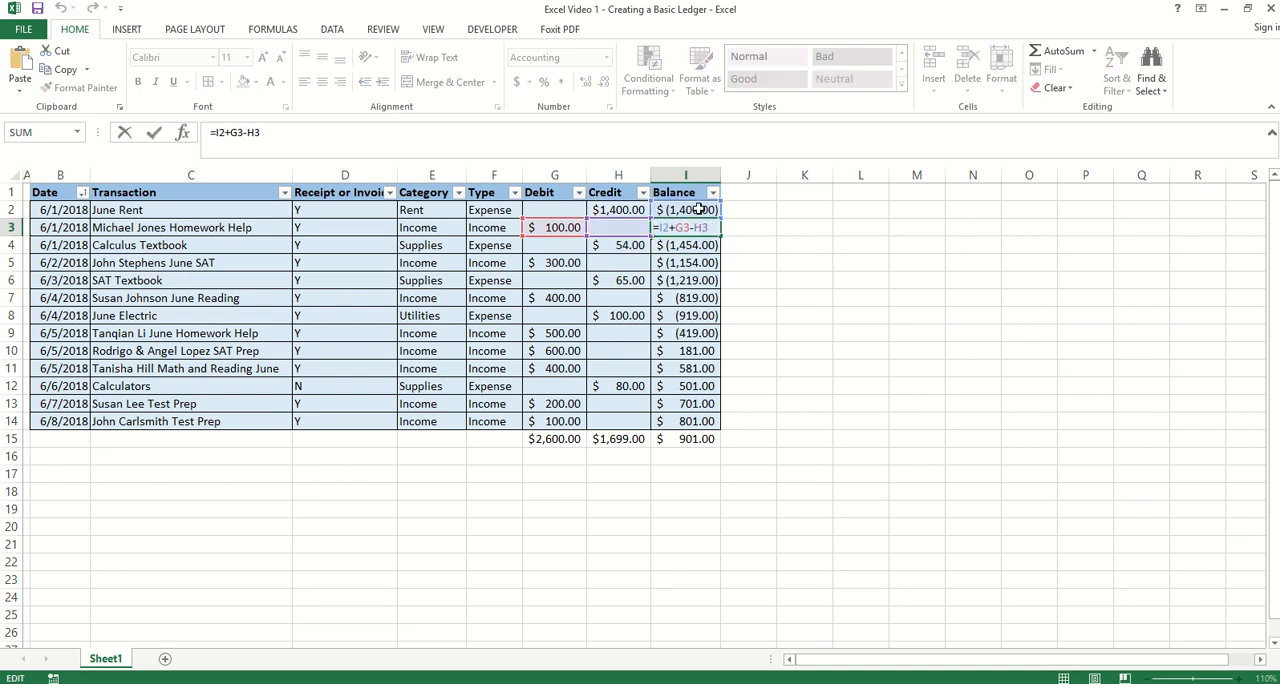
{"action": "mouse_move", "coordinate": [616, 228]}
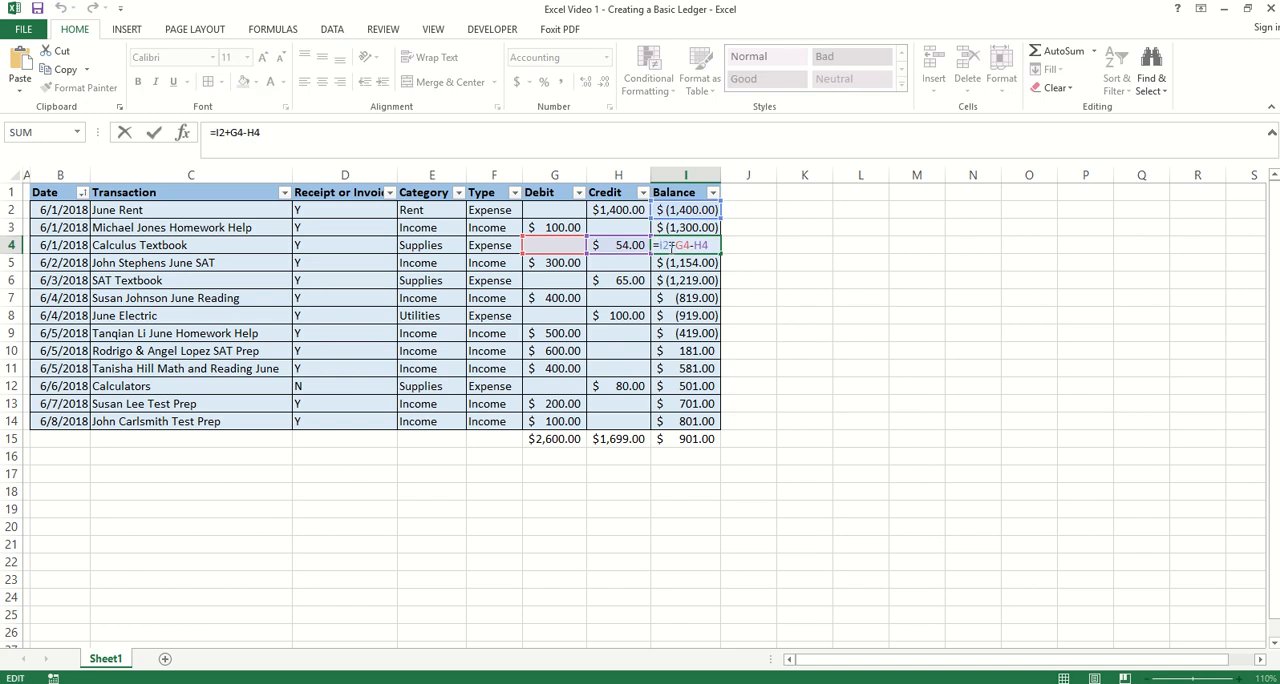
{"action": "mouse_move", "coordinate": [768, 242]}
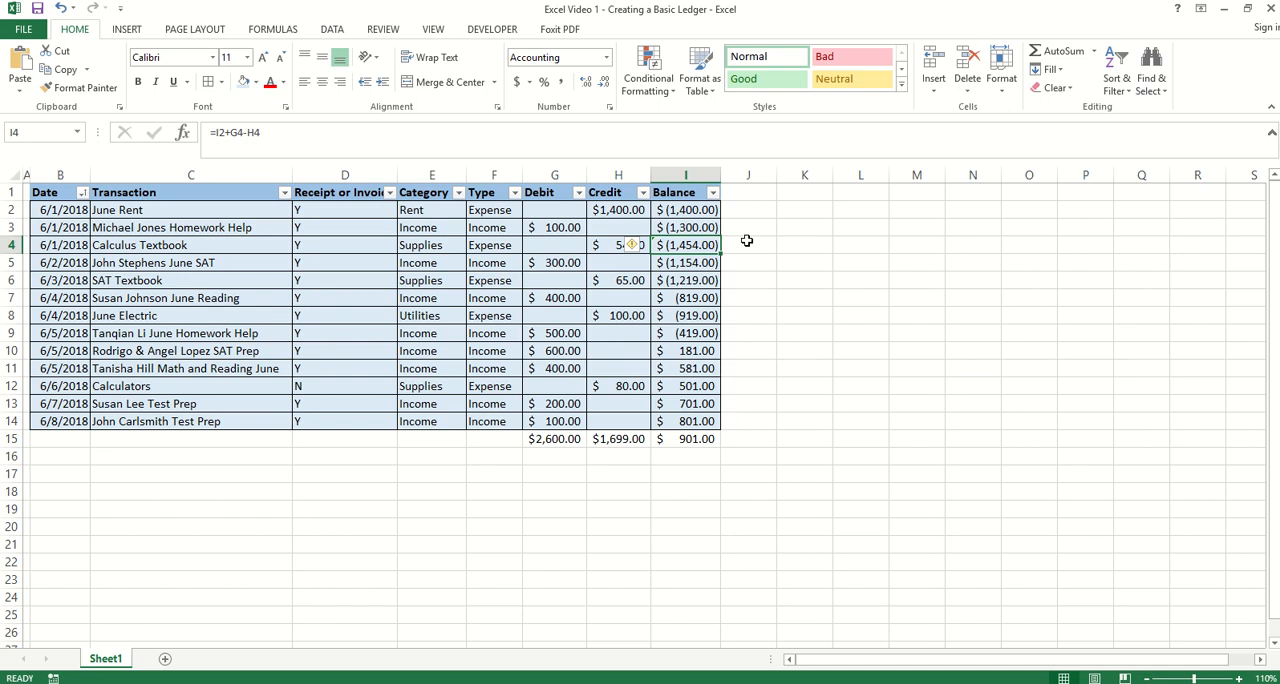
{"action": "double_click", "coordinate": [684, 246]}
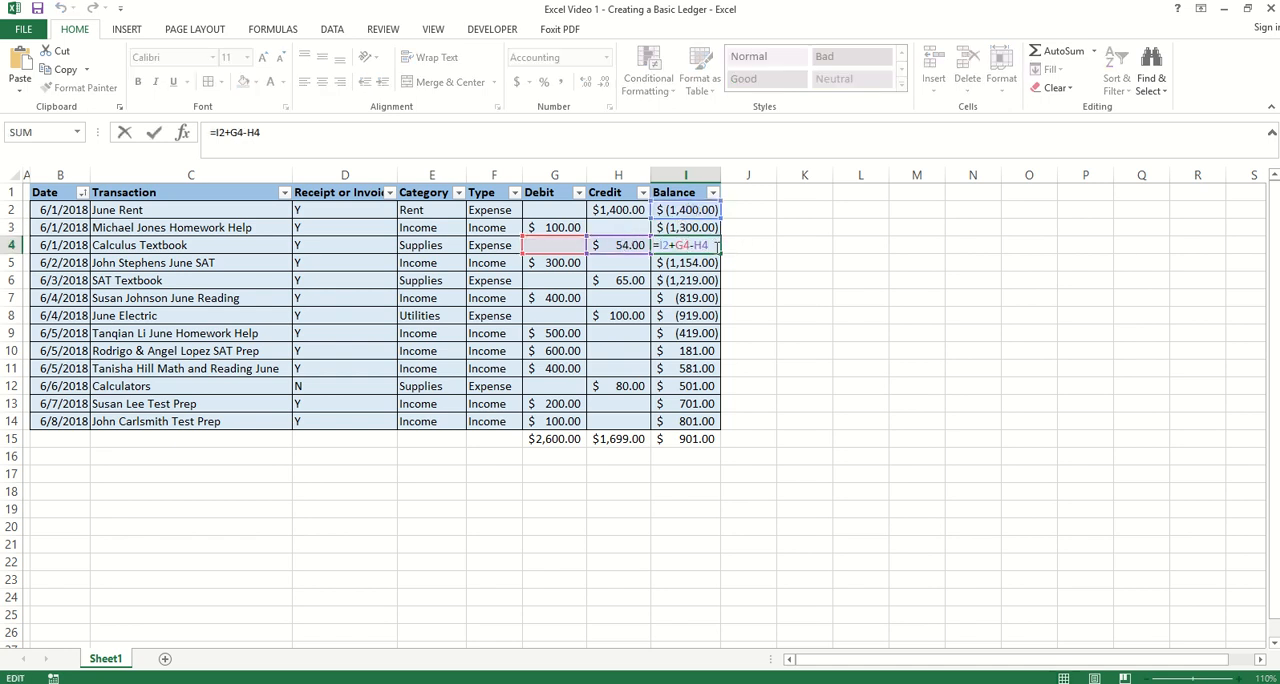
{"action": "mouse_move", "coordinate": [676, 210]}
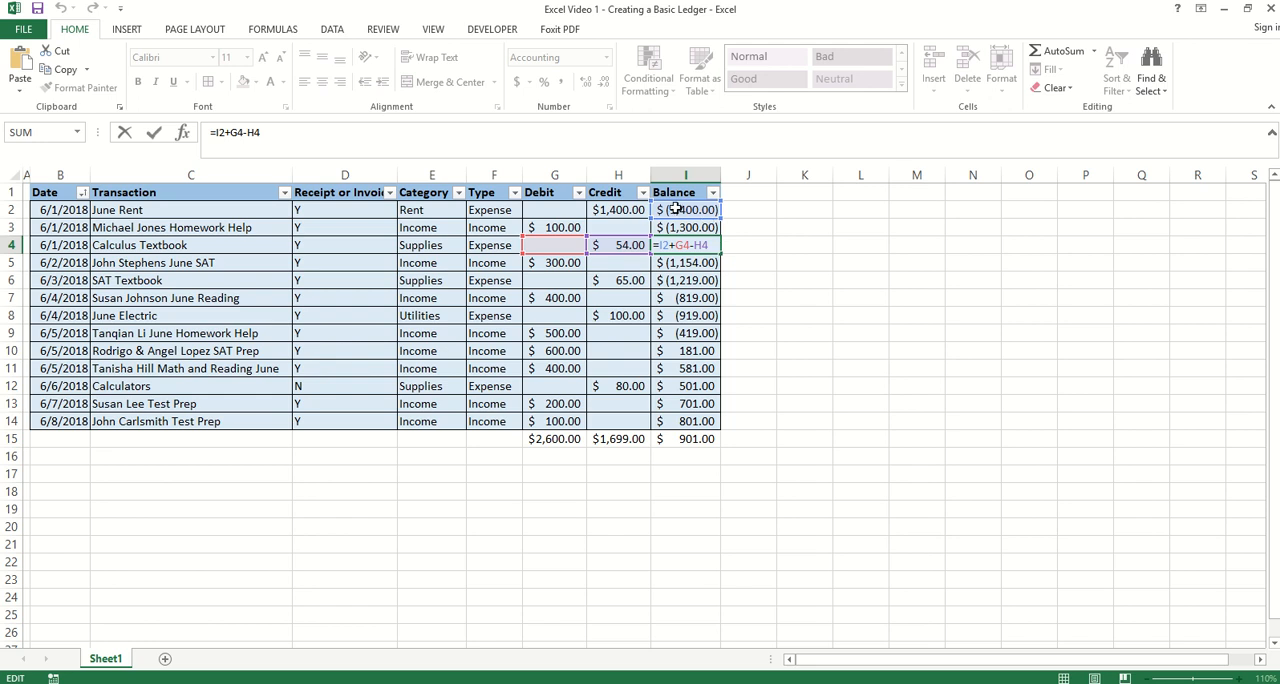
{"action": "key", "text": "Enter"}
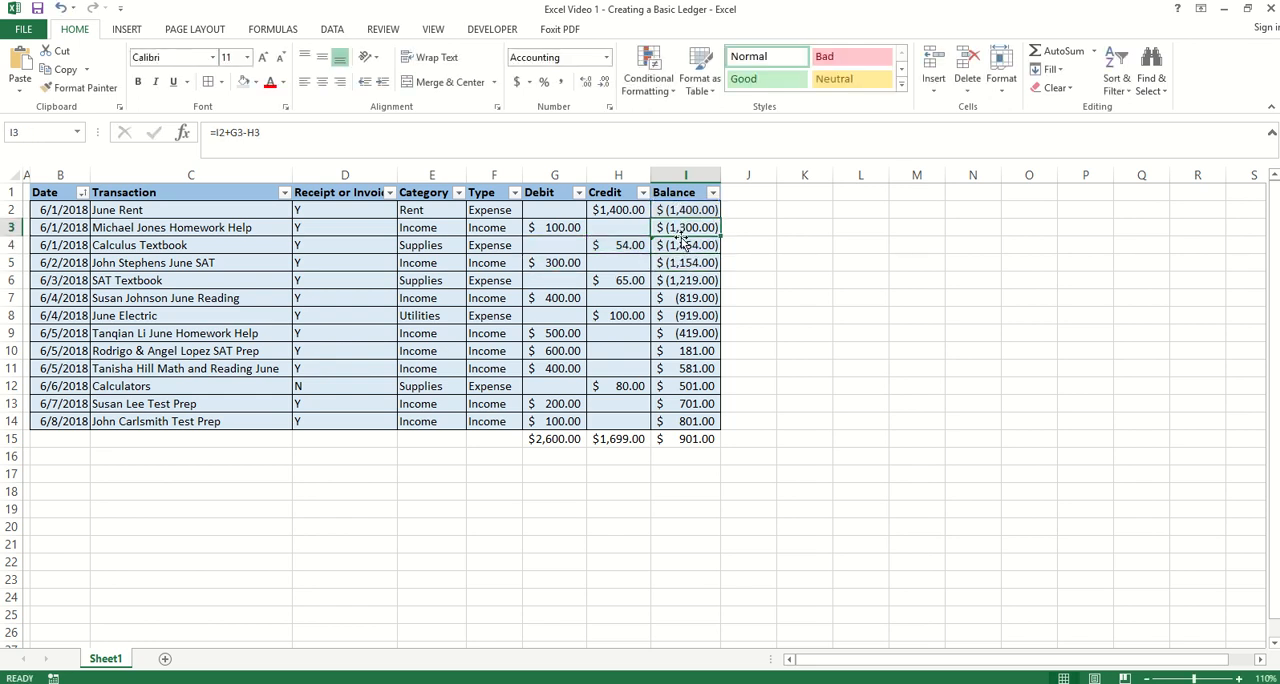
{"action": "double_click", "coordinate": [684, 246]}
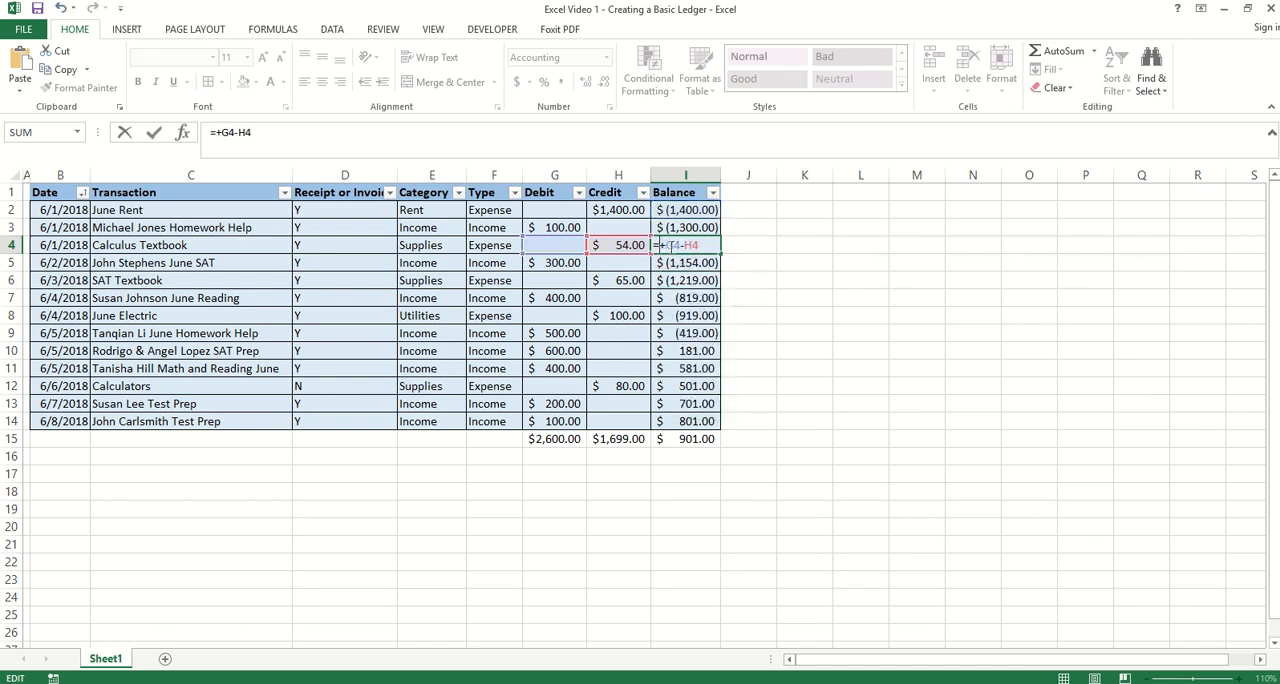
{"action": "left_click", "coordinate": [684, 228]}
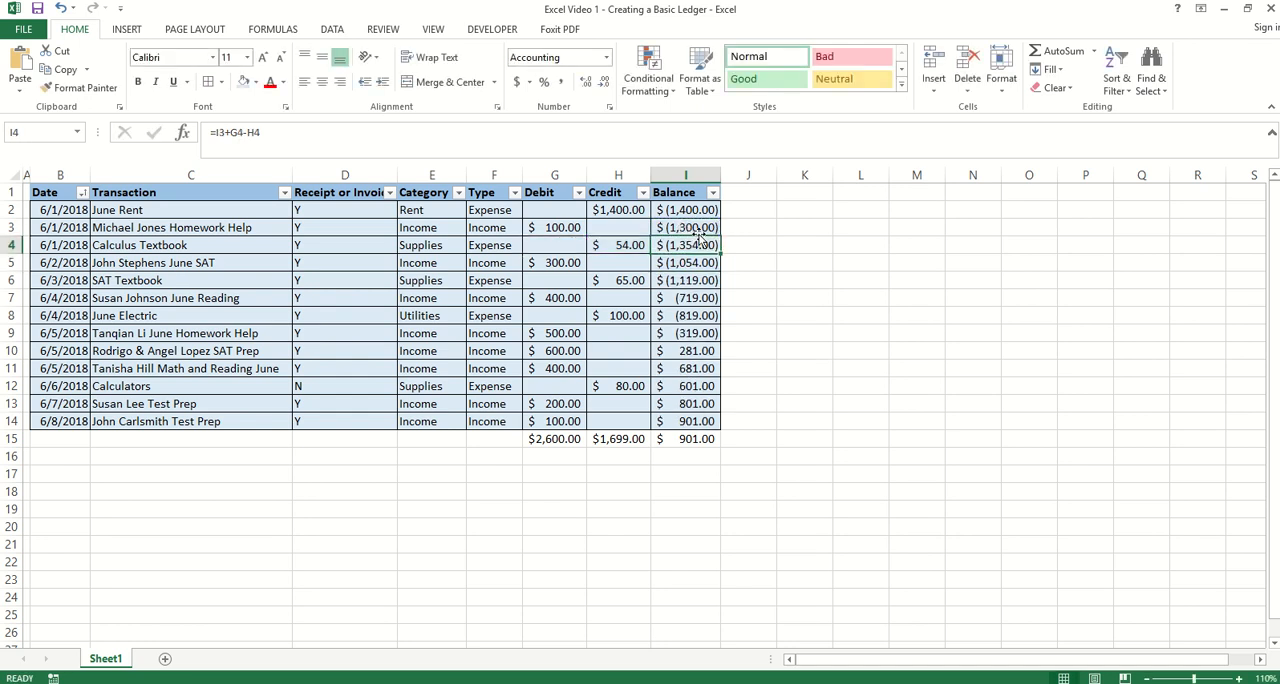
{"action": "left_click", "coordinate": [684, 228]}
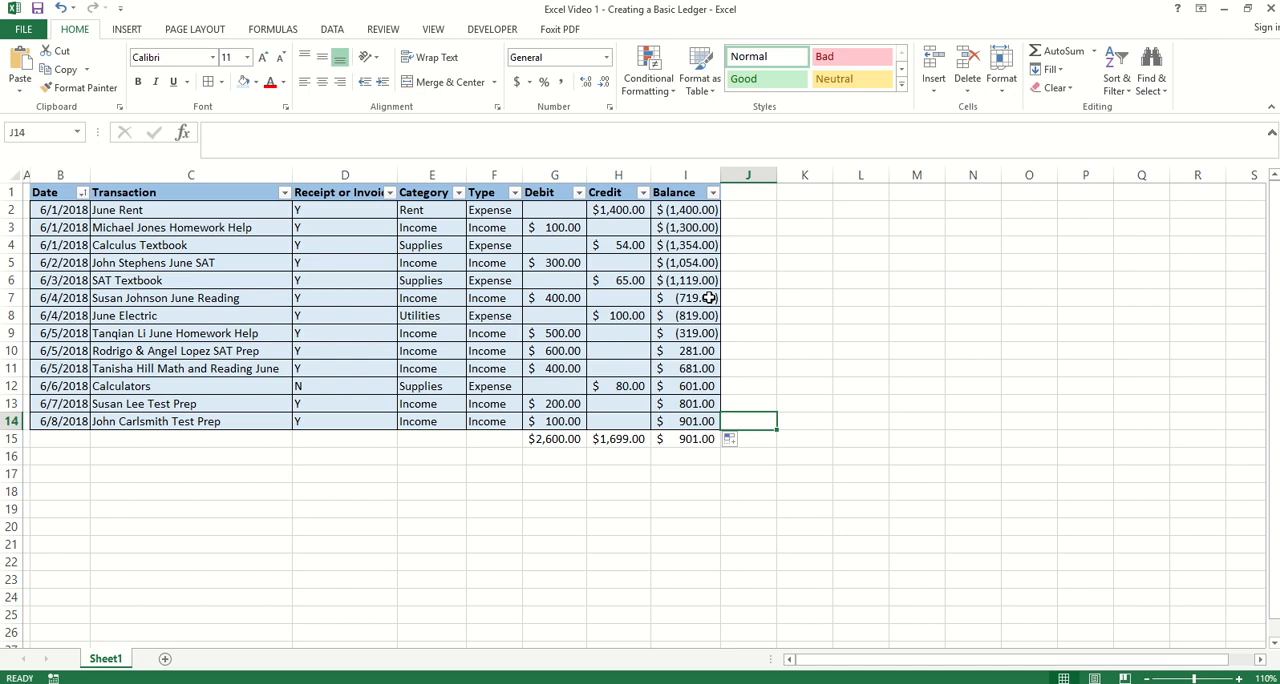
Step: Spot-check the corrected balance formulas in I4, I5, I7 and I8
{"action": "left_click", "coordinate": [684, 246]}
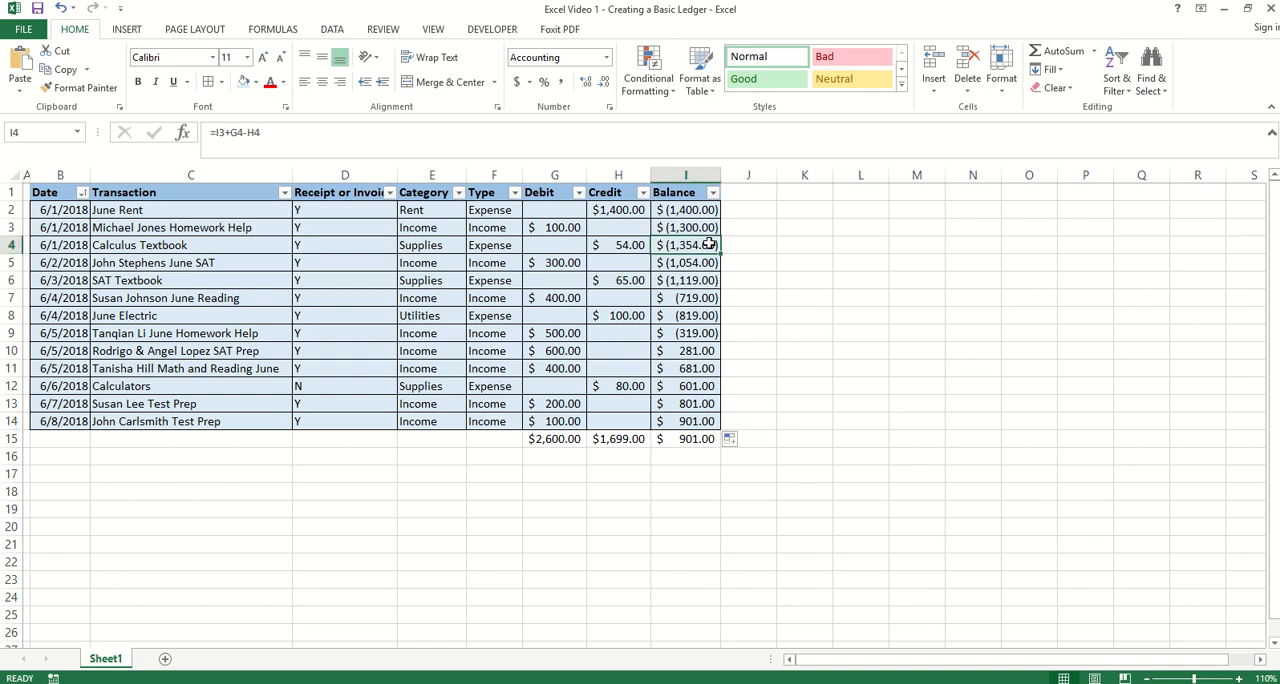
{"action": "mouse_move", "coordinate": [700, 262]}
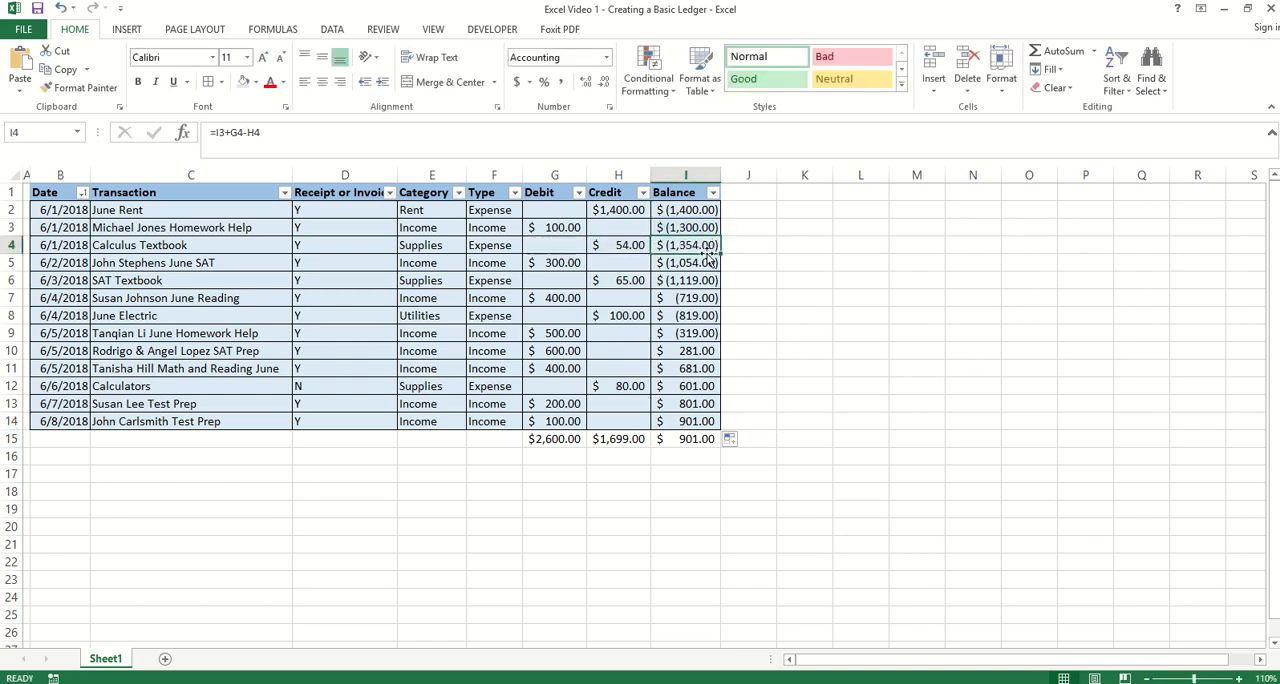
{"action": "left_click", "coordinate": [684, 262]}
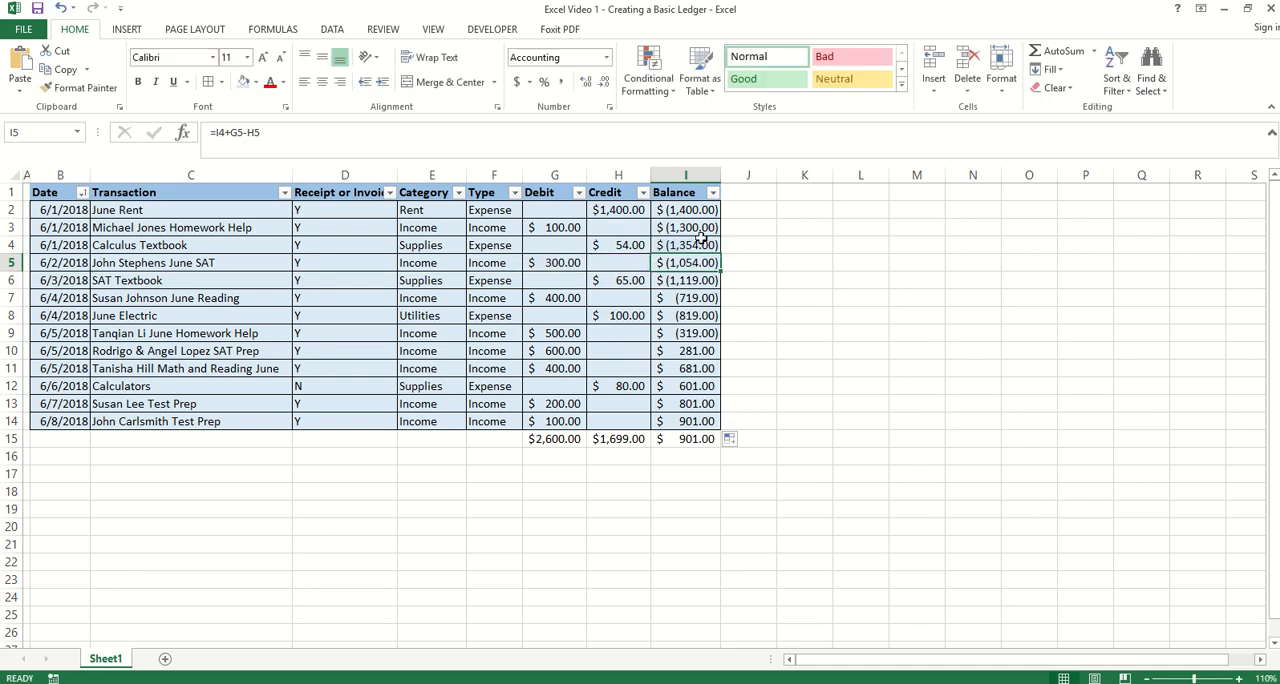
{"action": "left_click", "coordinate": [684, 228]}
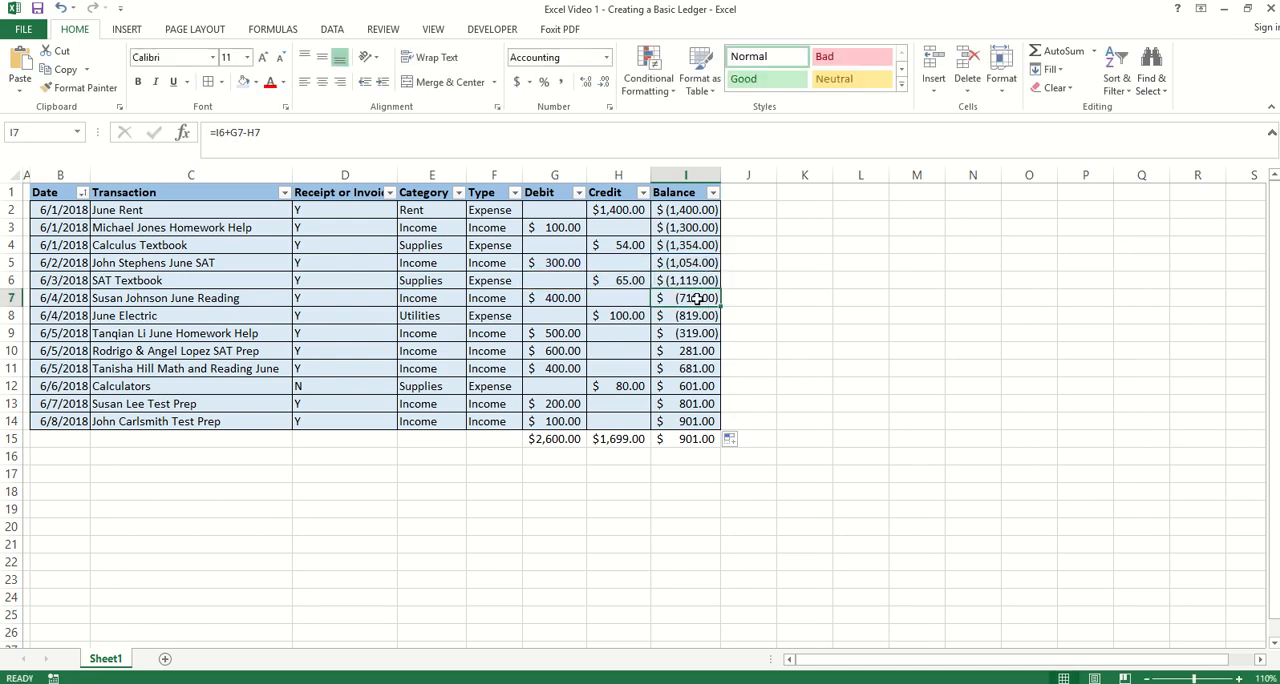
{"action": "double_click", "coordinate": [684, 316]}
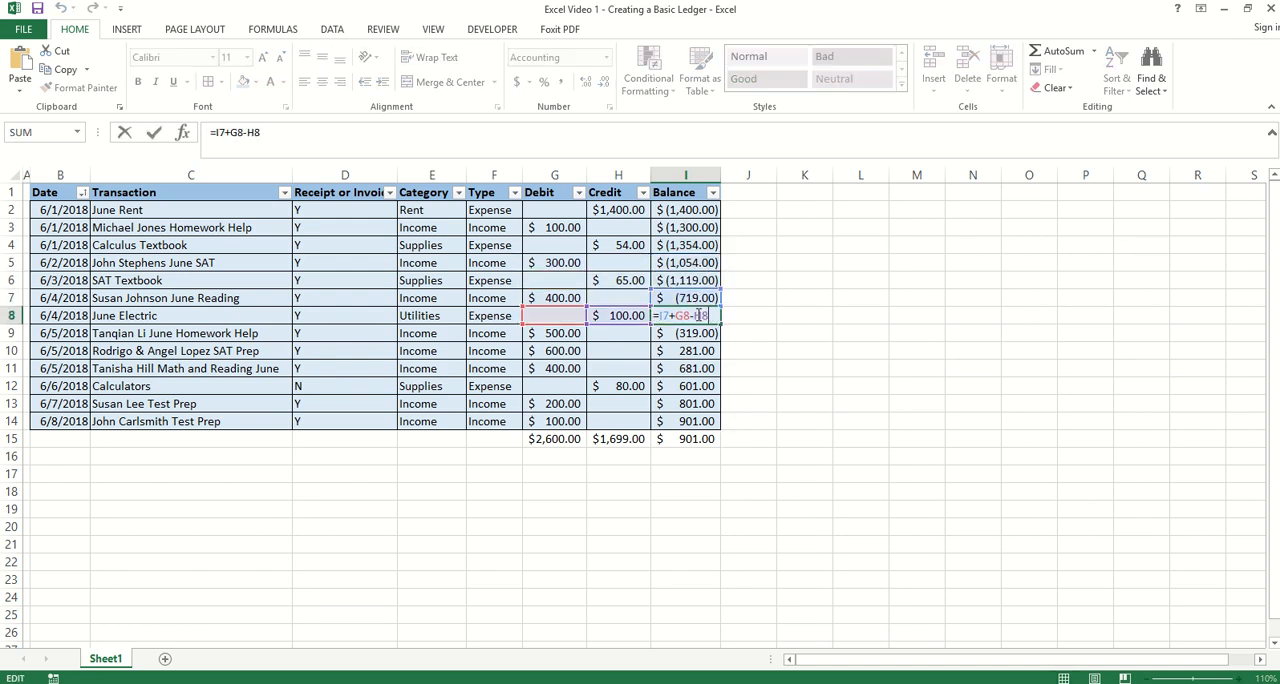
{"action": "key", "text": "Enter"}
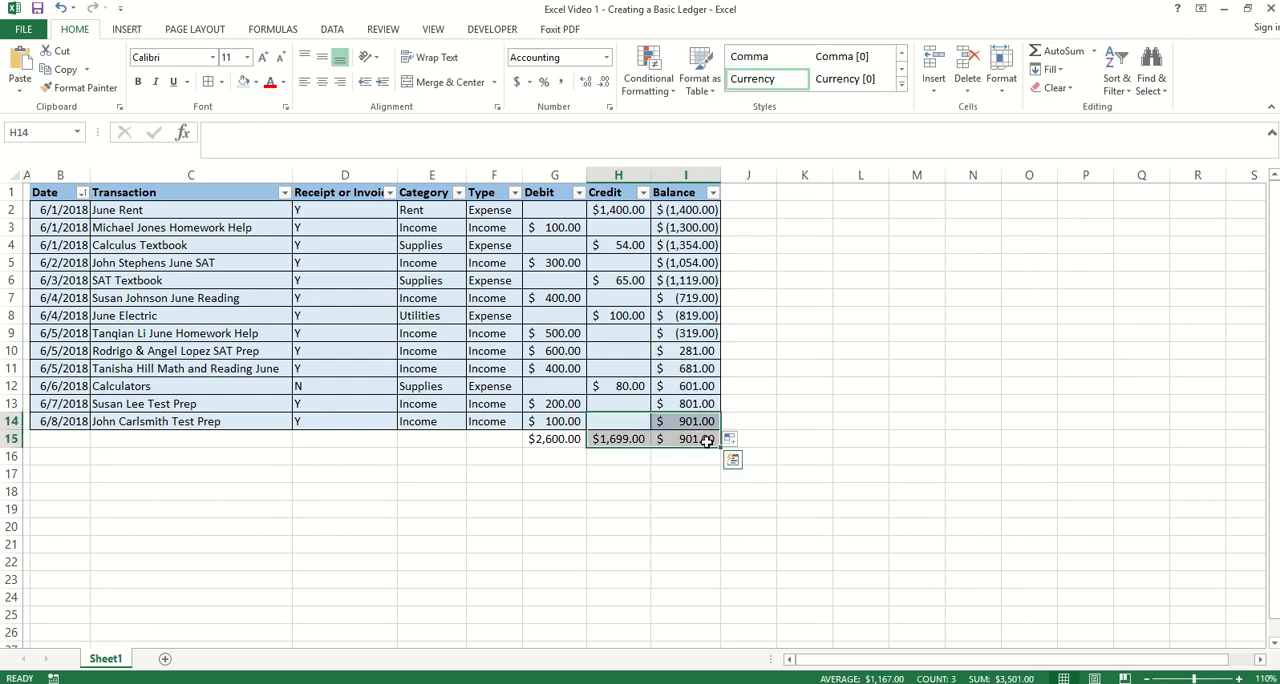
{"action": "left_click", "coordinate": [692, 440]}
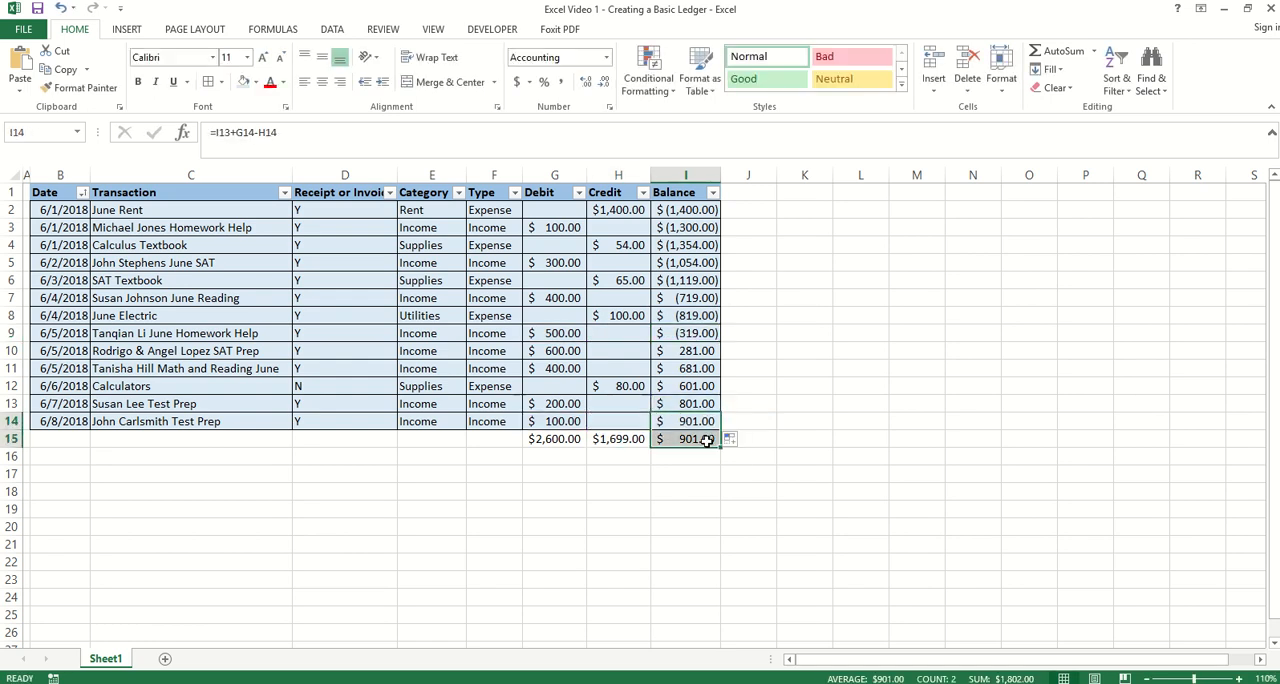
{"action": "left_click", "coordinate": [684, 472]}
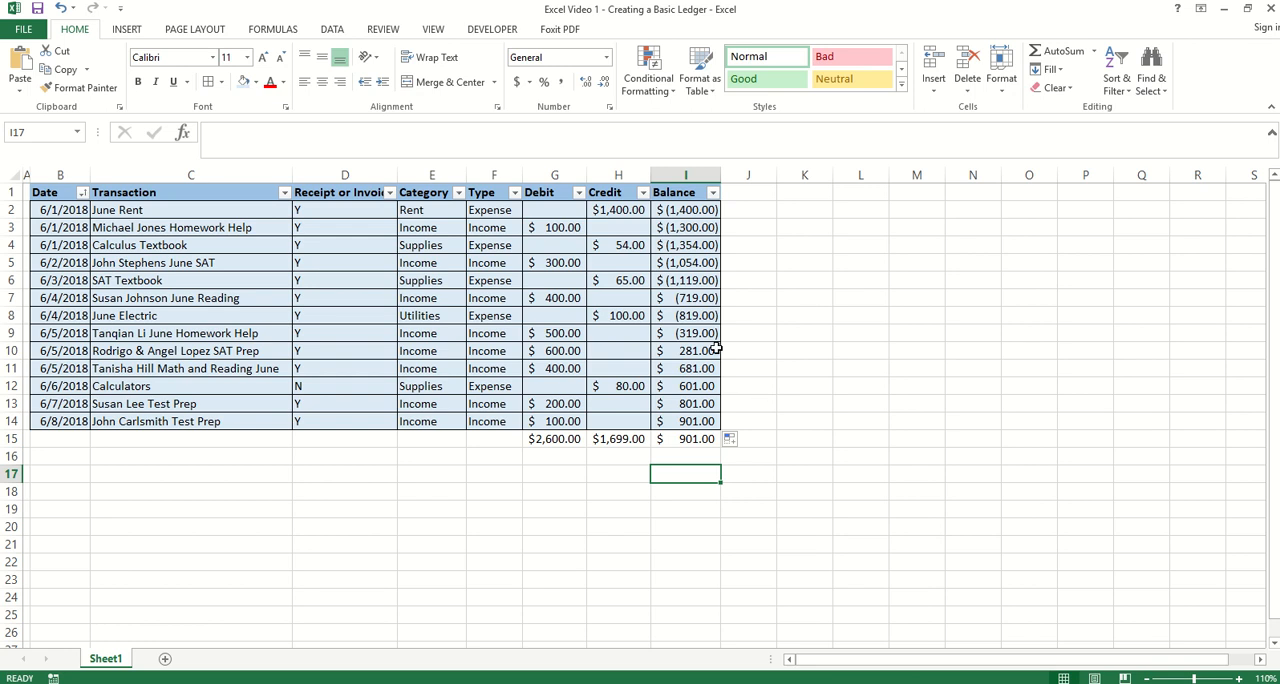
{"action": "mouse_move", "coordinate": [492, 352]}
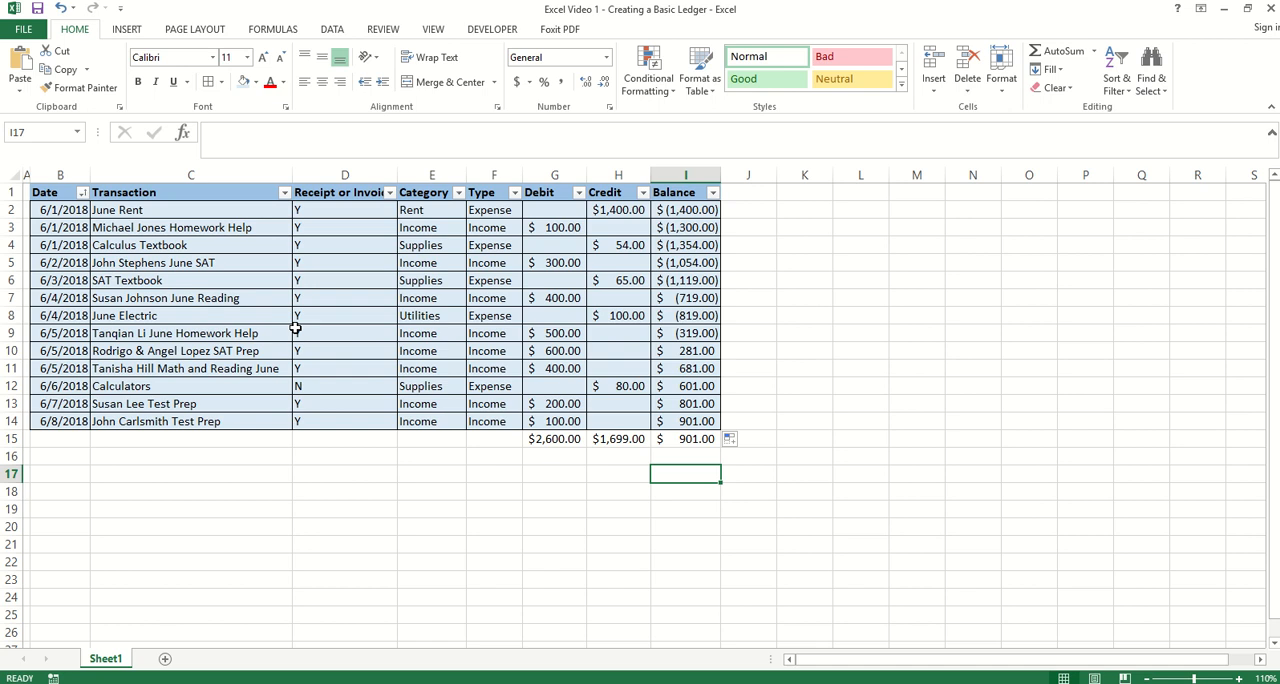
{"action": "mouse_move", "coordinate": [432, 104]}
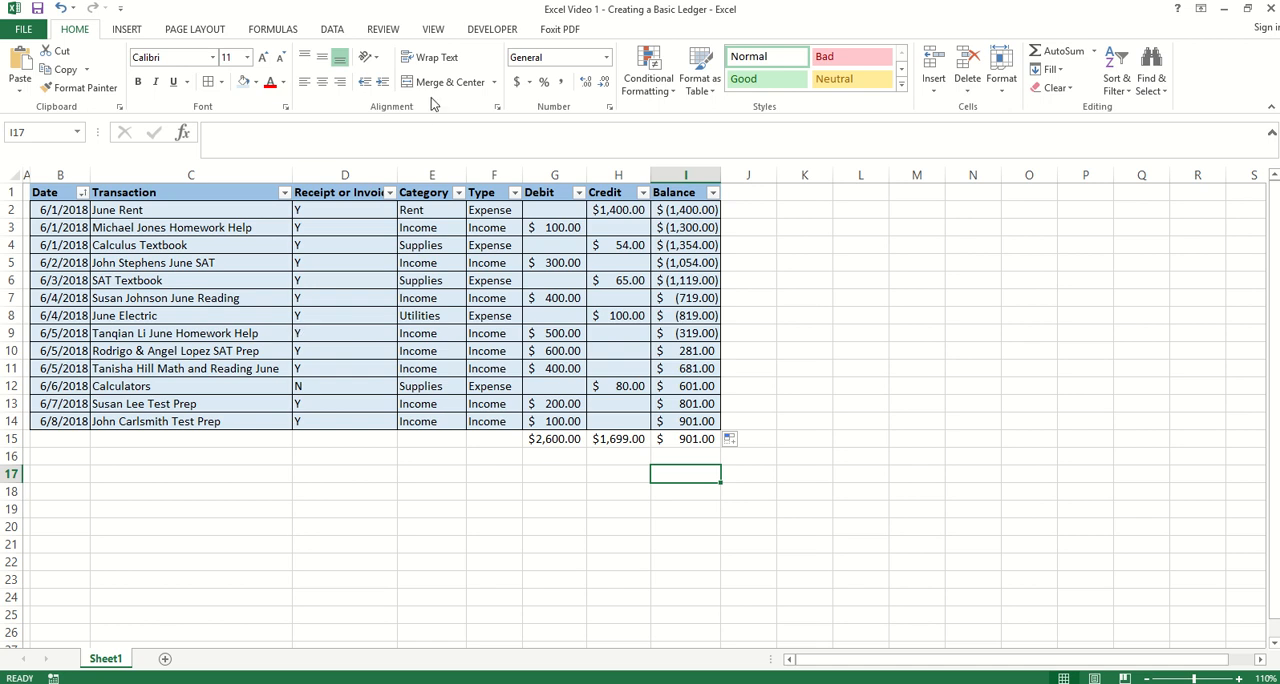
{"action": "left_click", "coordinate": [190, 192]}
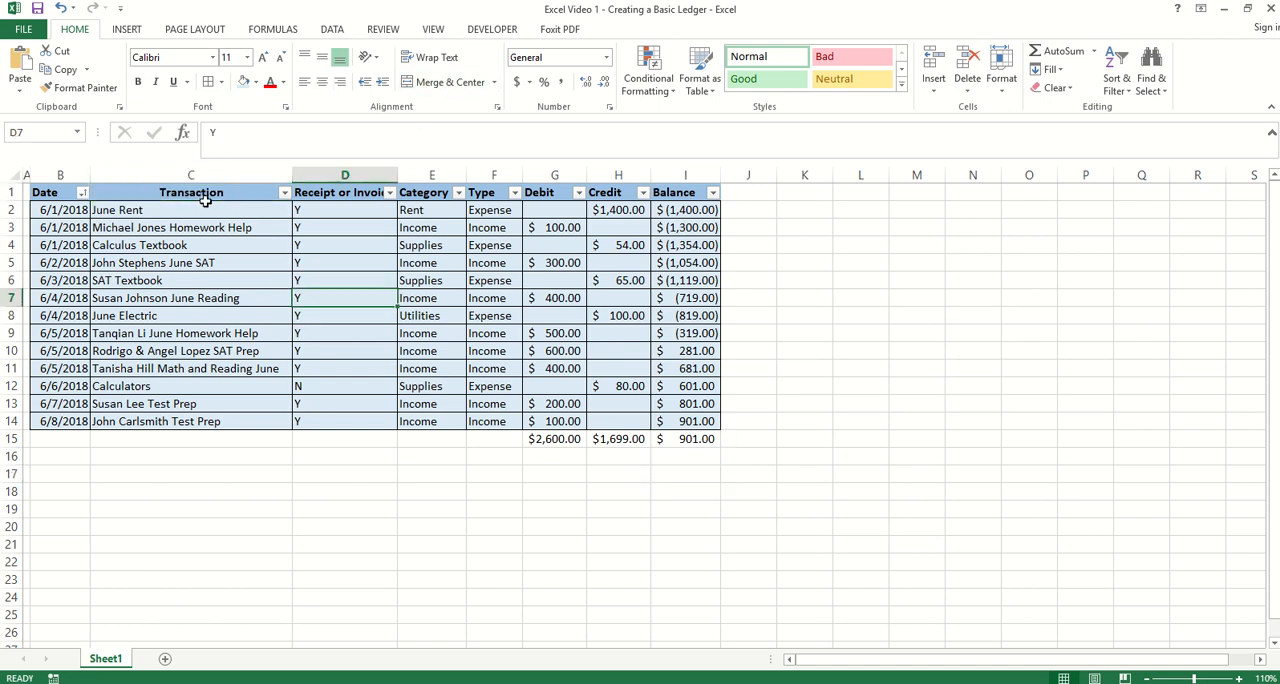
{"action": "left_click", "coordinate": [190, 192]}
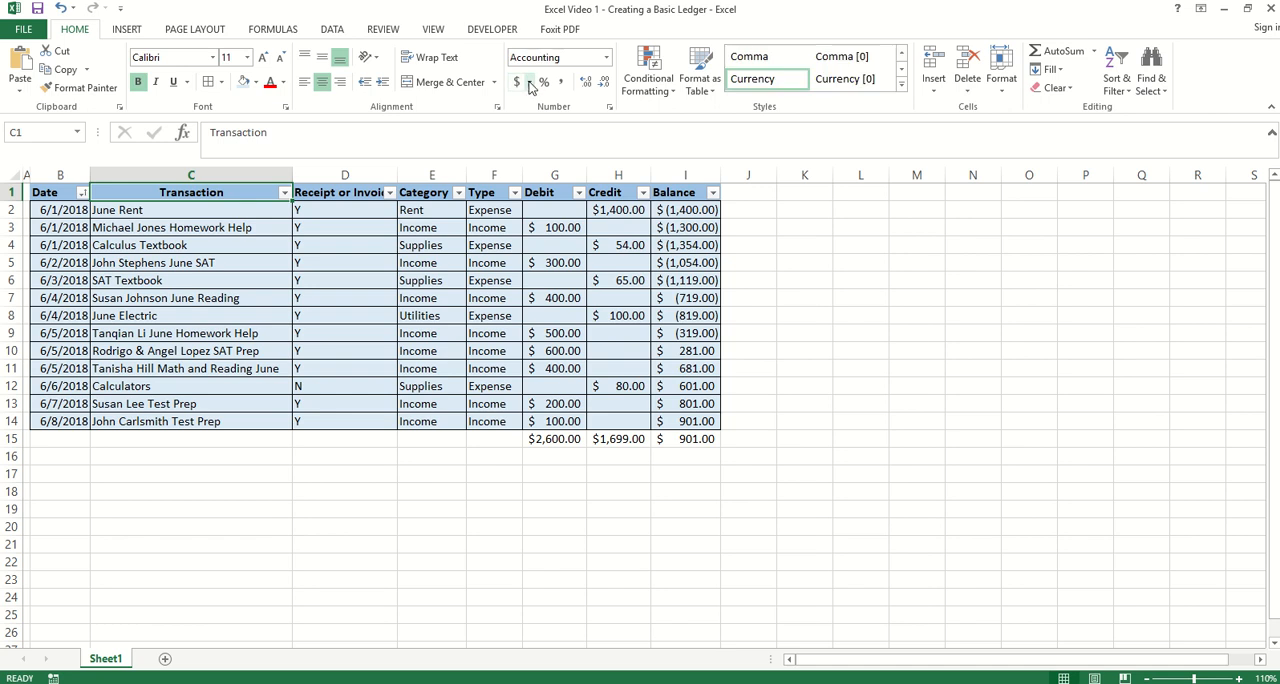
{"action": "left_click", "coordinate": [520, 72]}
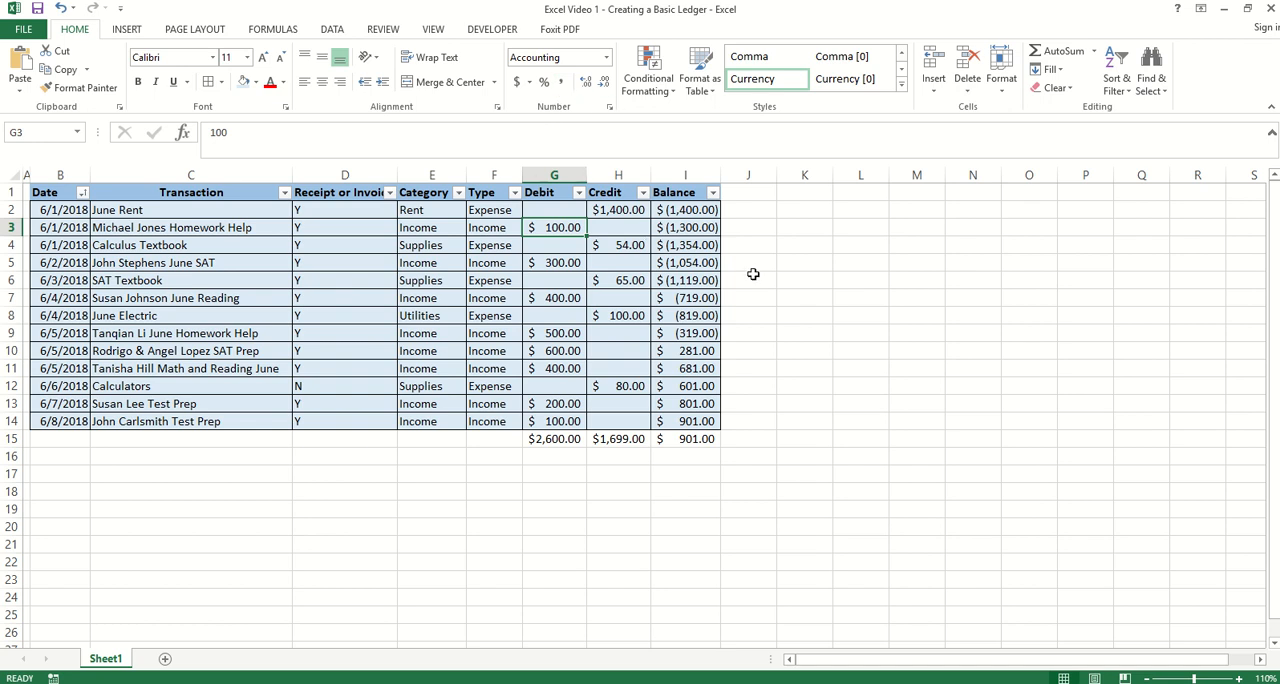
{"action": "left_click", "coordinate": [748, 420]}
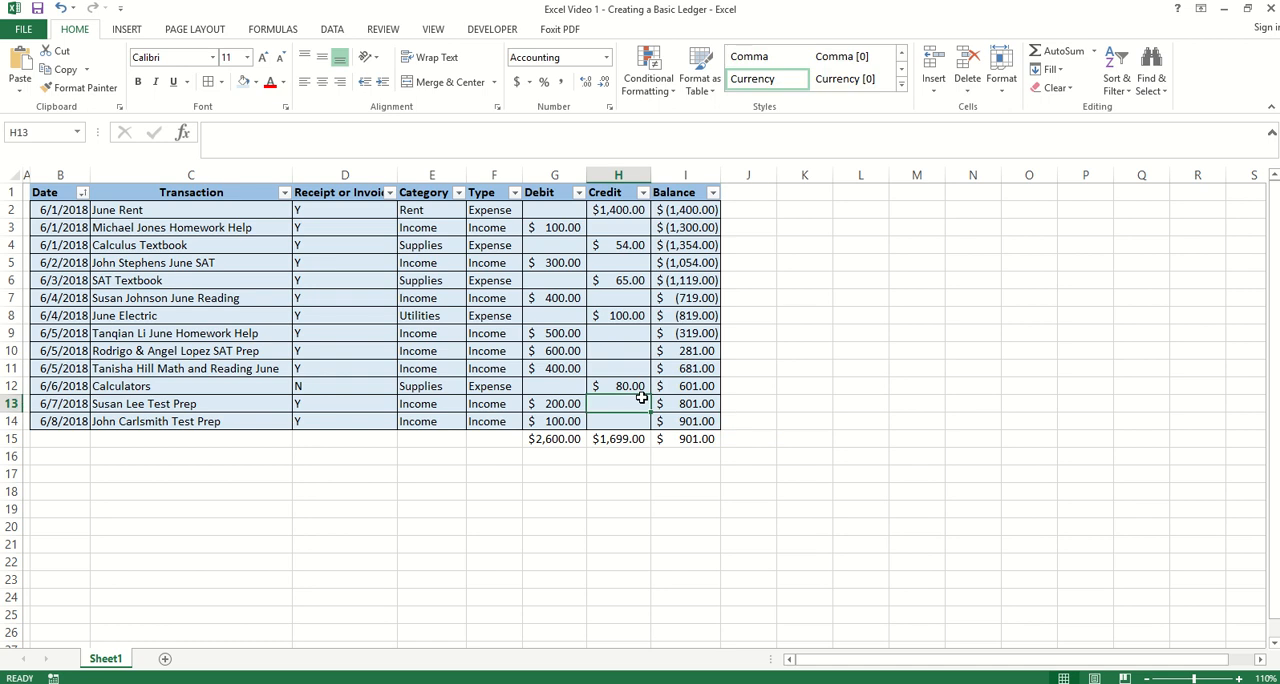
{"action": "mouse_move", "coordinate": [394, 316]}
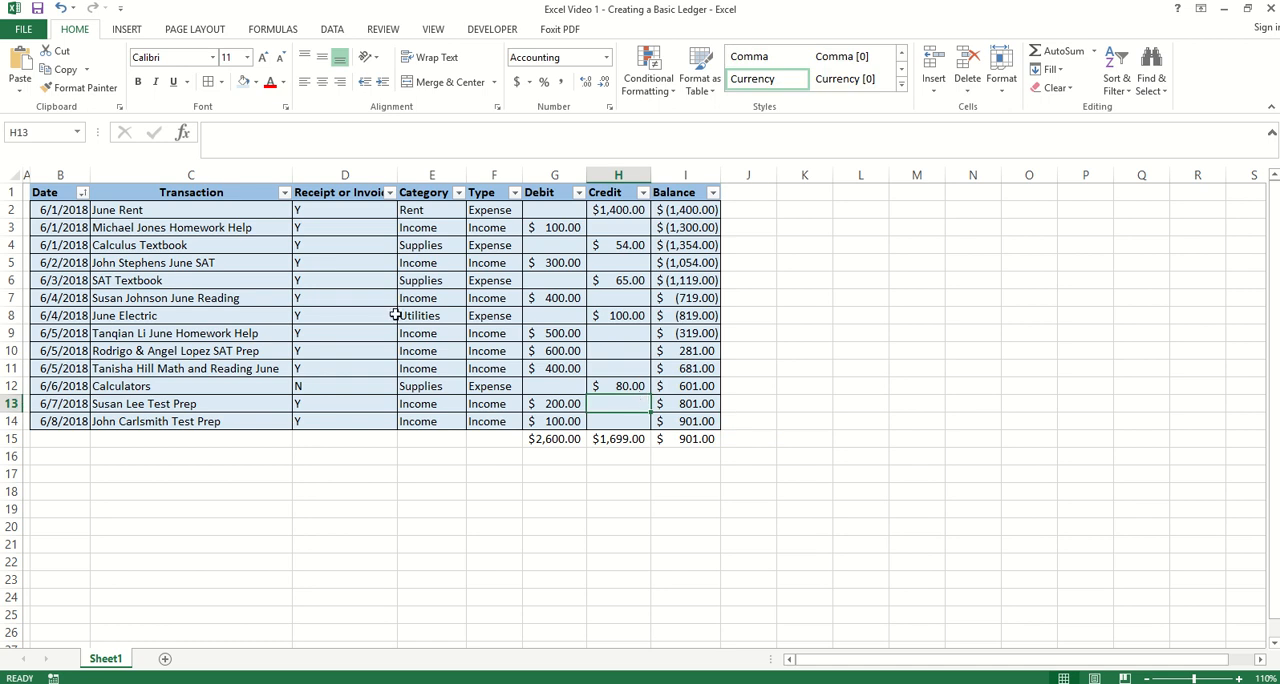
{"action": "left_click", "coordinate": [344, 316]}
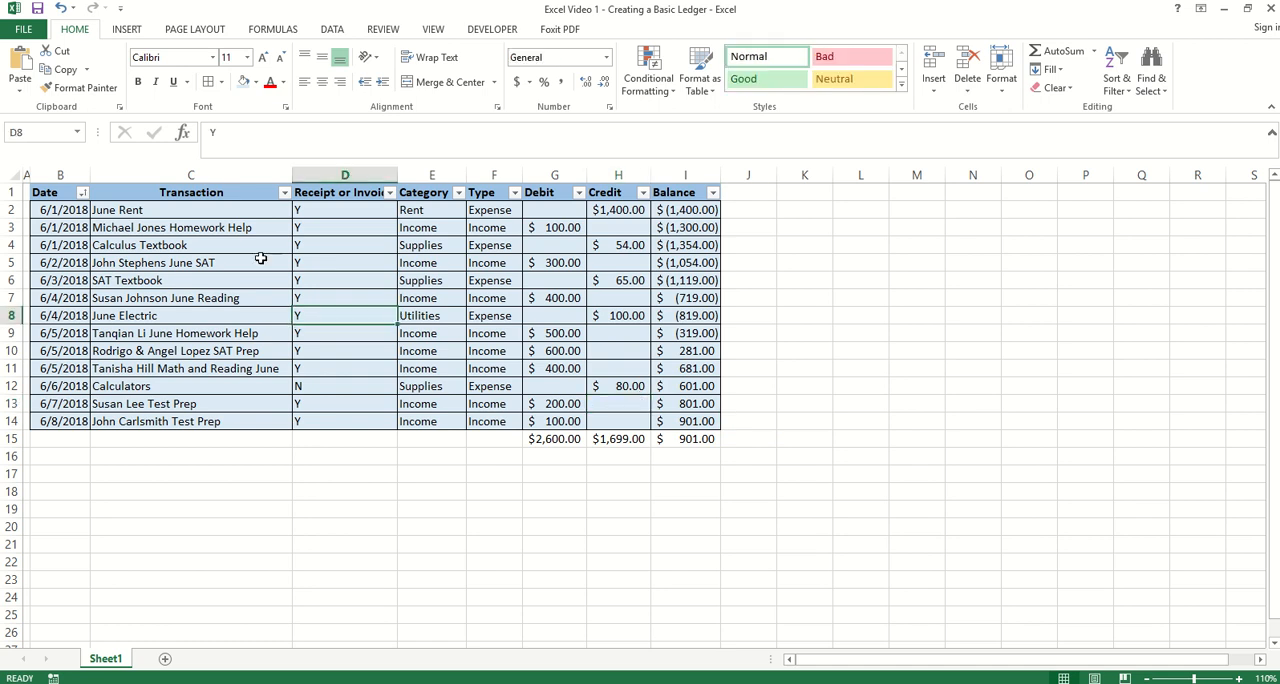